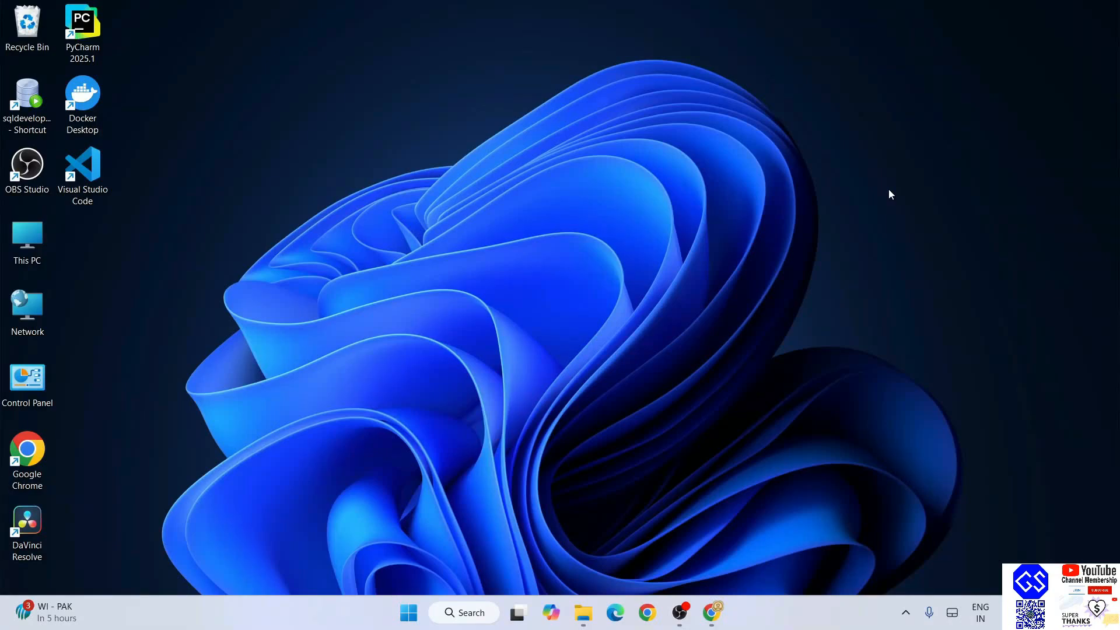
{"action": "mouse_move", "coordinate": [645, 323]}
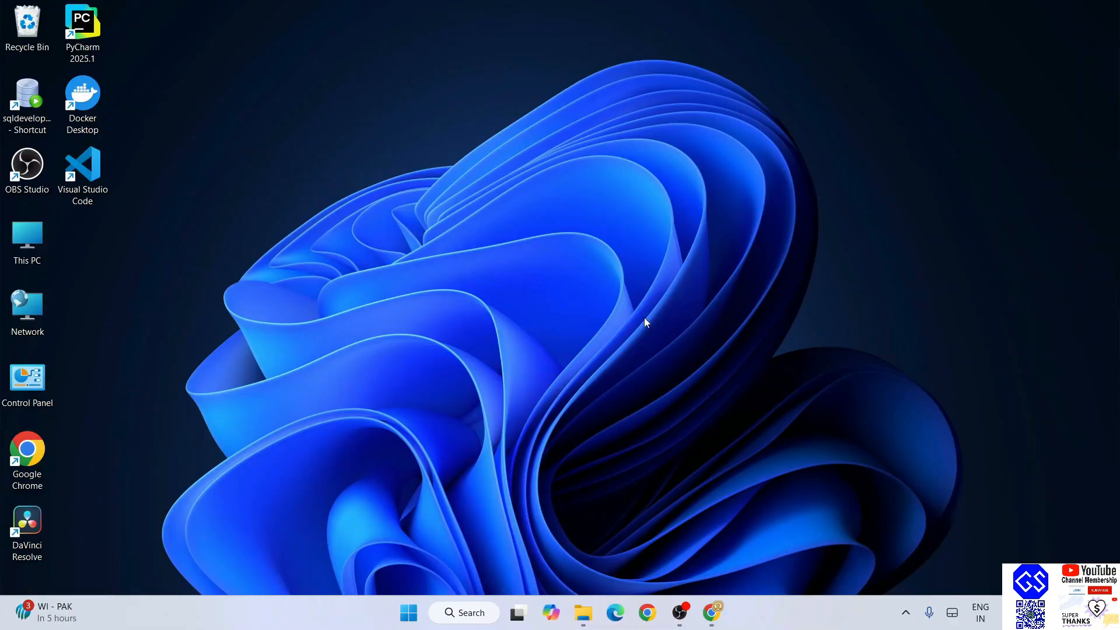
{"action": "mouse_move", "coordinate": [890, 195]}
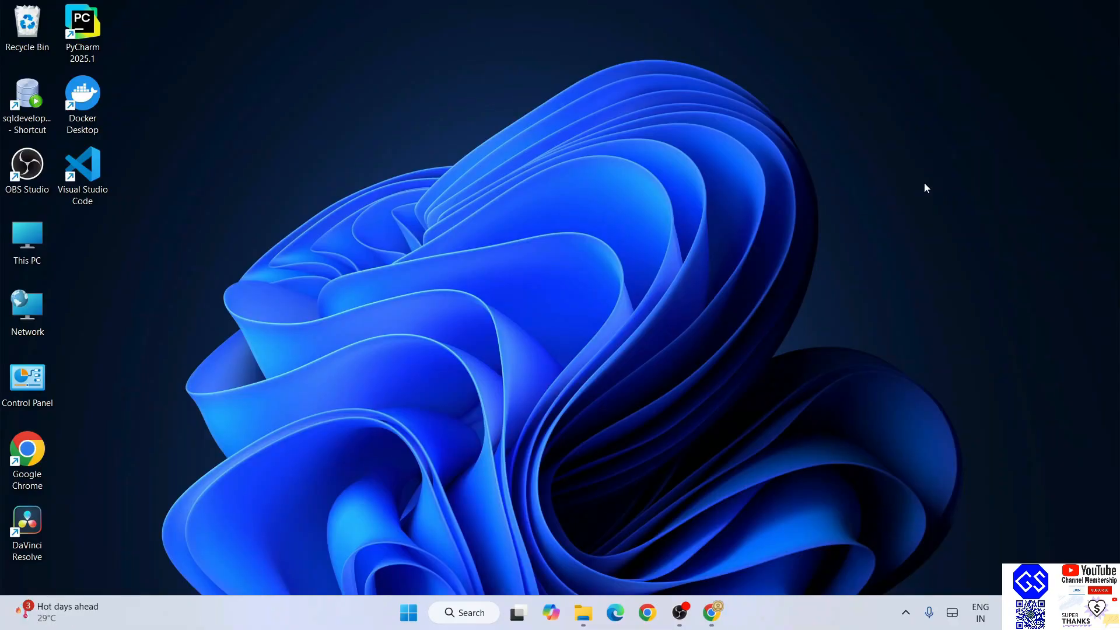
{"action": "mouse_move", "coordinate": [711, 612]}
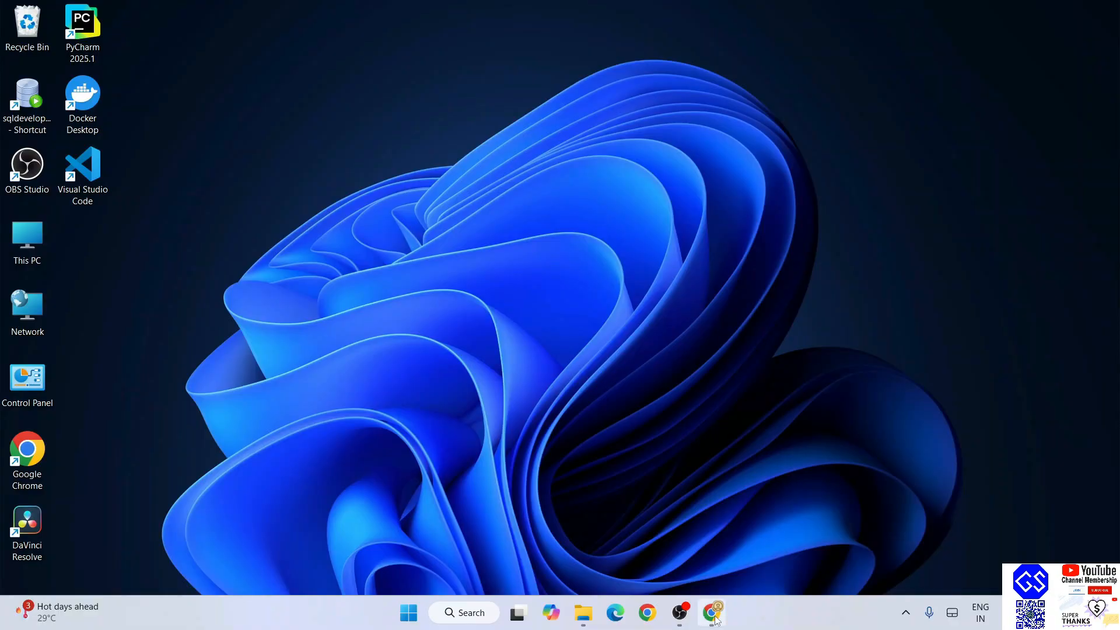
- Search Google for 'dev c++ download' in Chrome and open the SourceForge Dev-C++ result
{"action": "left_click", "coordinate": [712, 612]}
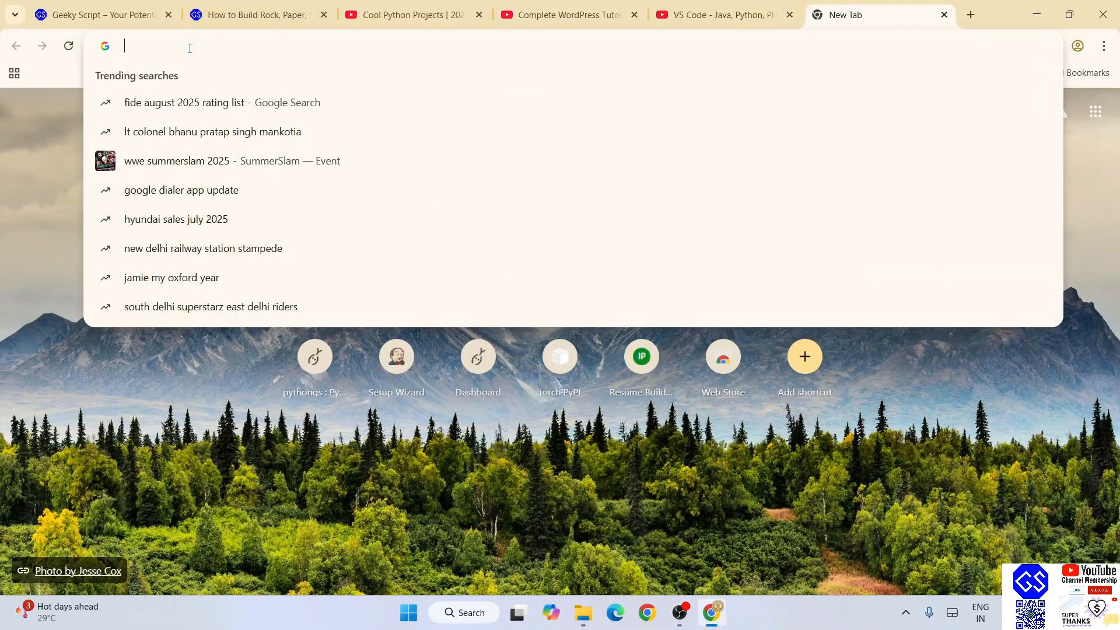
{"action": "type", "text": "dev cpp dow"}
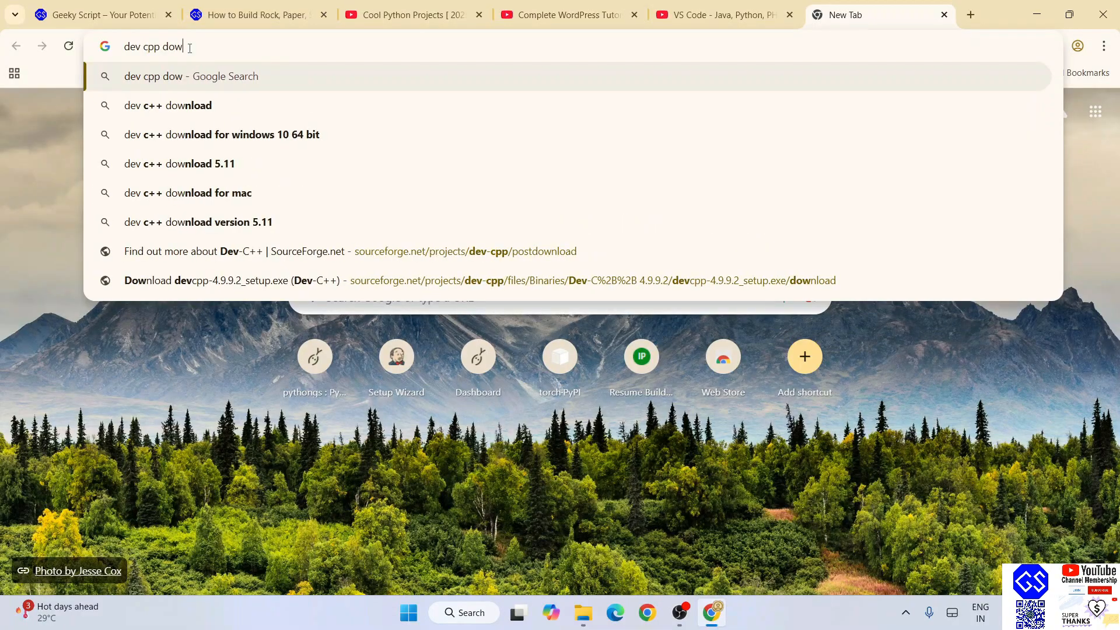
{"action": "left_click", "coordinate": [168, 105]}
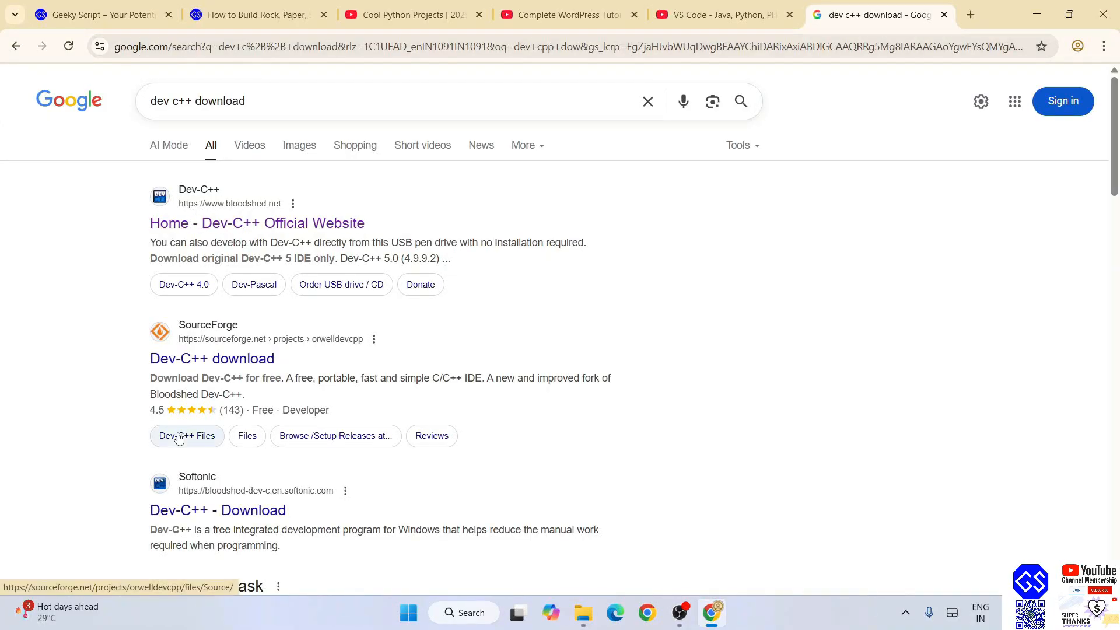
{"action": "mouse_move", "coordinate": [176, 343]}
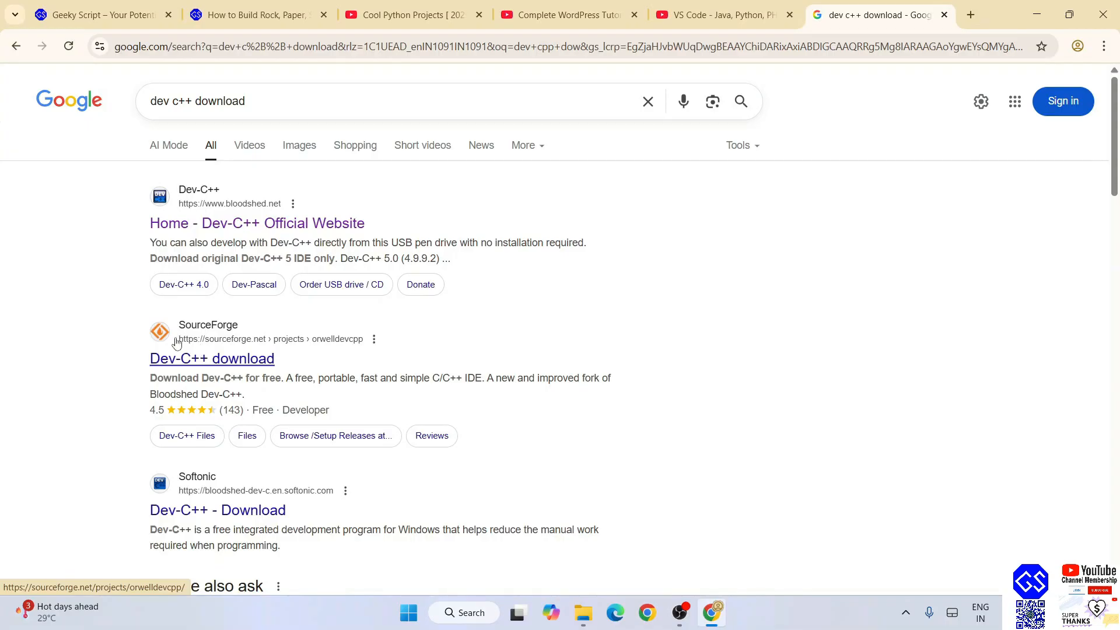
{"action": "left_click", "coordinate": [212, 358]}
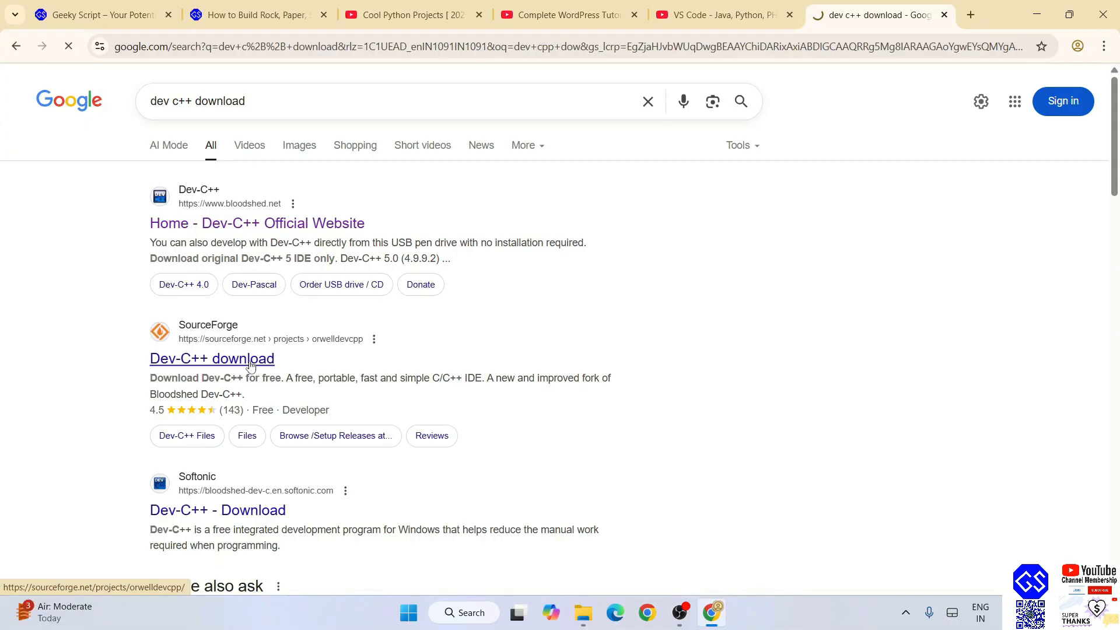
- Download the Dev-C++ 5.11 TDM-GCC 4.9.2 setup file from the SourceForge project page
{"action": "left_click", "coordinate": [212, 358]}
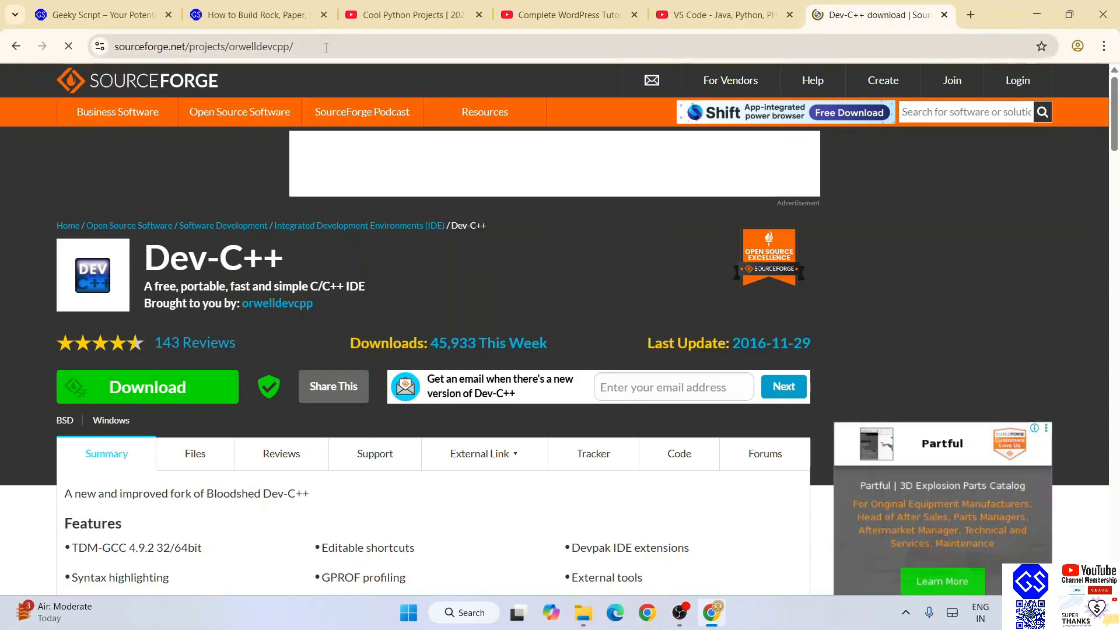
{"action": "left_click", "coordinate": [203, 47]}
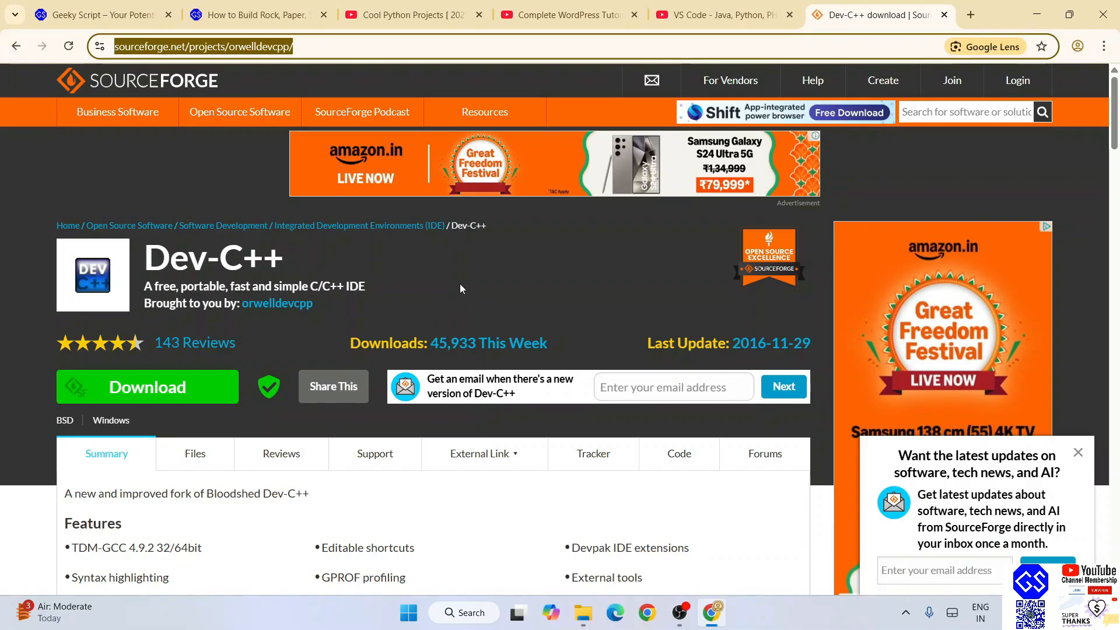
{"action": "left_click", "coordinate": [148, 386]}
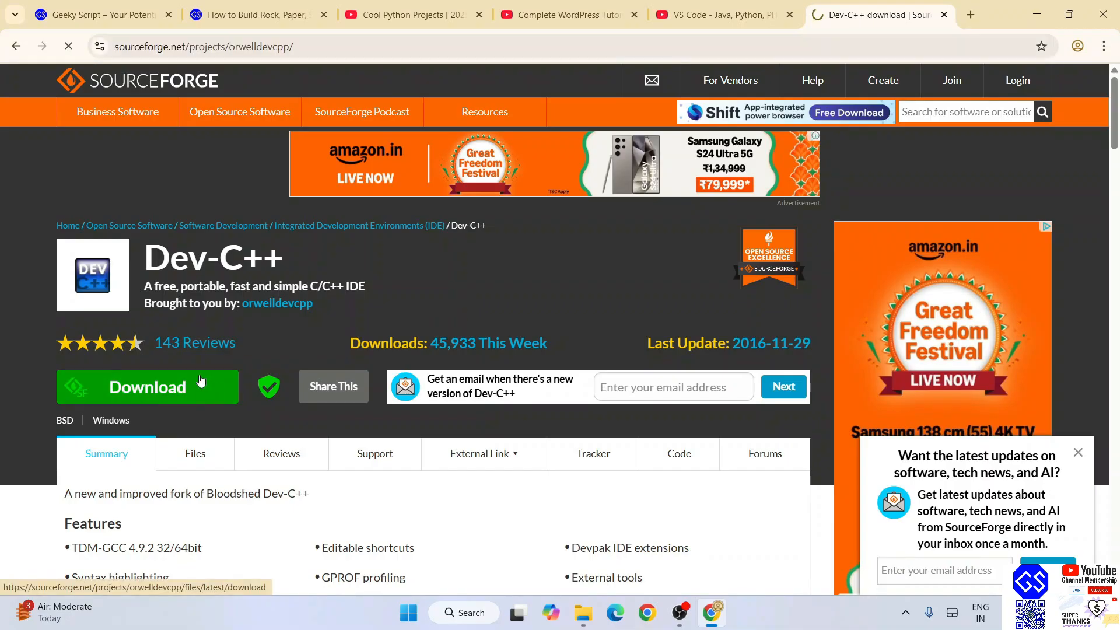
{"action": "left_click", "coordinate": [147, 387]}
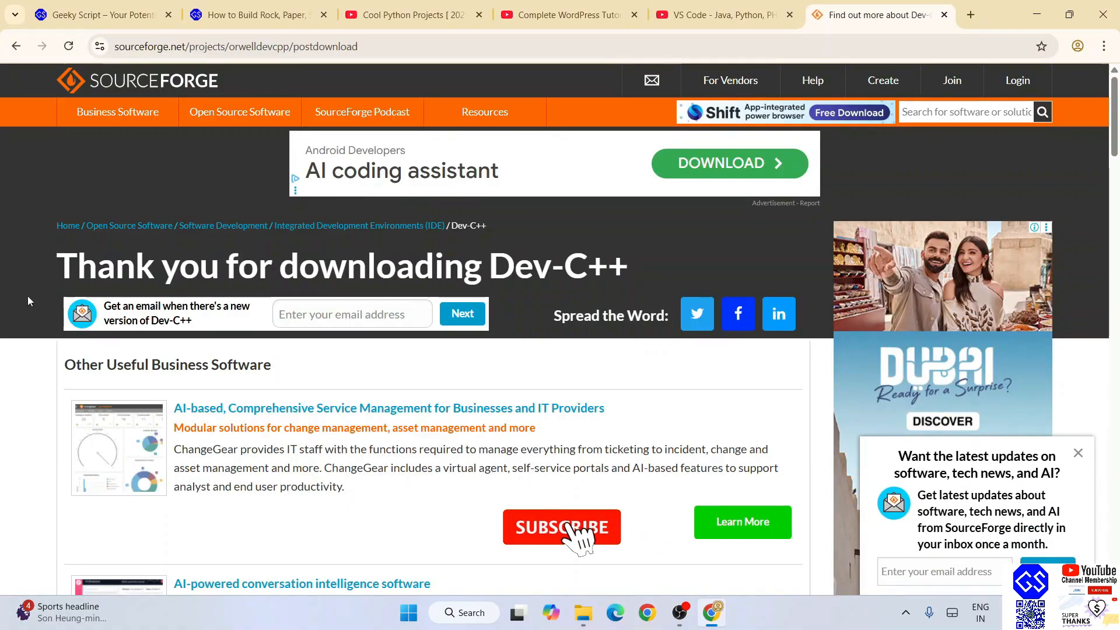
{"action": "left_click", "coordinate": [561, 527]}
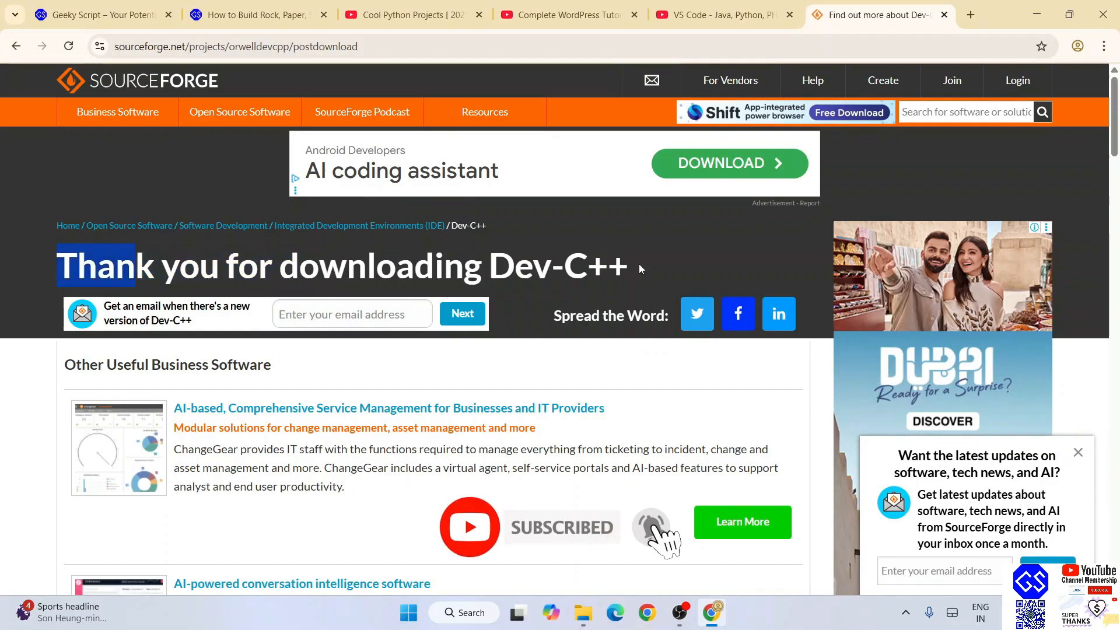
{"action": "left_click", "coordinate": [582, 612]}
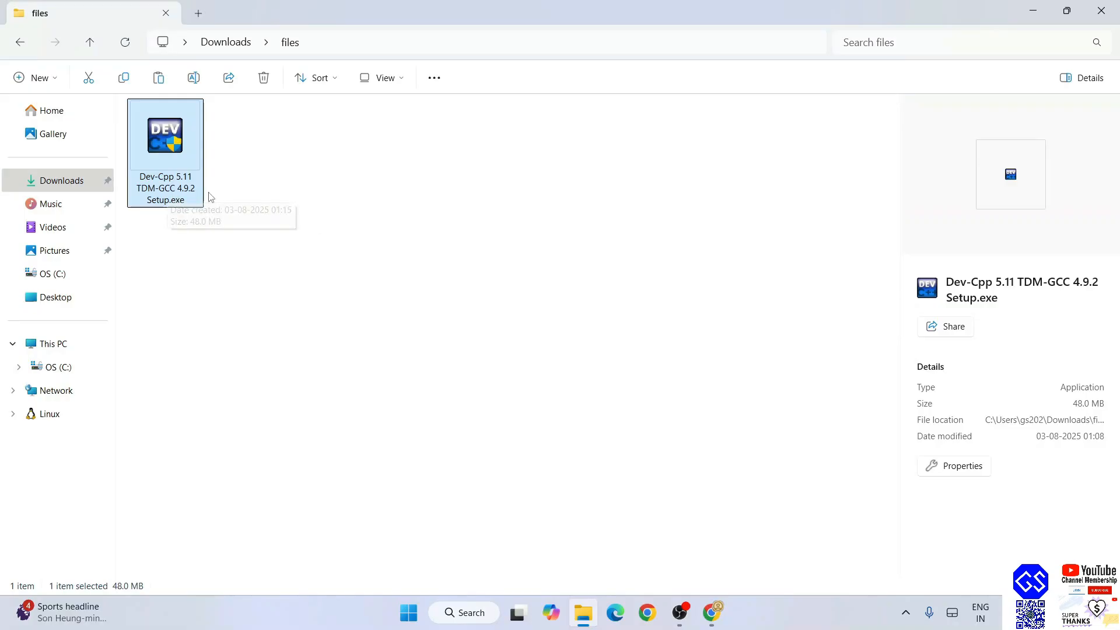
{"action": "mouse_move", "coordinate": [203, 196]}
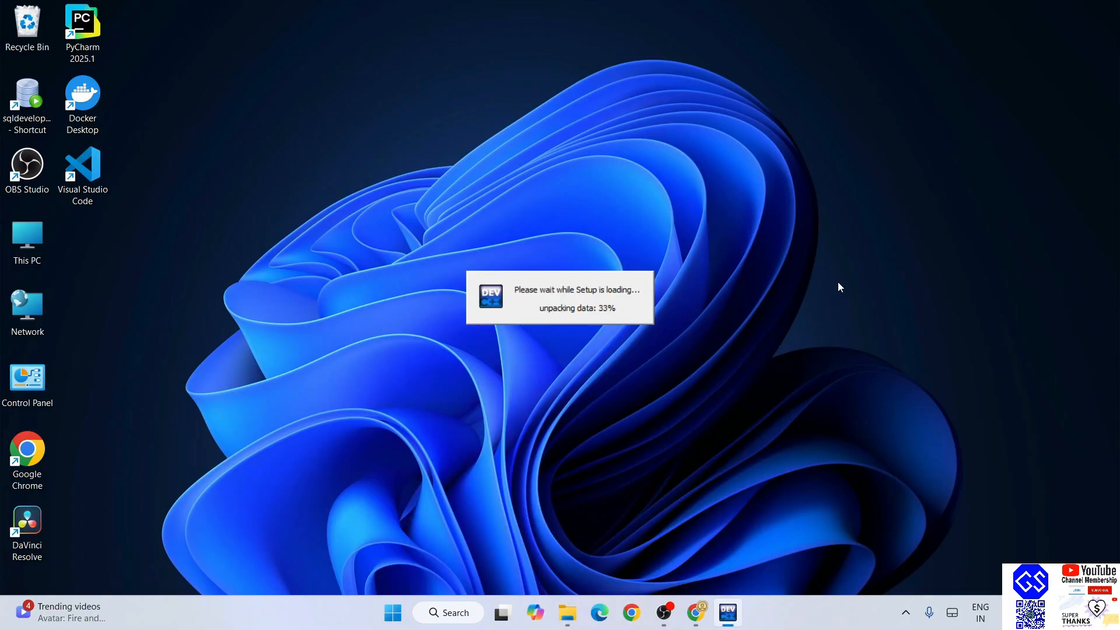
{"action": "mouse_move", "coordinate": [918, 323]}
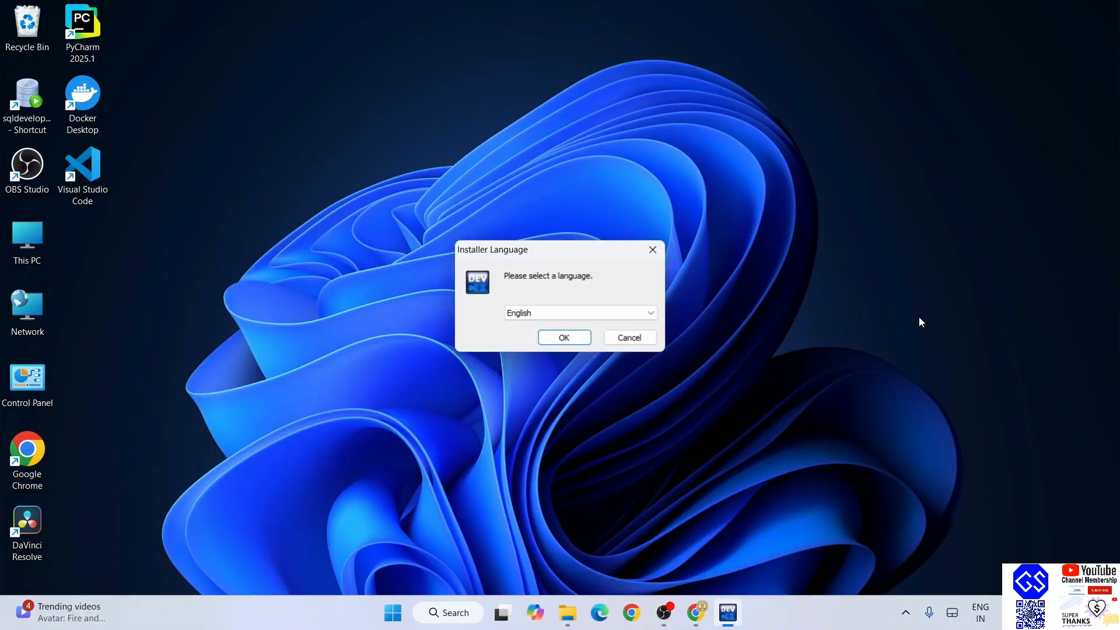
- Confirm English as the installer language and reach the license agreement
{"action": "left_click", "coordinate": [579, 312]}
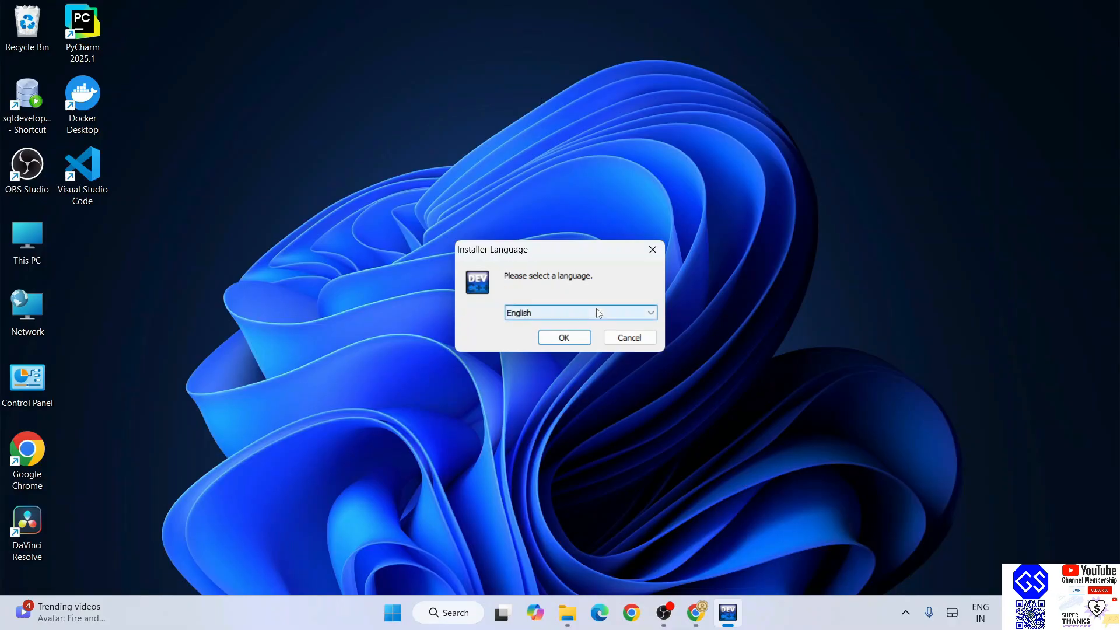
{"action": "left_click", "coordinate": [579, 313]}
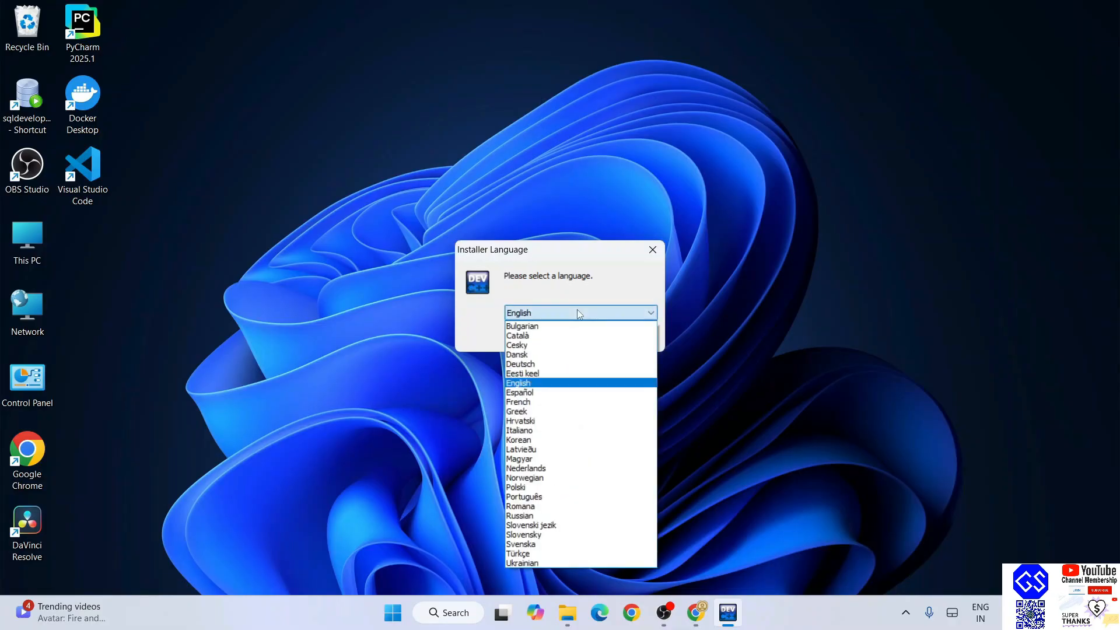
{"action": "mouse_move", "coordinate": [545, 525]}
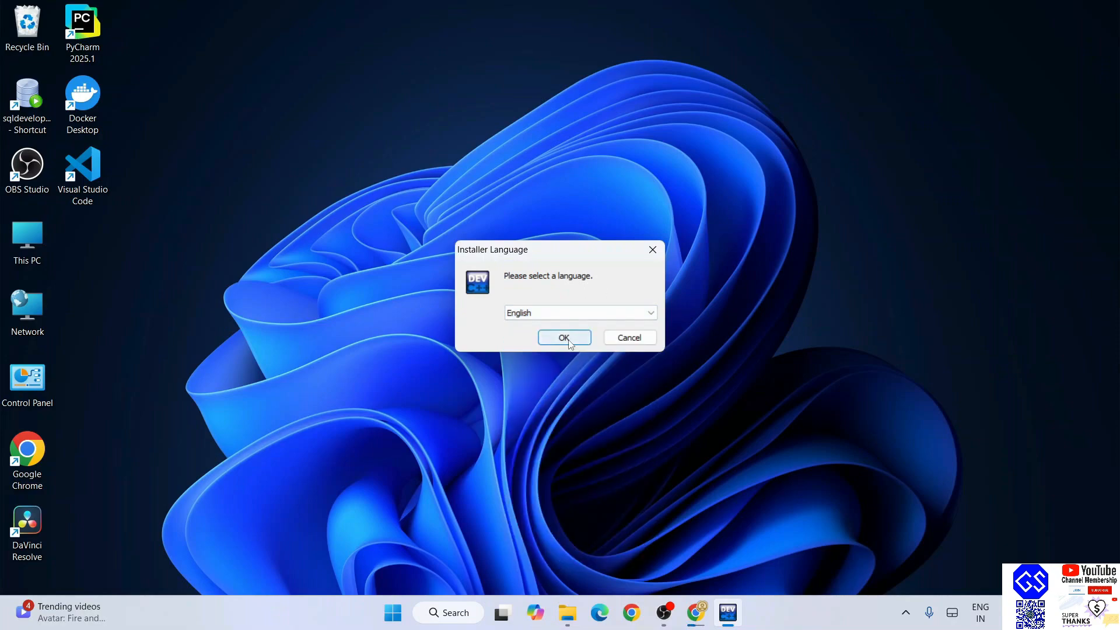
{"action": "left_click", "coordinate": [563, 337]}
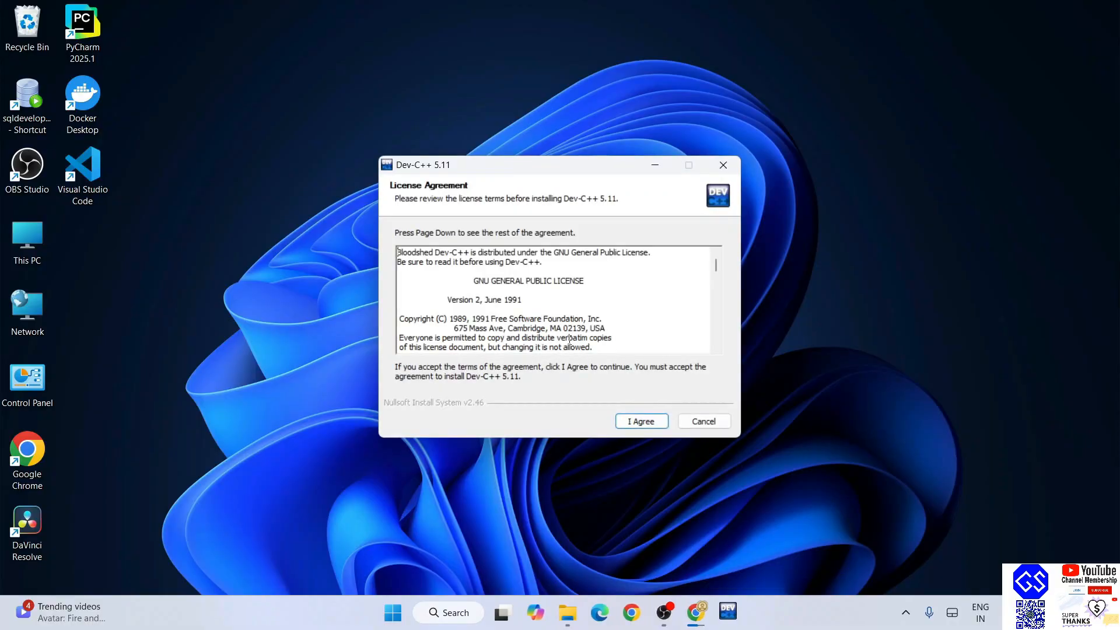
- Read through the license text and accept it with I Agree
{"action": "scroll", "scroll_direction": "down", "scroll_amount": 3}
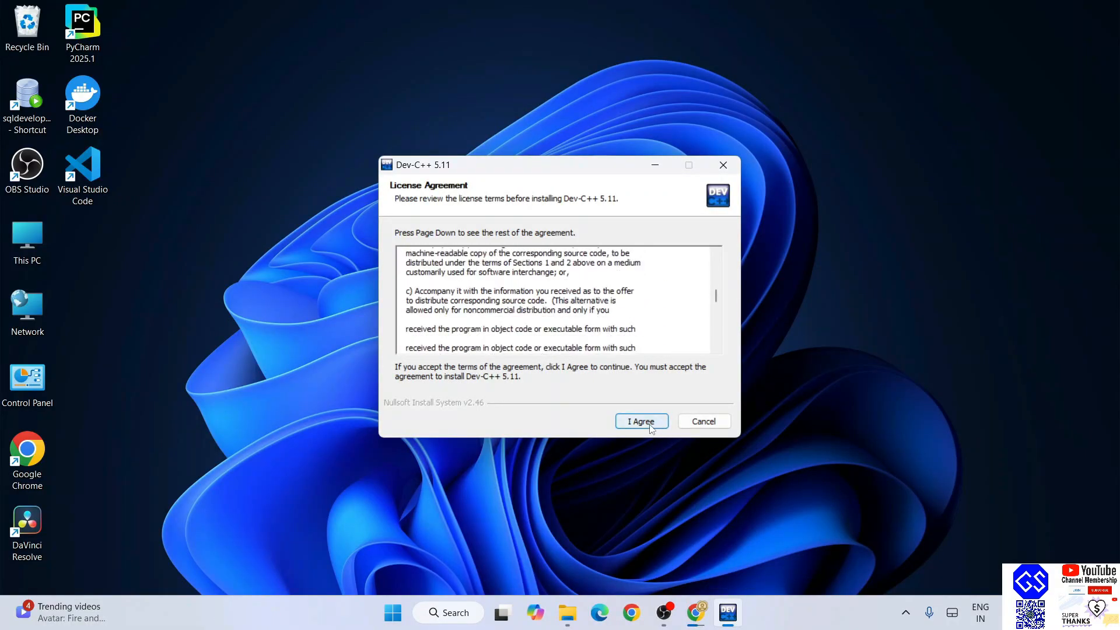
{"action": "left_click", "coordinate": [641, 421]}
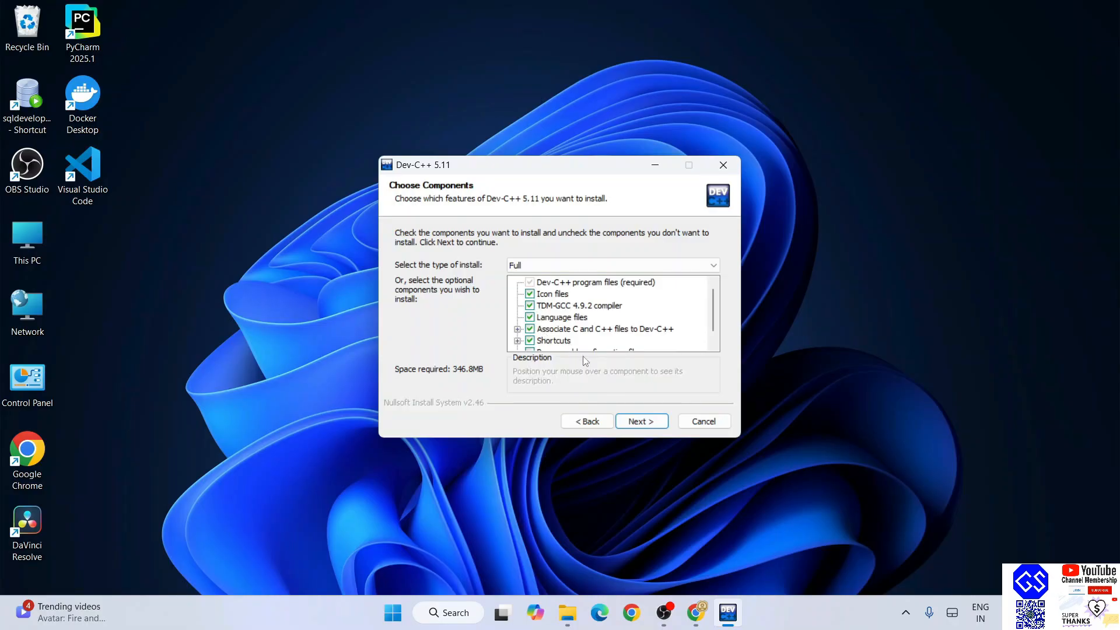
{"action": "mouse_move", "coordinate": [561, 316]}
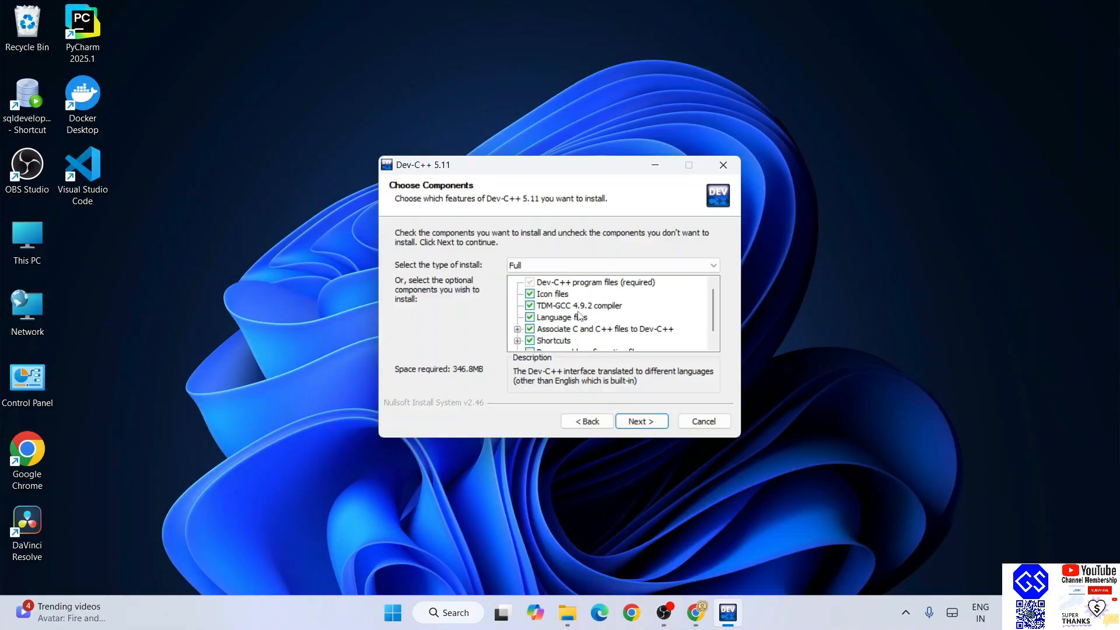
{"action": "mouse_move", "coordinate": [612, 310]}
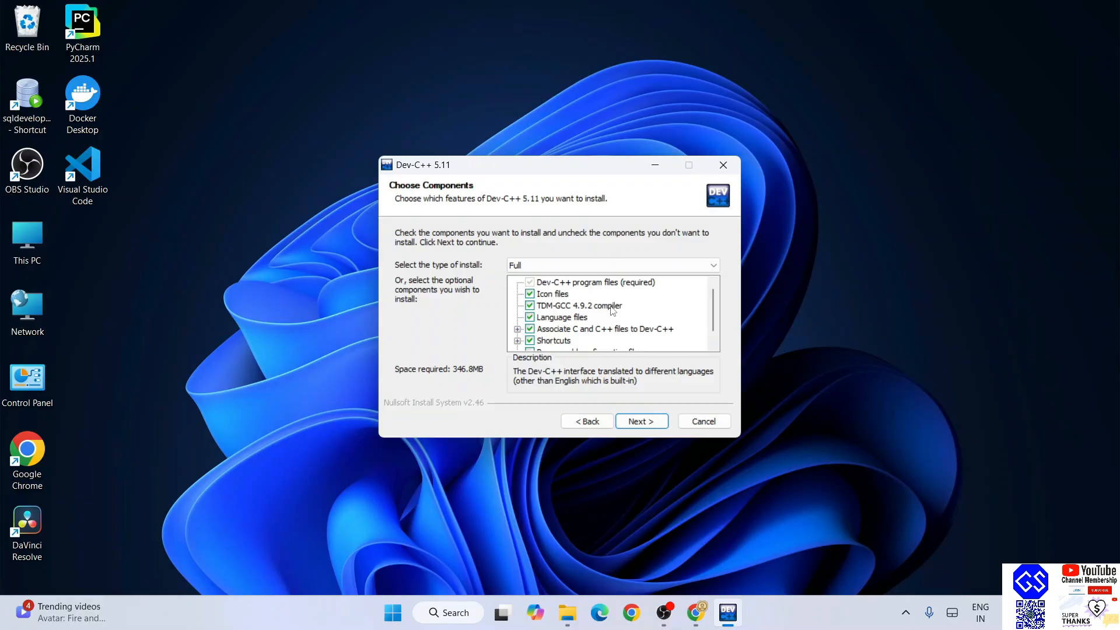
{"action": "mouse_move", "coordinate": [546, 216]}
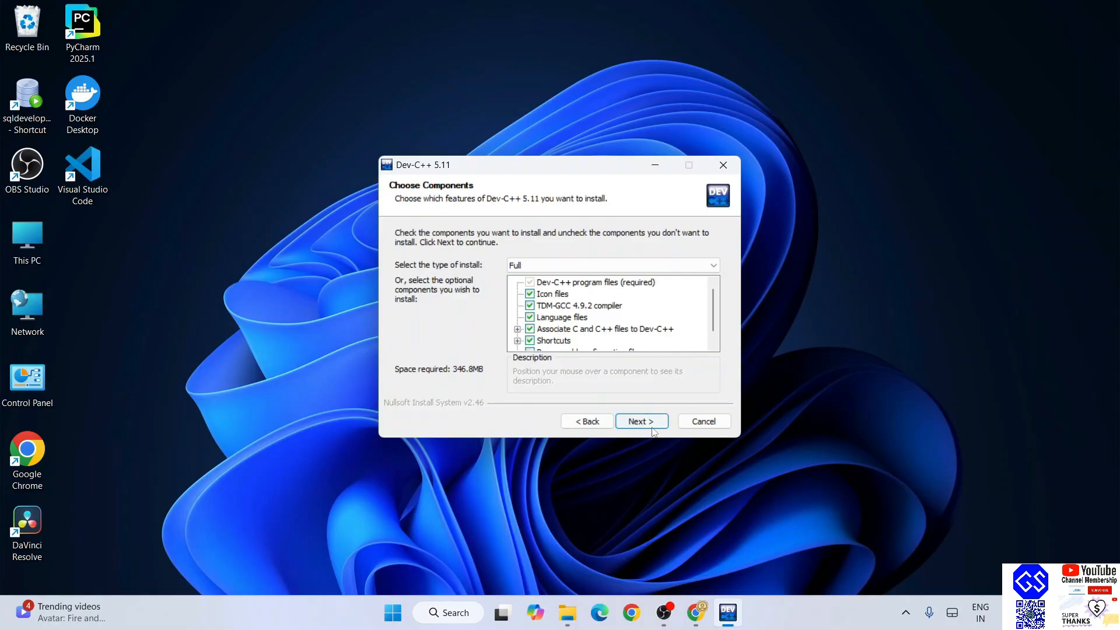
- Keep the Full components and default C:\Program Files (x86)\Dev-Cpp folder, then install
{"action": "left_click", "coordinate": [640, 421]}
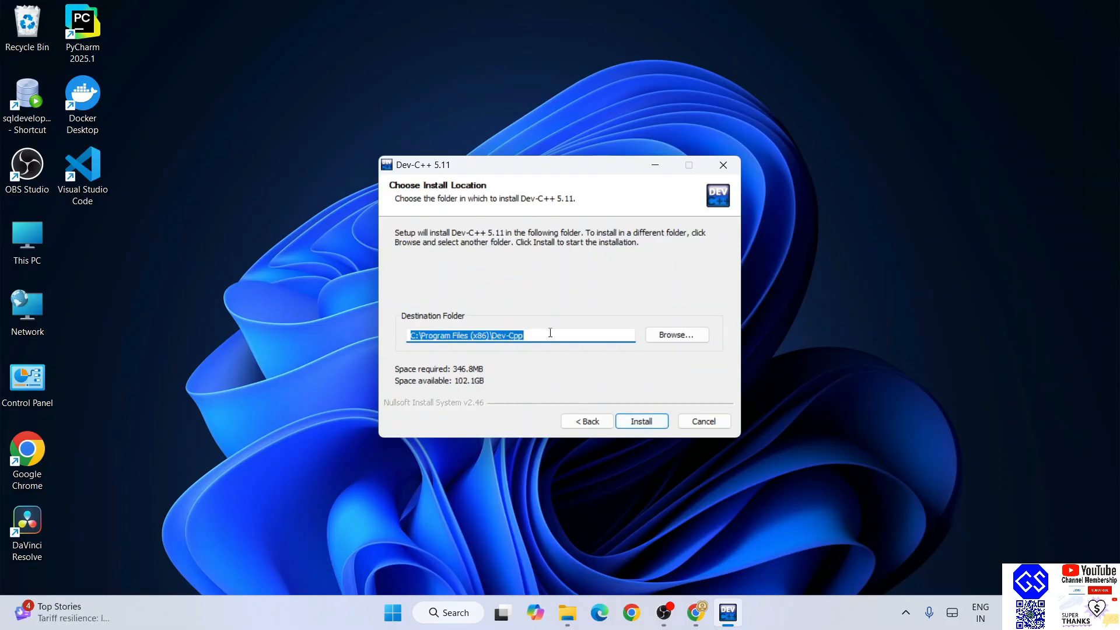
{"action": "left_click", "coordinate": [519, 334]}
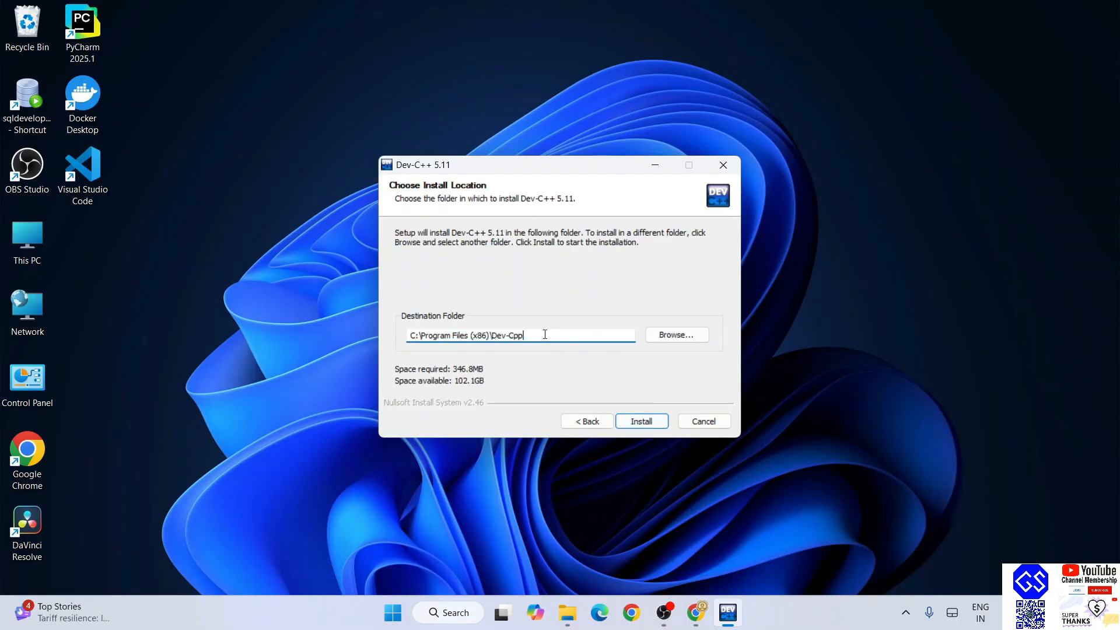
{"action": "left_click", "coordinate": [641, 421]}
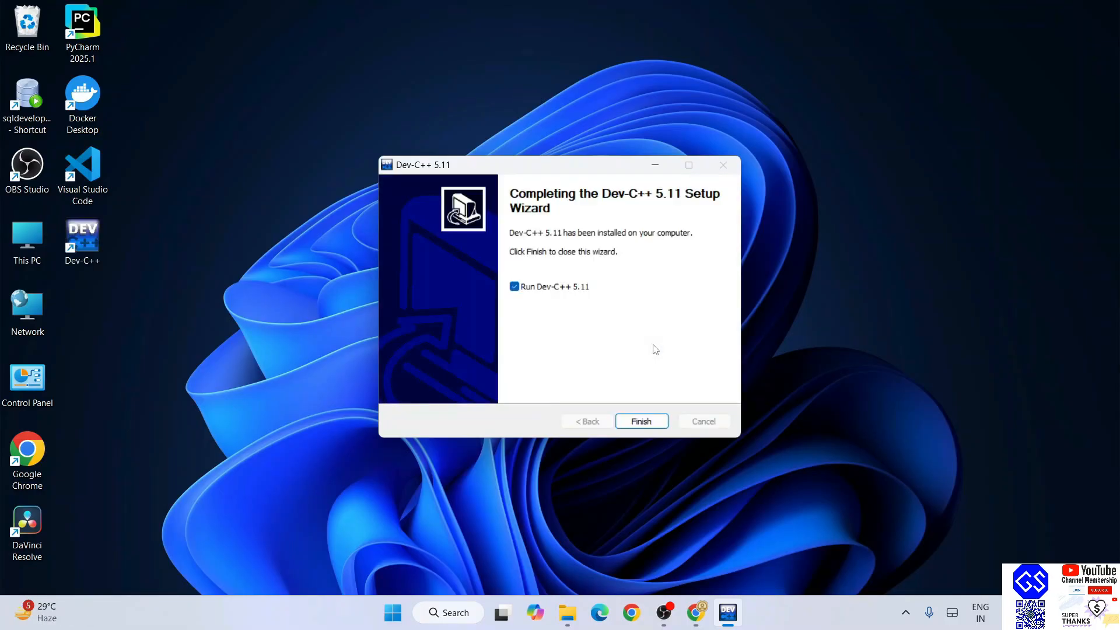
{"action": "mouse_move", "coordinate": [609, 327]}
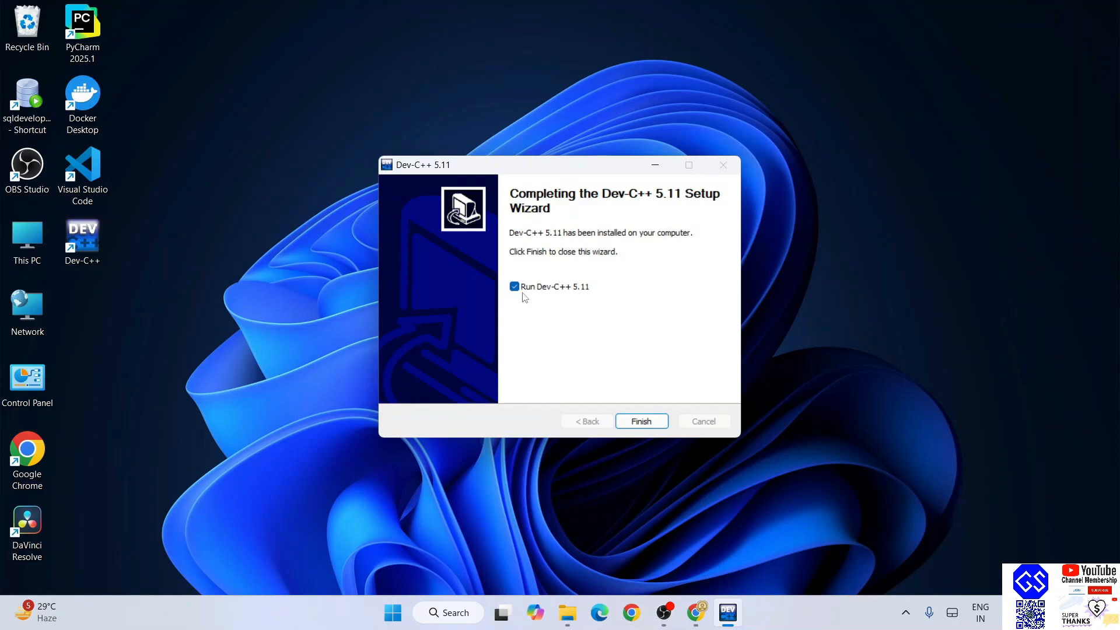
{"action": "mouse_move", "coordinate": [579, 296]}
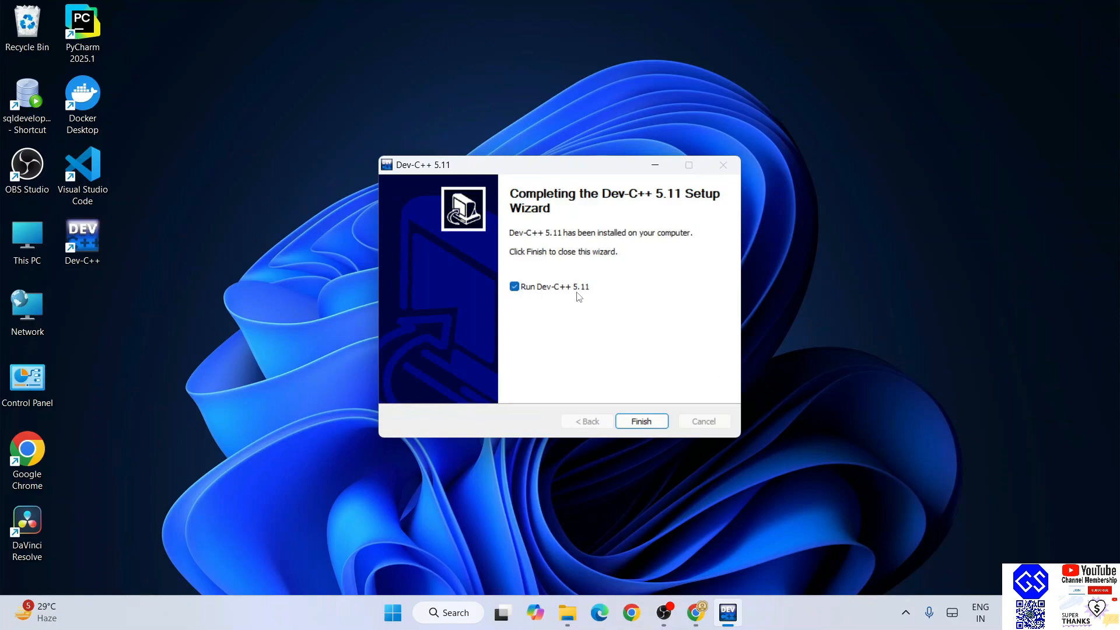
{"action": "mouse_move", "coordinate": [556, 308]}
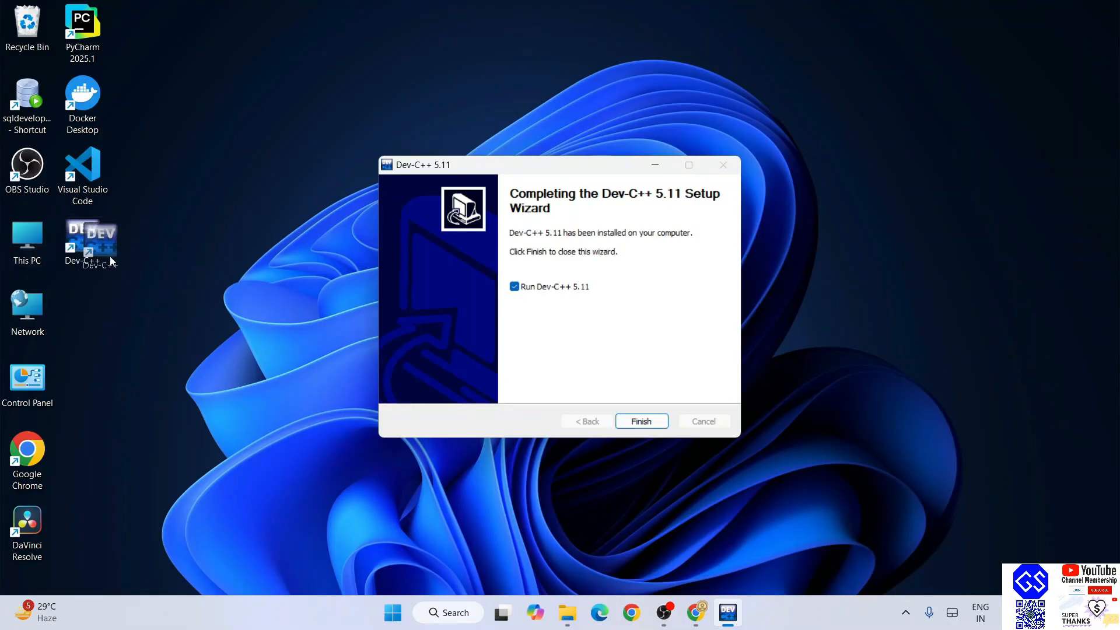
{"action": "mouse_move", "coordinate": [81, 243]}
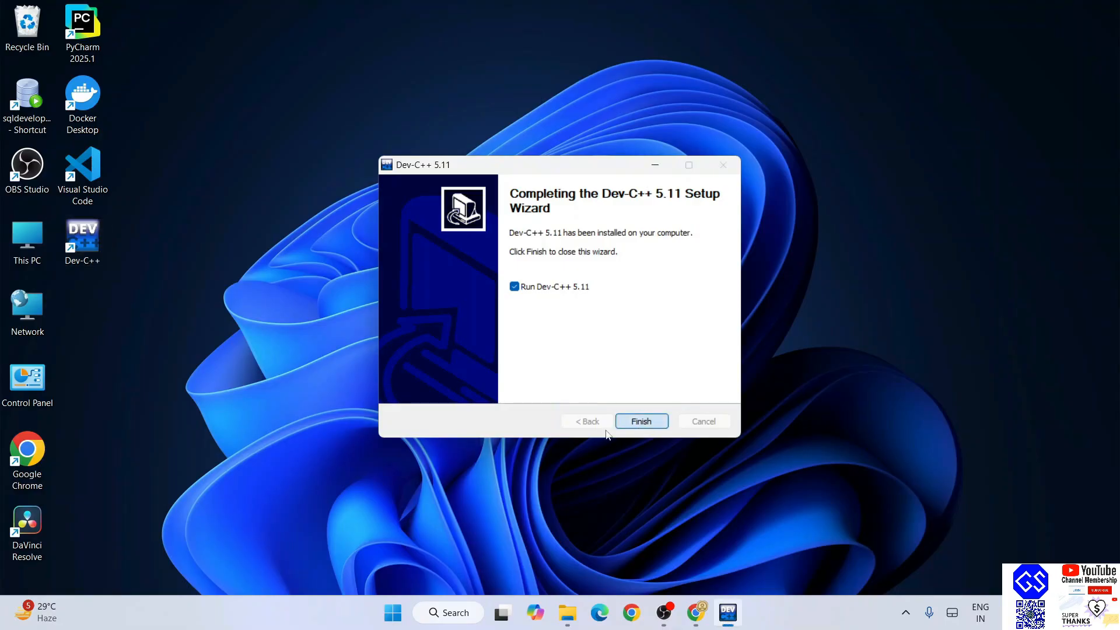
- Finish the setup wizard and launch Dev-C++ from its desktop shortcut
{"action": "left_click", "coordinate": [641, 421]}
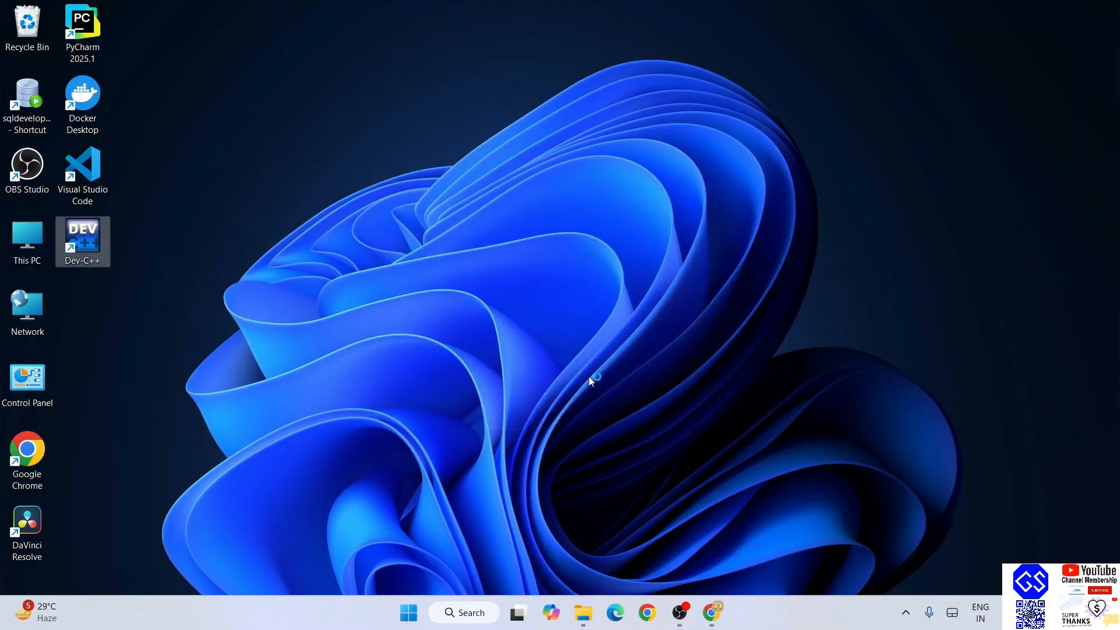
{"action": "mouse_move", "coordinate": [636, 362]}
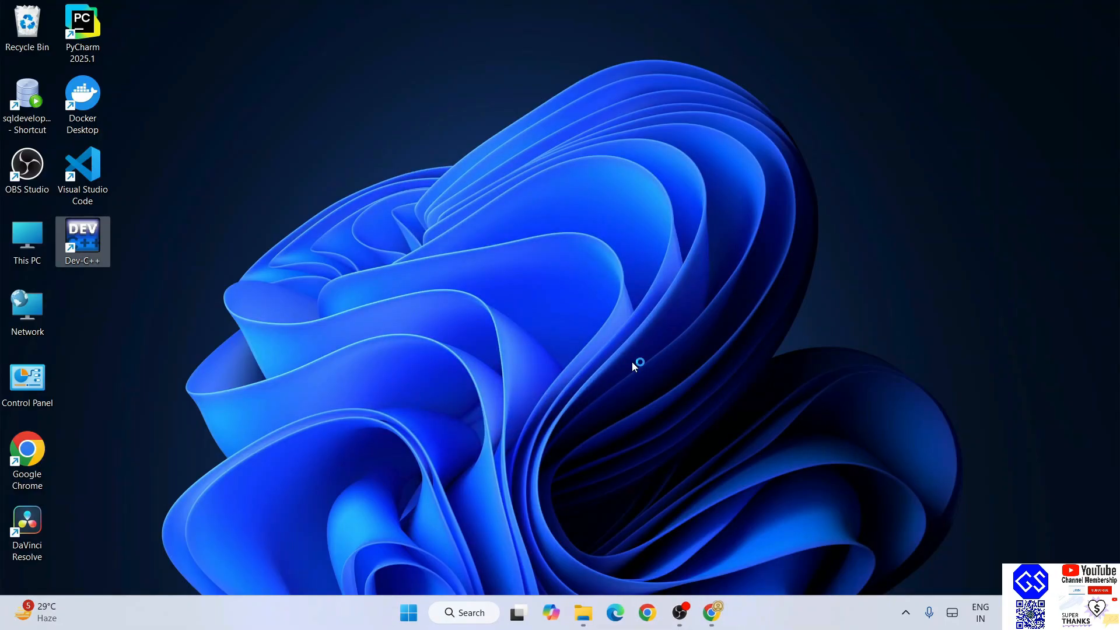
{"action": "double_click", "coordinate": [82, 241]}
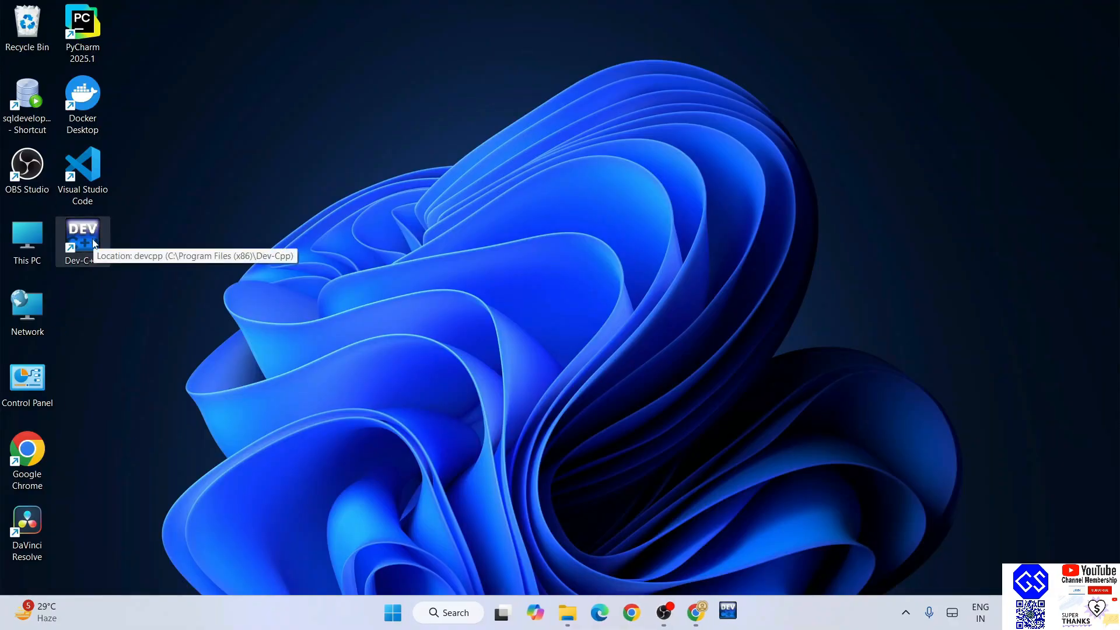
{"action": "double_click", "coordinate": [82, 239]}
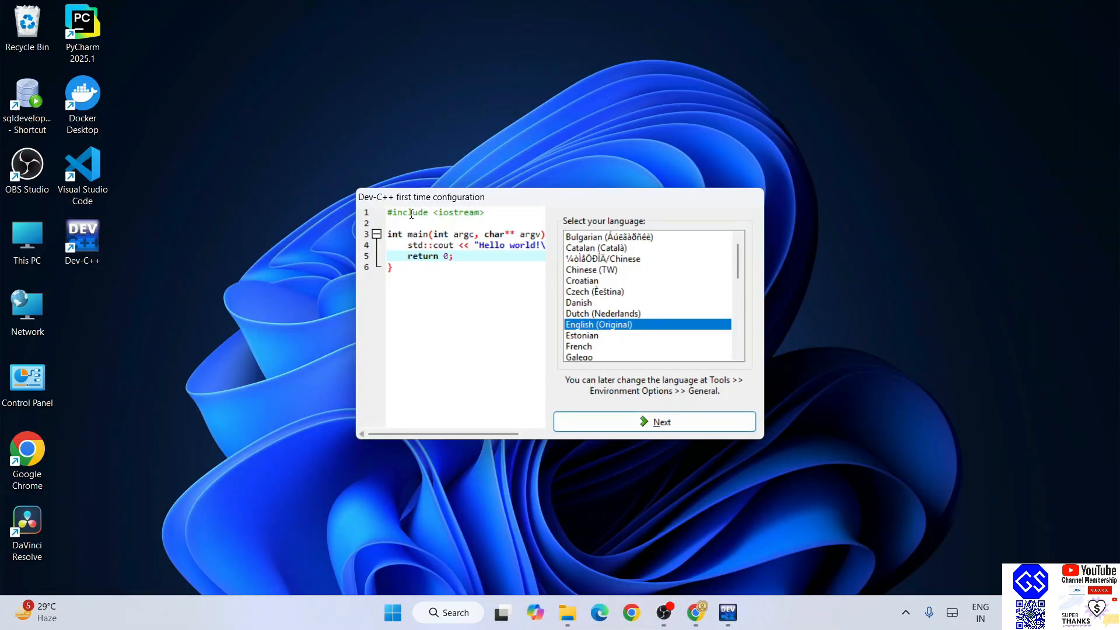
{"action": "mouse_move", "coordinate": [510, 286]}
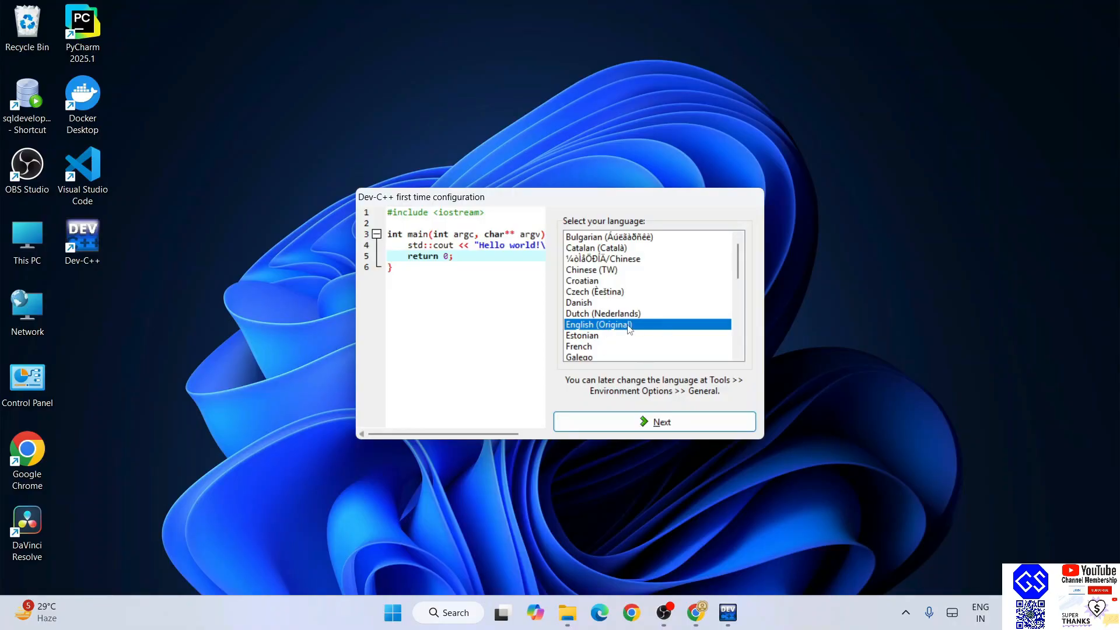
- Keep English (Original) as the interface language and continue to theme settings
{"action": "scroll", "scroll_direction": "down", "scroll_amount": 3}
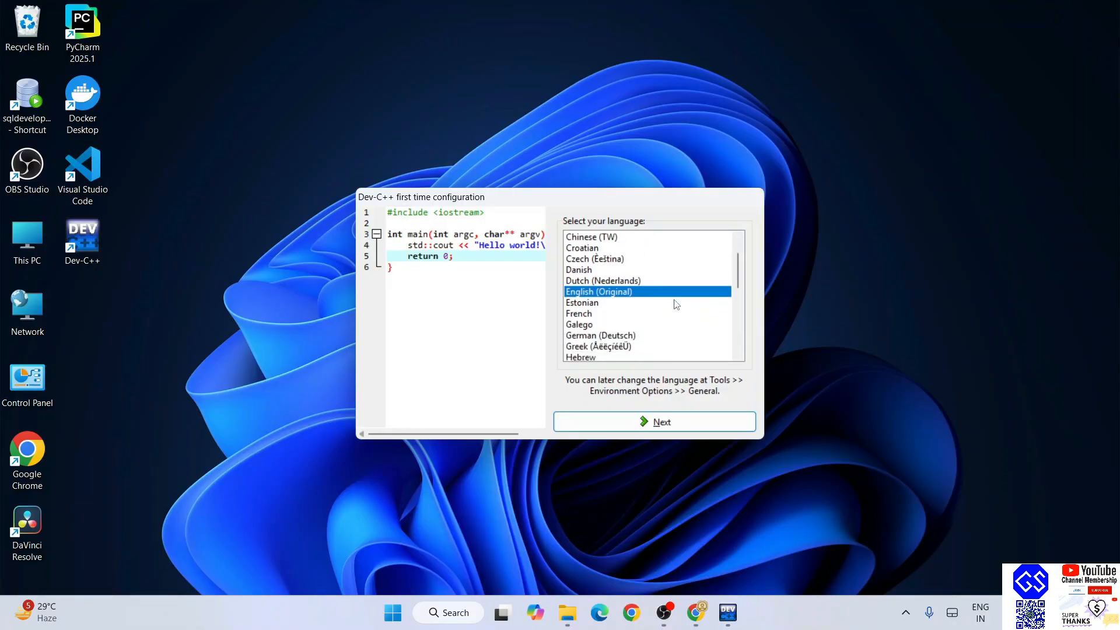
{"action": "scroll", "scroll_direction": "down", "scroll_amount": 3}
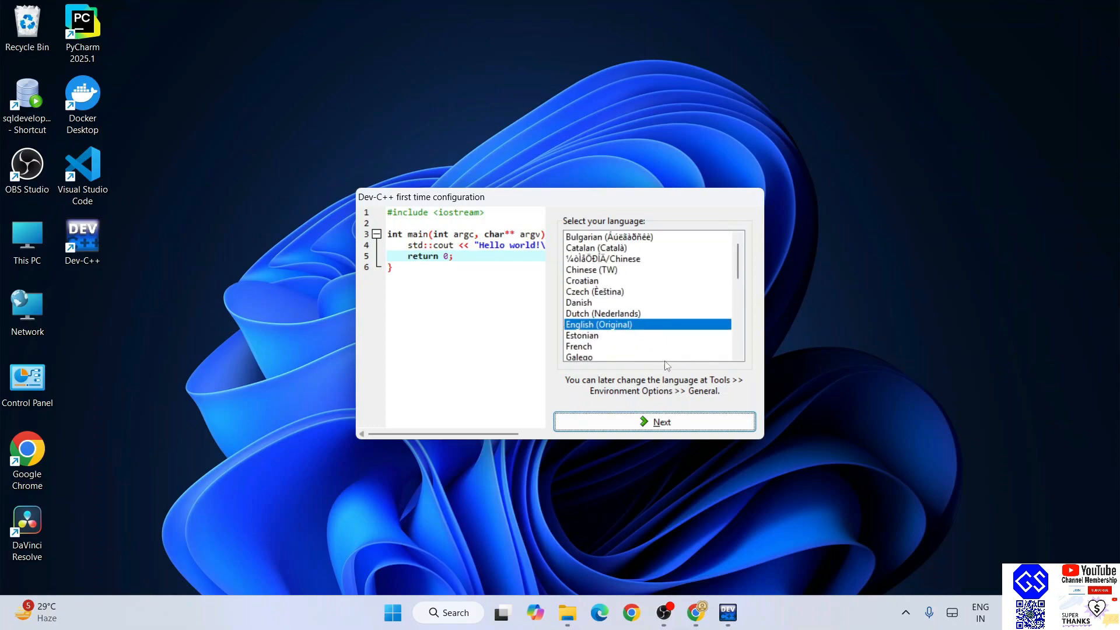
{"action": "left_click", "coordinate": [654, 421]}
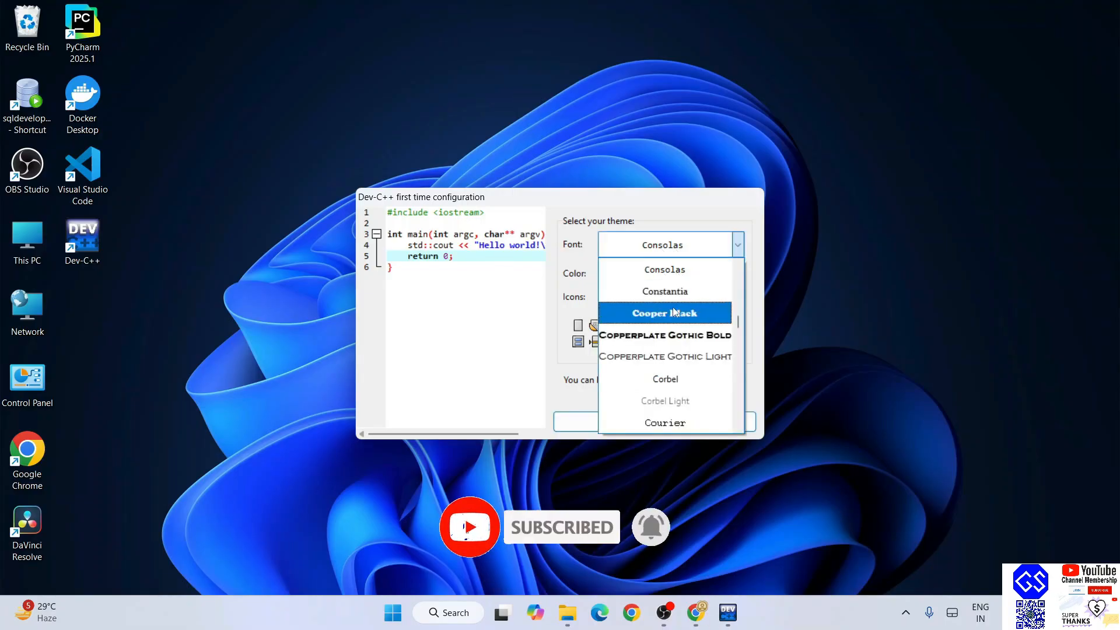
- After previewing alternatives, set the editor font to Consolas and colours to Classic
{"action": "left_click", "coordinate": [664, 313]}
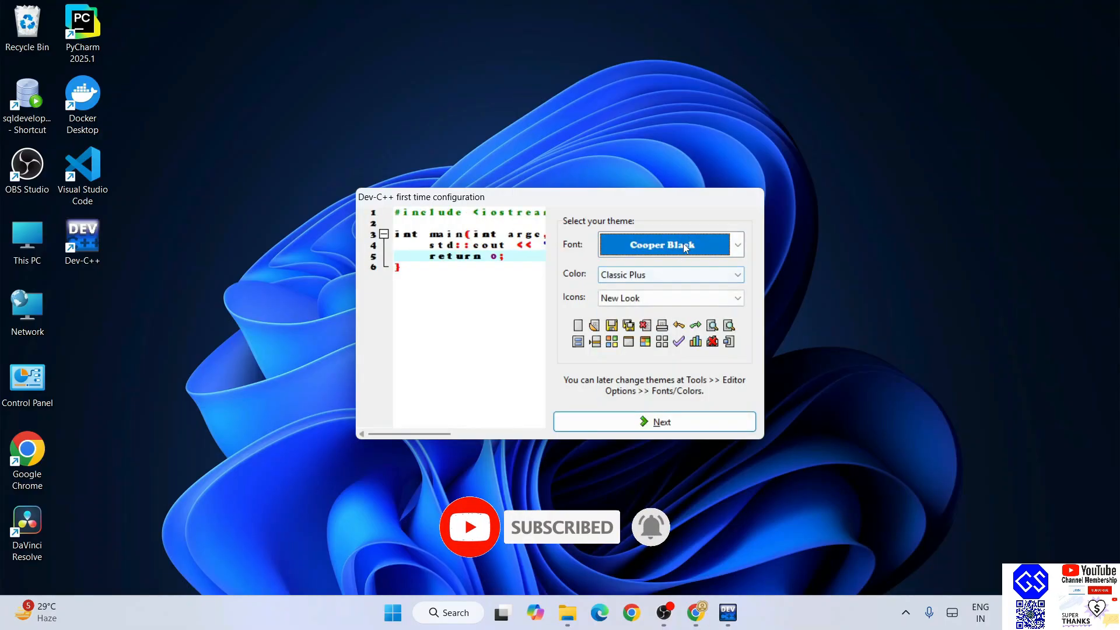
{"action": "left_click", "coordinate": [736, 244]}
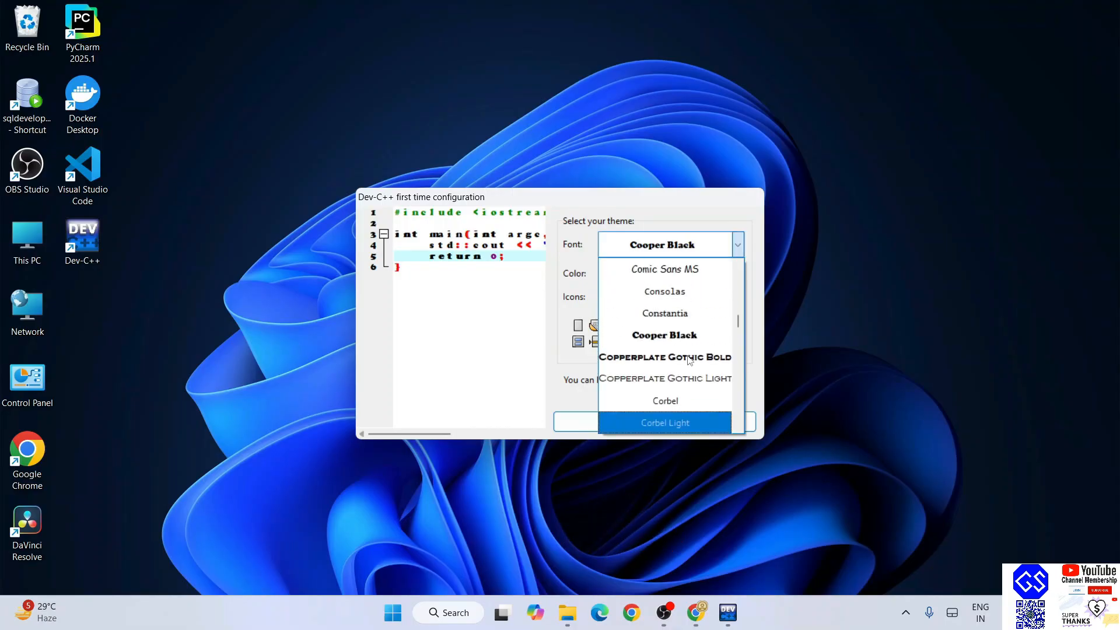
{"action": "left_click", "coordinate": [664, 291]}
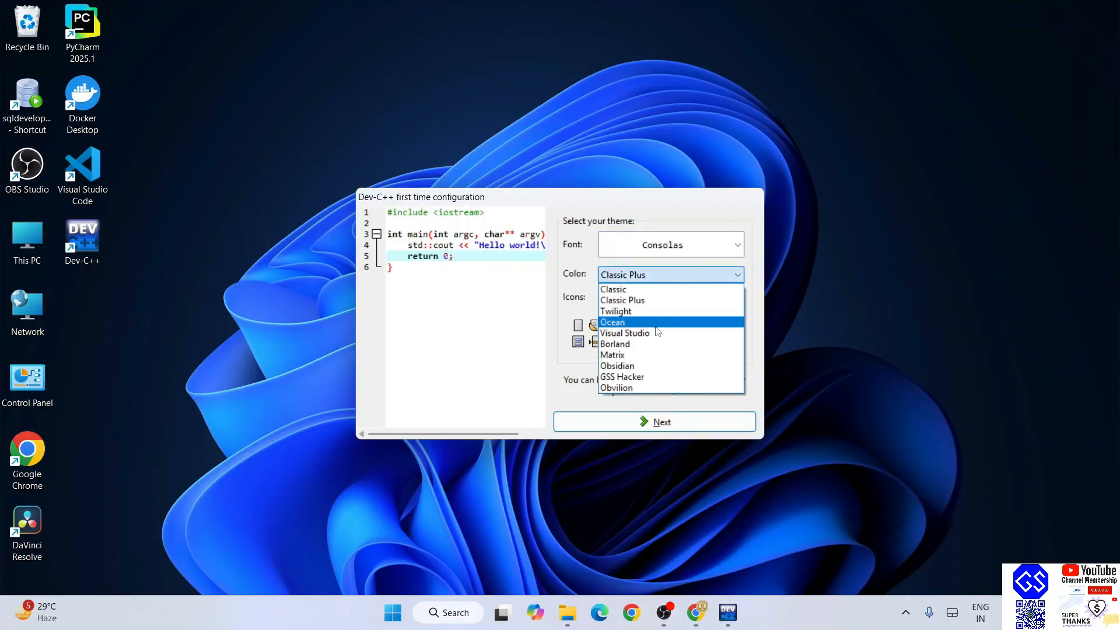
{"action": "left_click", "coordinate": [613, 322]}
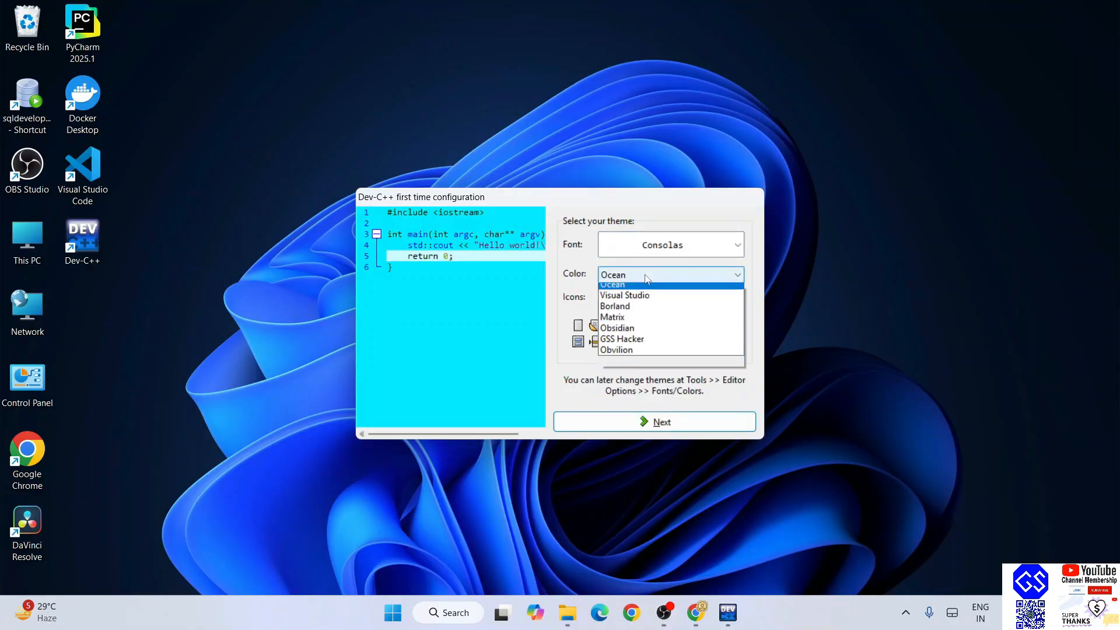
{"action": "left_click", "coordinate": [616, 327]}
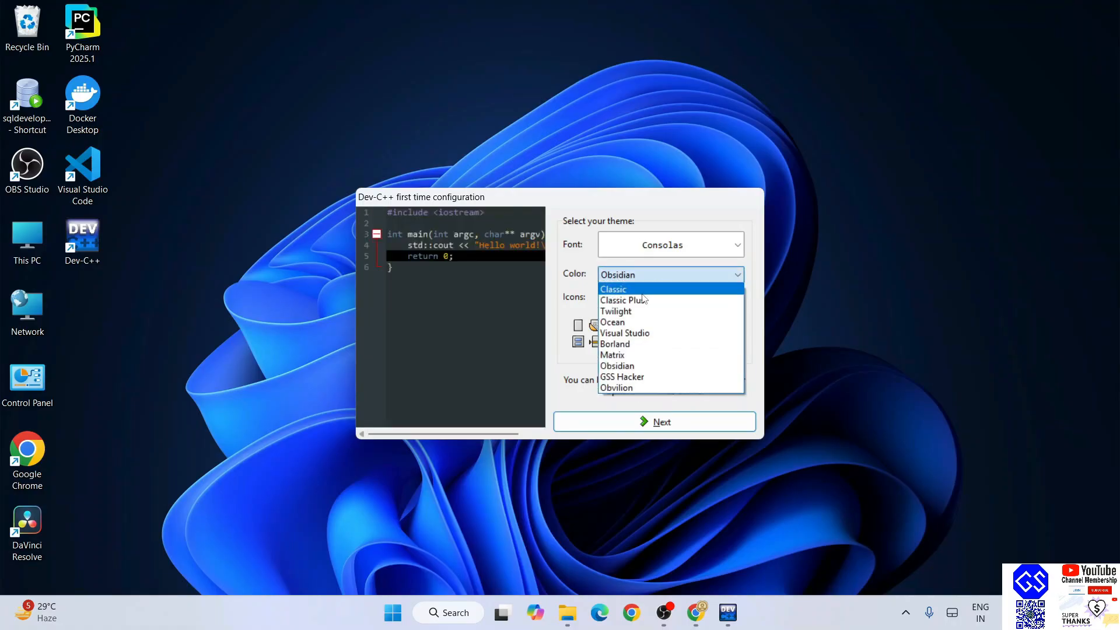
{"action": "left_click", "coordinate": [613, 289]}
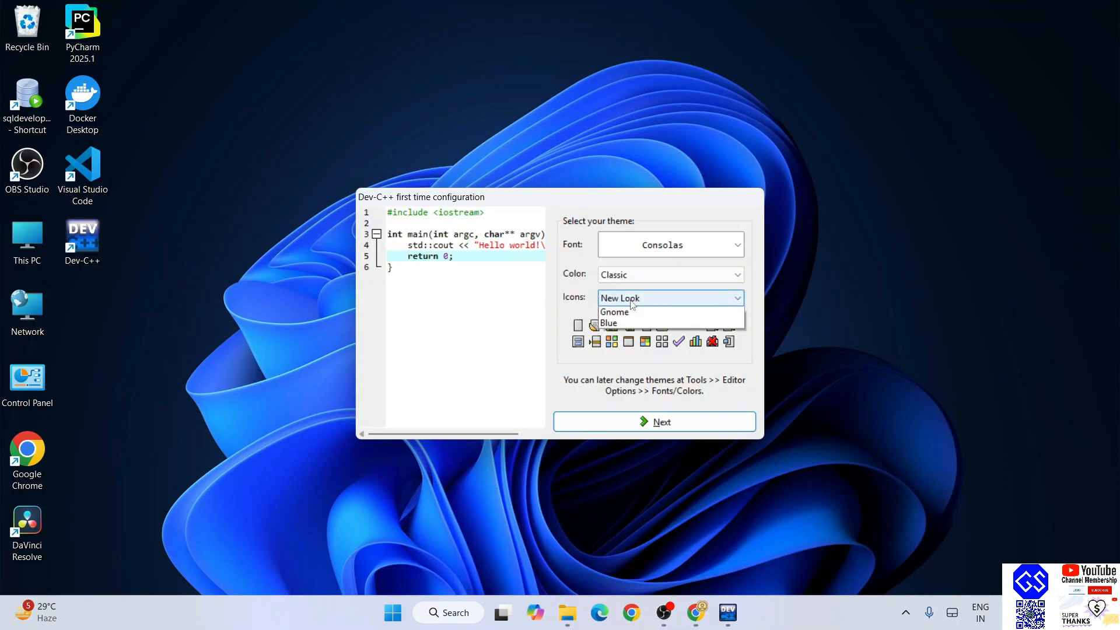
- Keep the New Look icon set and finish first-time configuration into the main window
{"action": "left_click", "coordinate": [612, 312]}
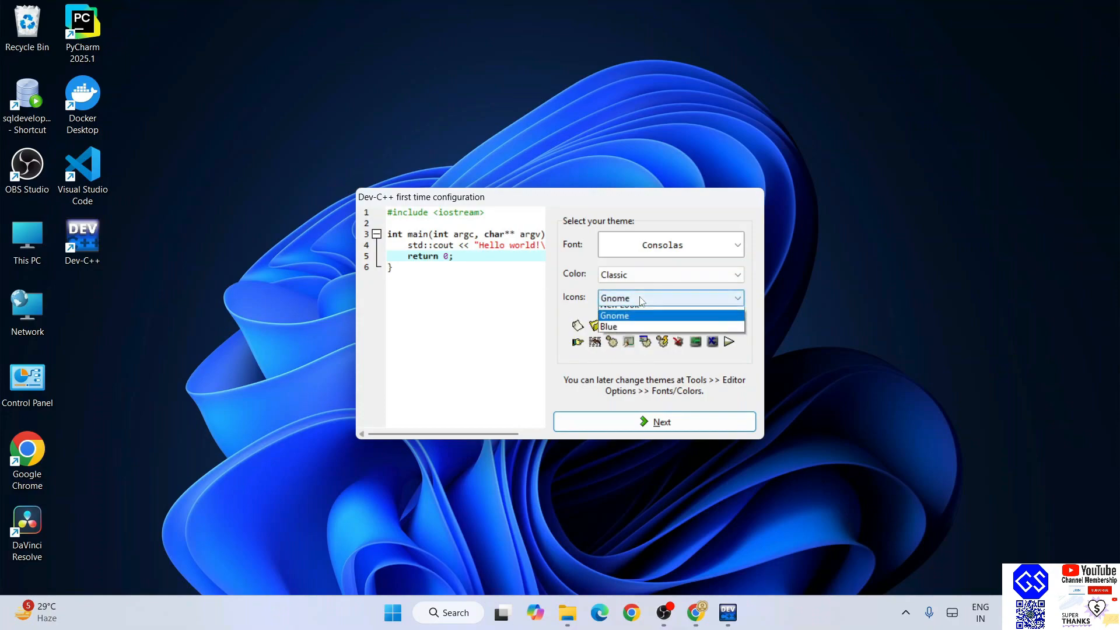
{"action": "left_click", "coordinate": [609, 326]}
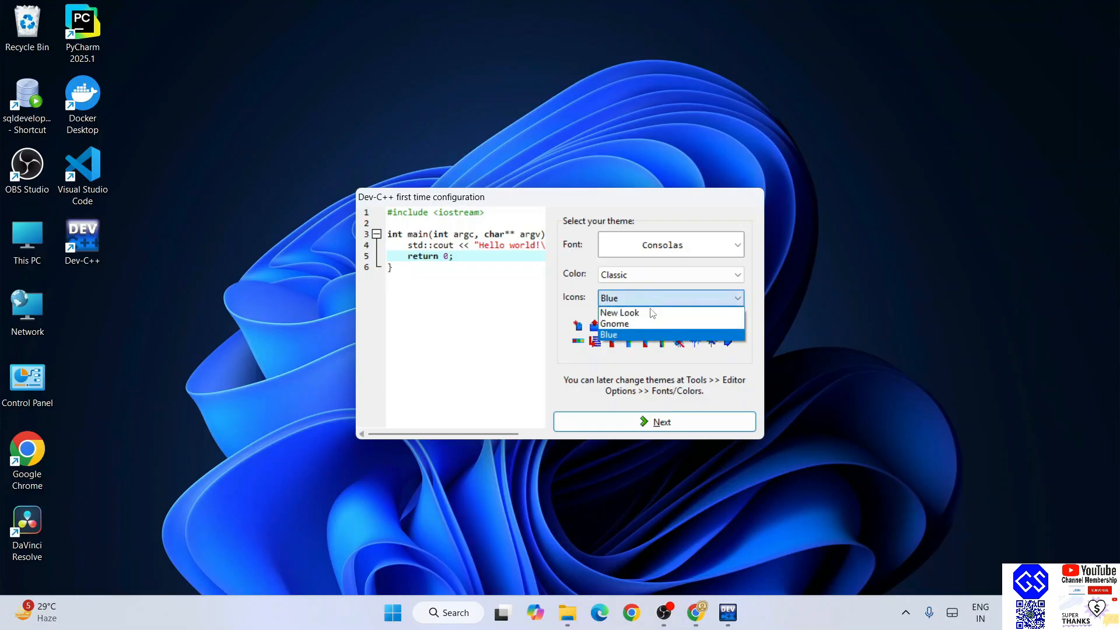
{"action": "left_click", "coordinate": [618, 312]}
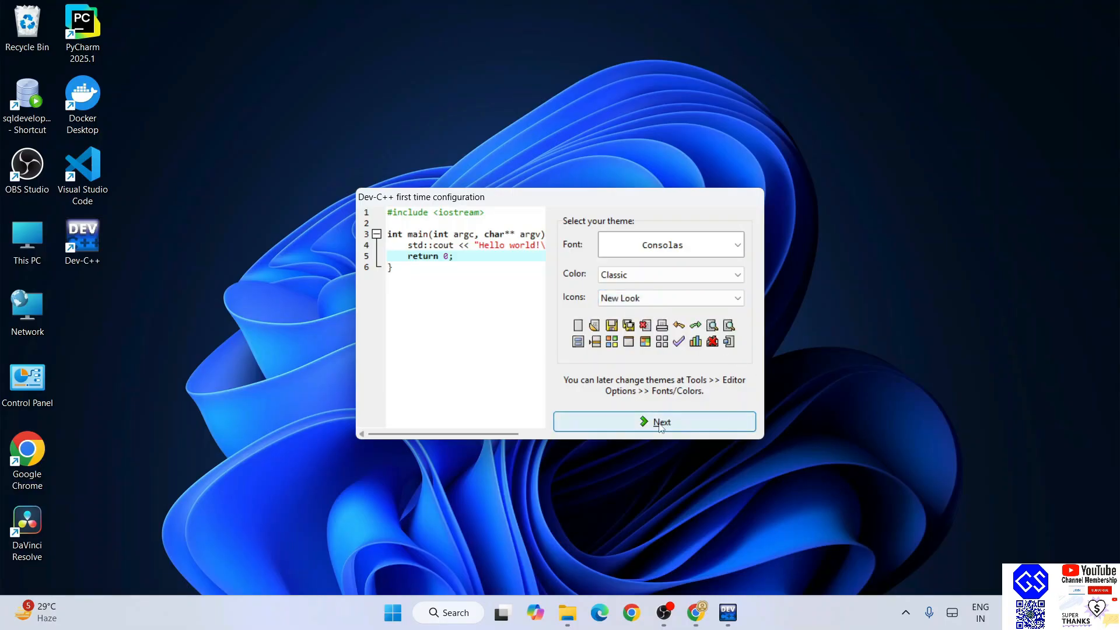
{"action": "left_click", "coordinate": [653, 421]}
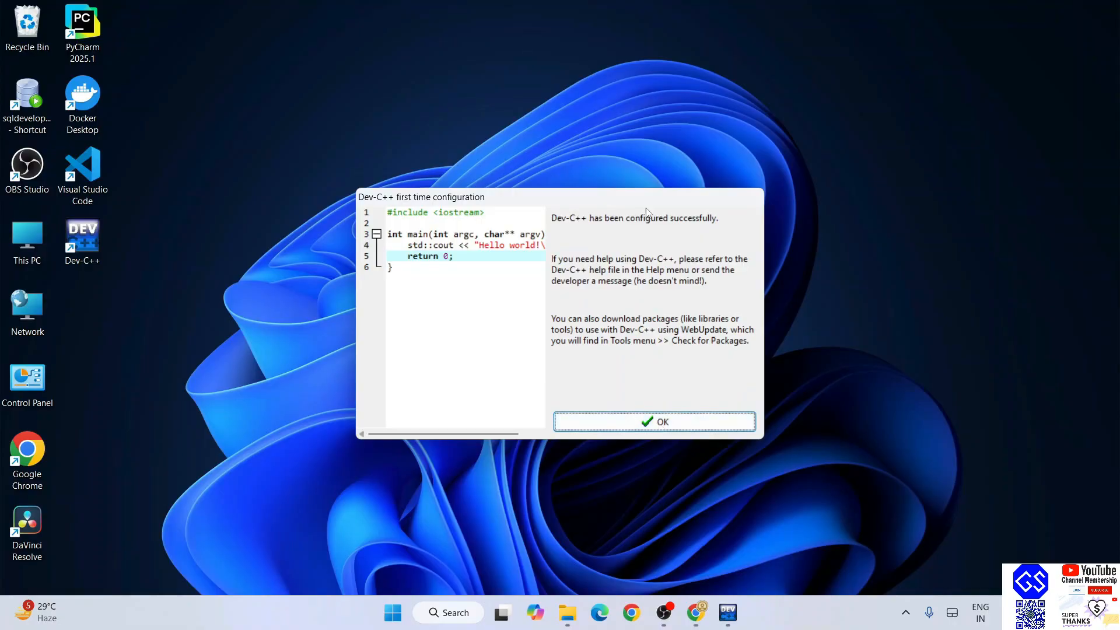
{"action": "mouse_move", "coordinate": [684, 279]}
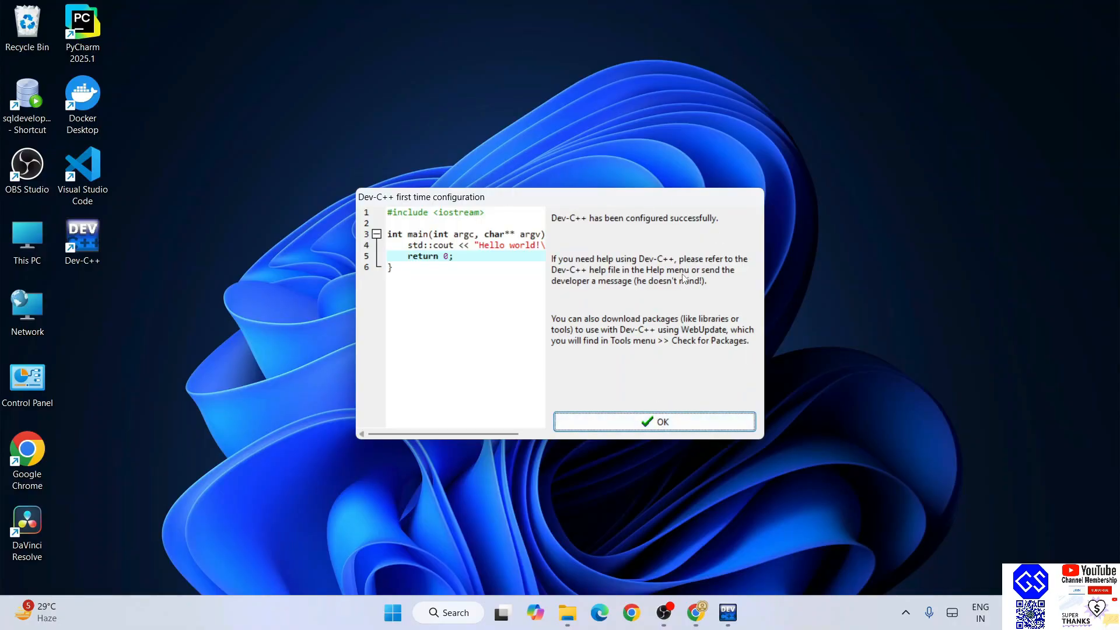
{"action": "left_click", "coordinate": [653, 421]}
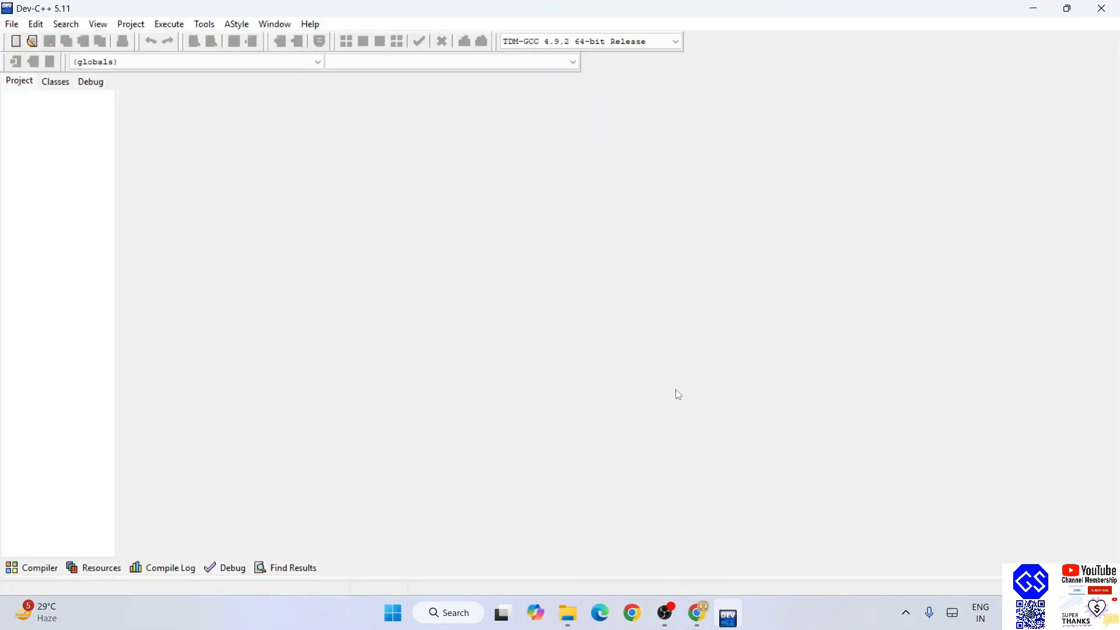
{"action": "mouse_move", "coordinate": [438, 391]}
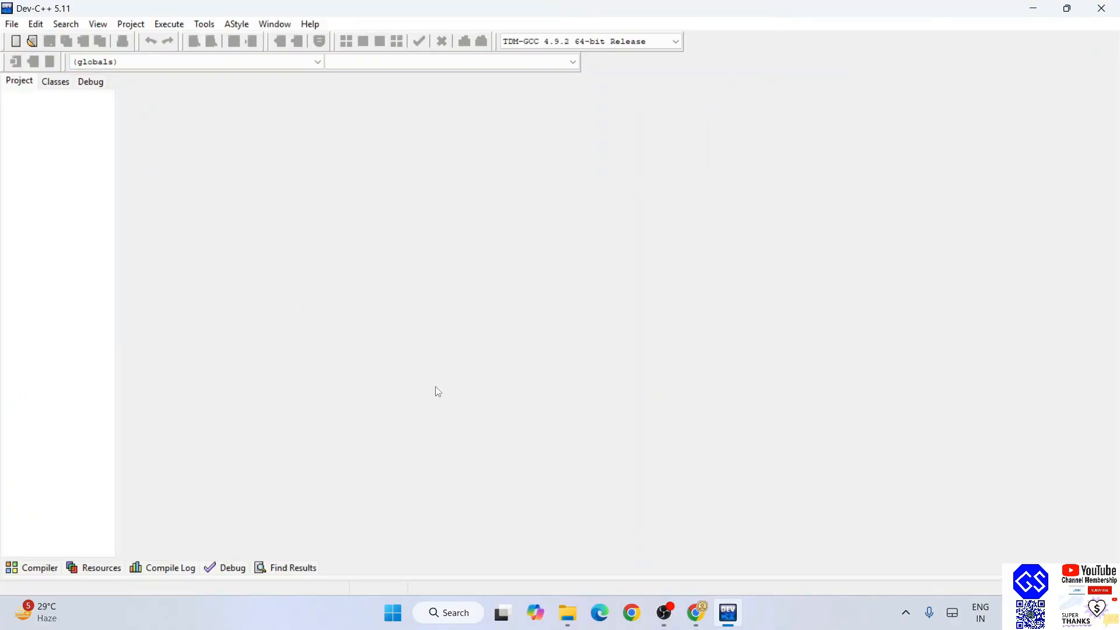
{"action": "mouse_move", "coordinate": [948, 463]}
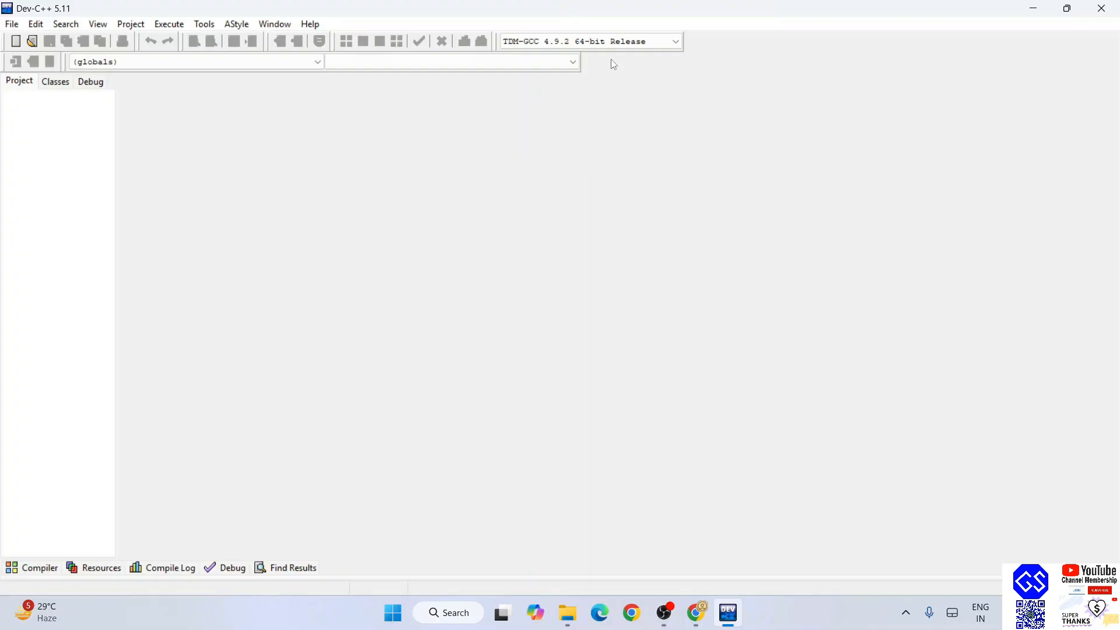
- Keep the TDM-GCC 4.9.2 64-bit Release compiler and bring up the File menu
{"action": "left_click", "coordinate": [672, 41]}
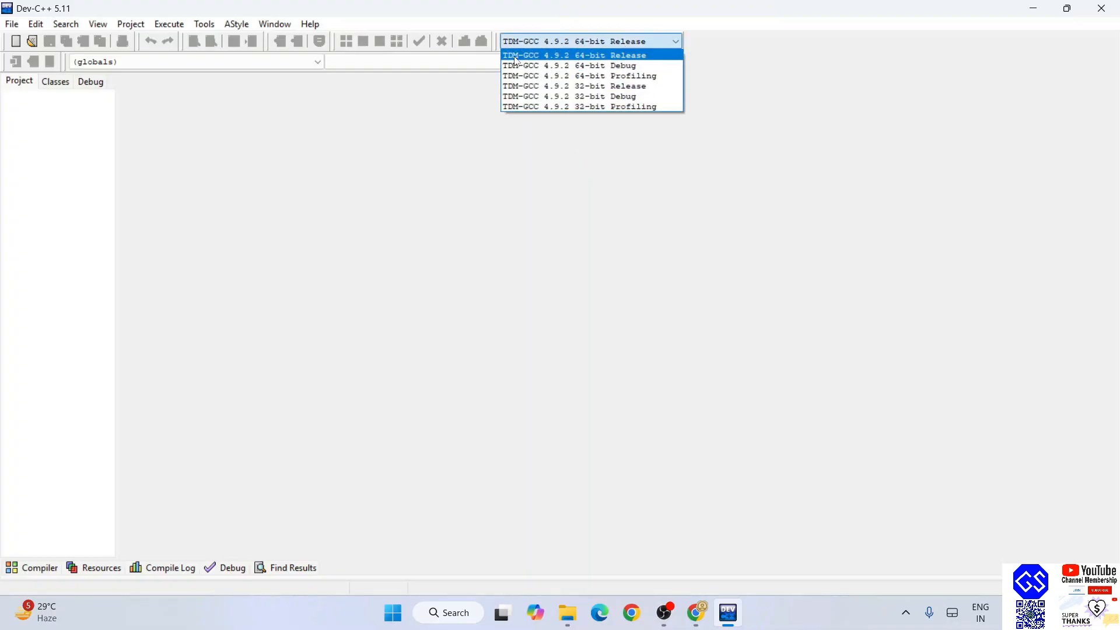
{"action": "mouse_move", "coordinate": [648, 62]}
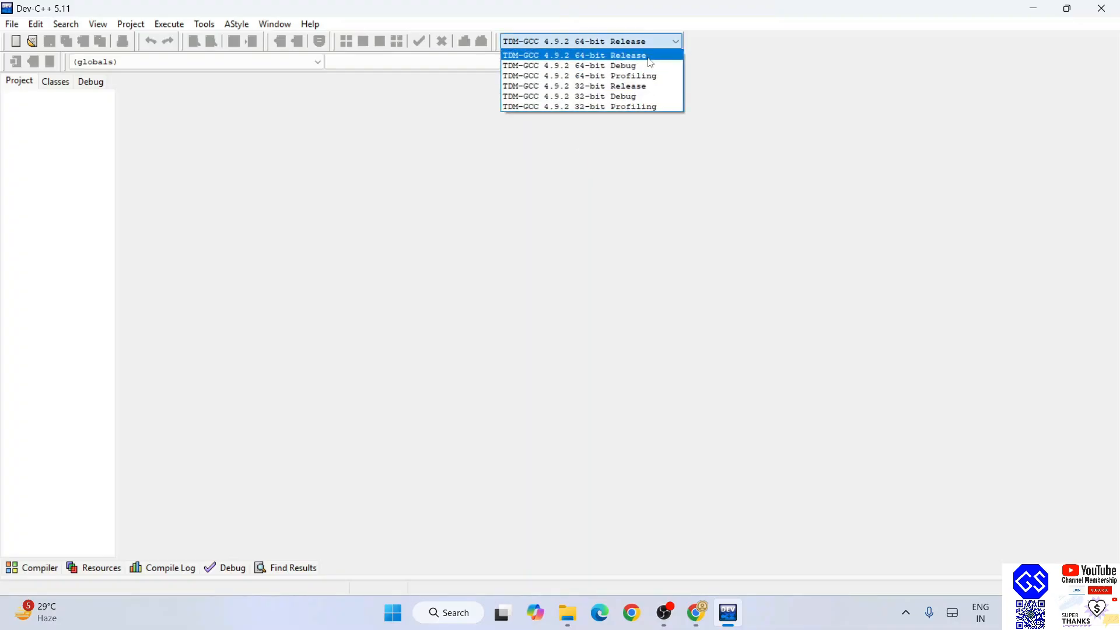
{"action": "left_click", "coordinate": [571, 55]}
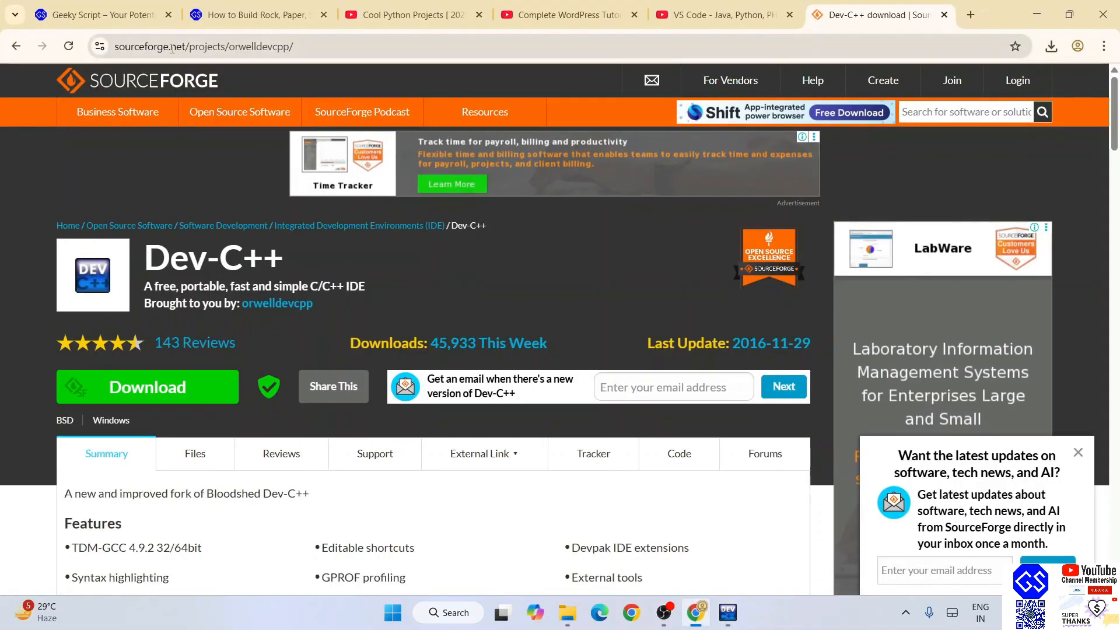
{"action": "left_click", "coordinate": [727, 613]}
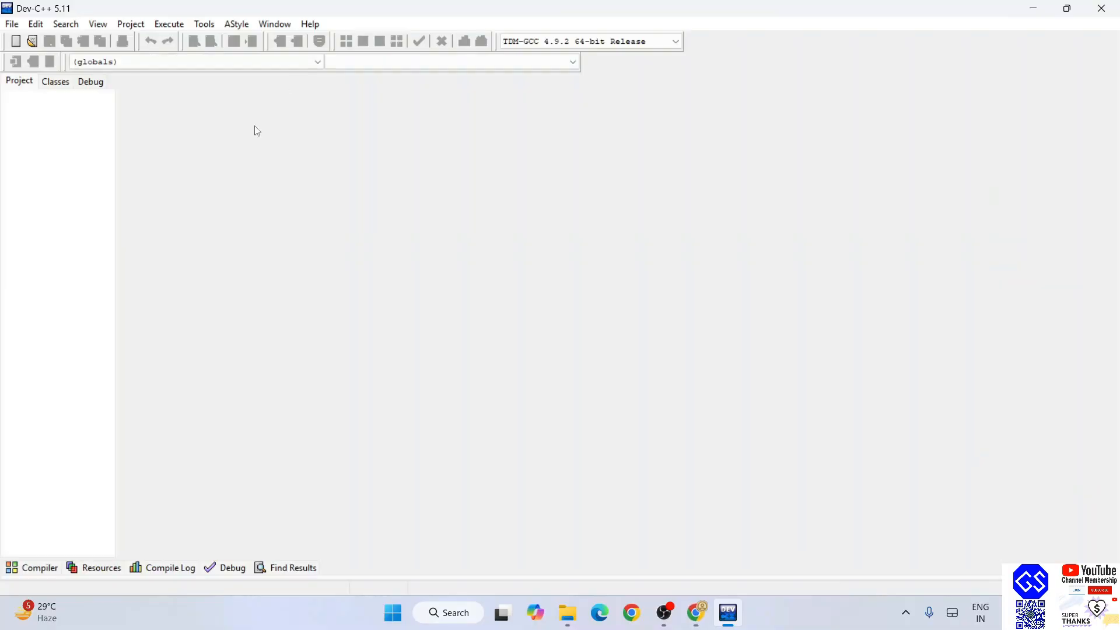
{"action": "left_click", "coordinate": [11, 23]}
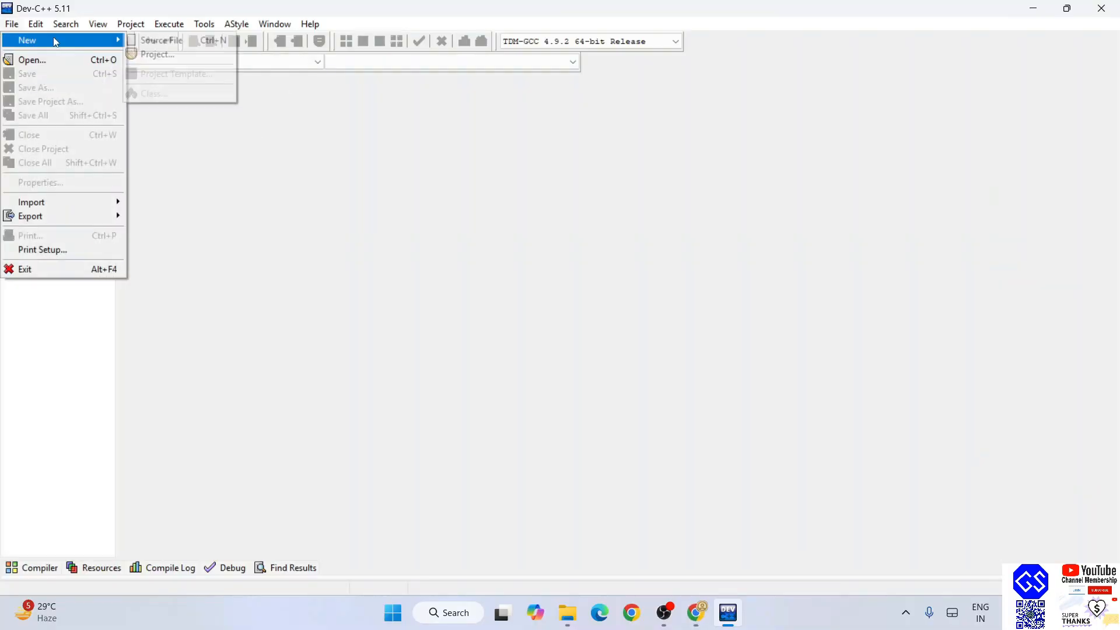
- Create a new source file and write #include<stdio.h> and the start of main
{"action": "left_click", "coordinate": [161, 39]}
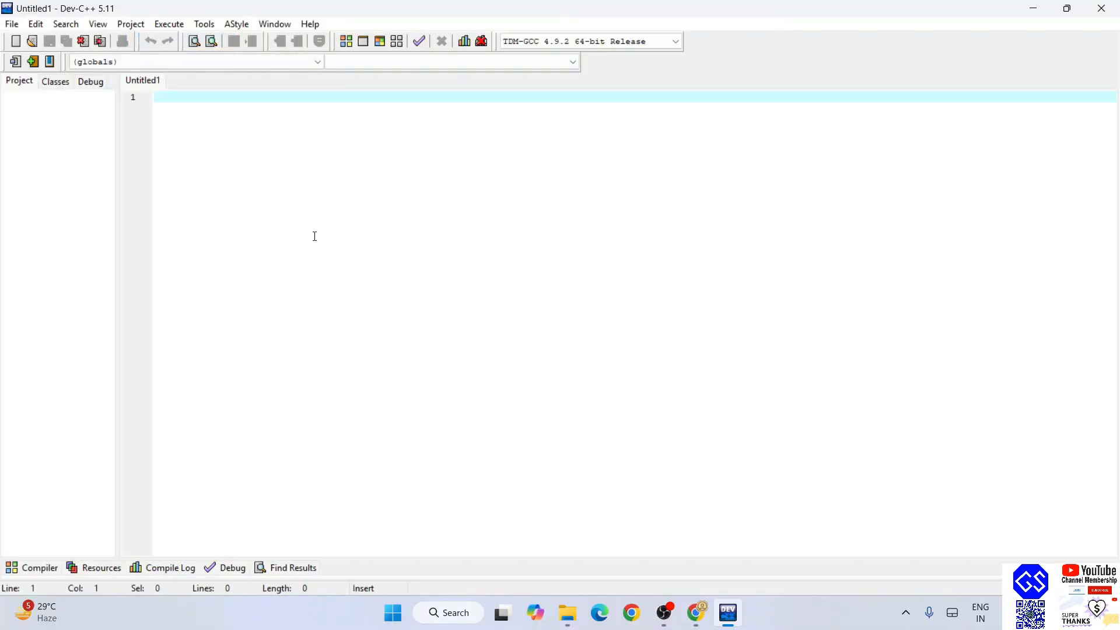
{"action": "type", "text": "#"}
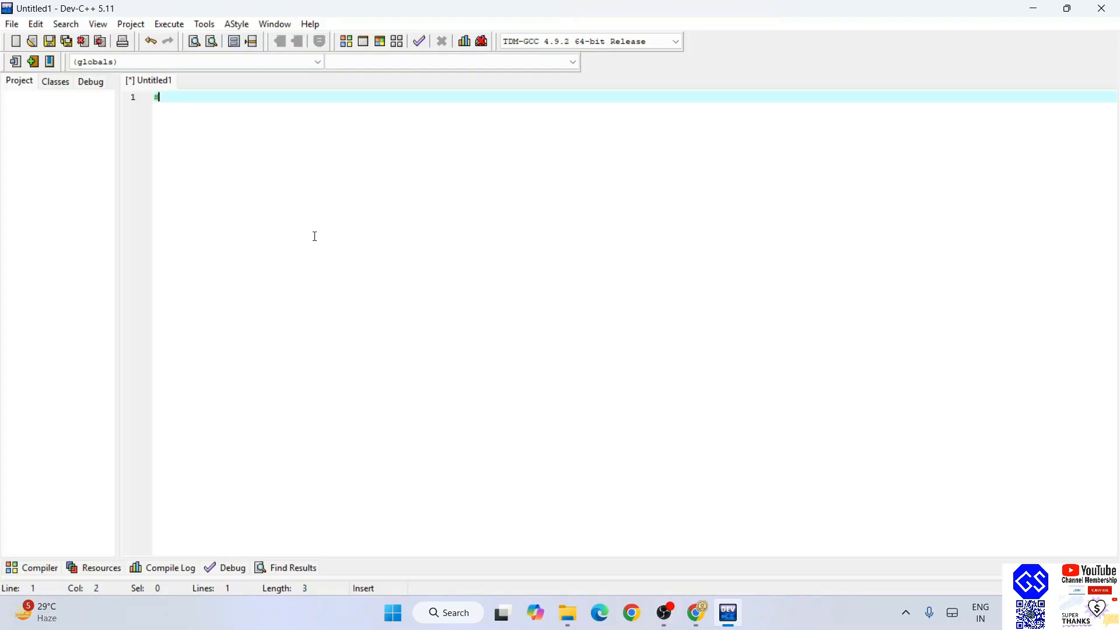
{"action": "type", "text": "inclu"}
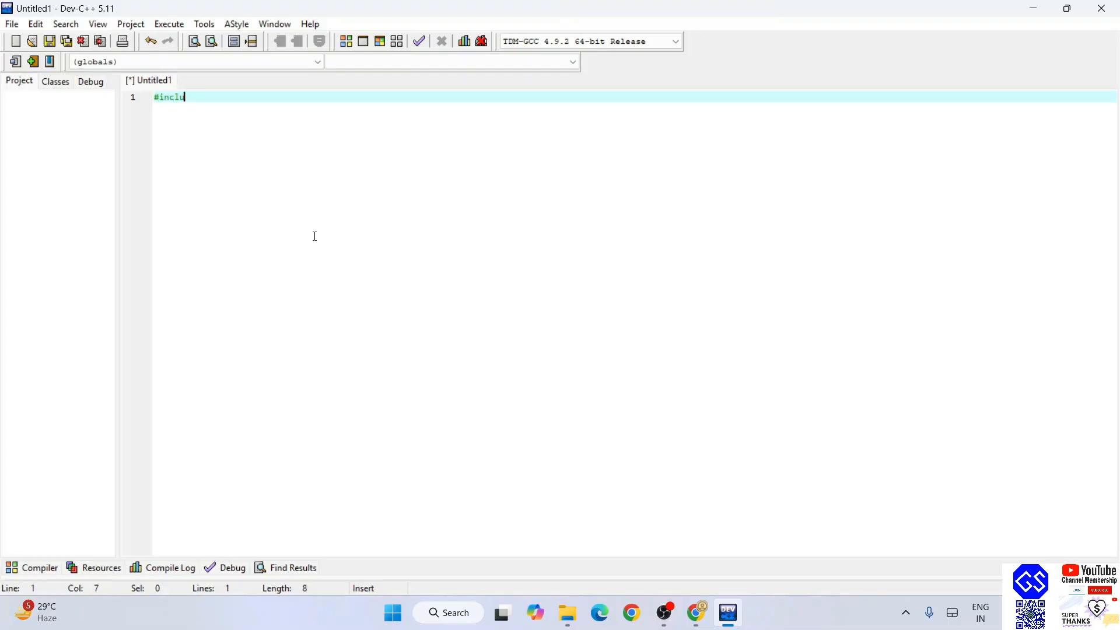
{"action": "type", "text": "de"}
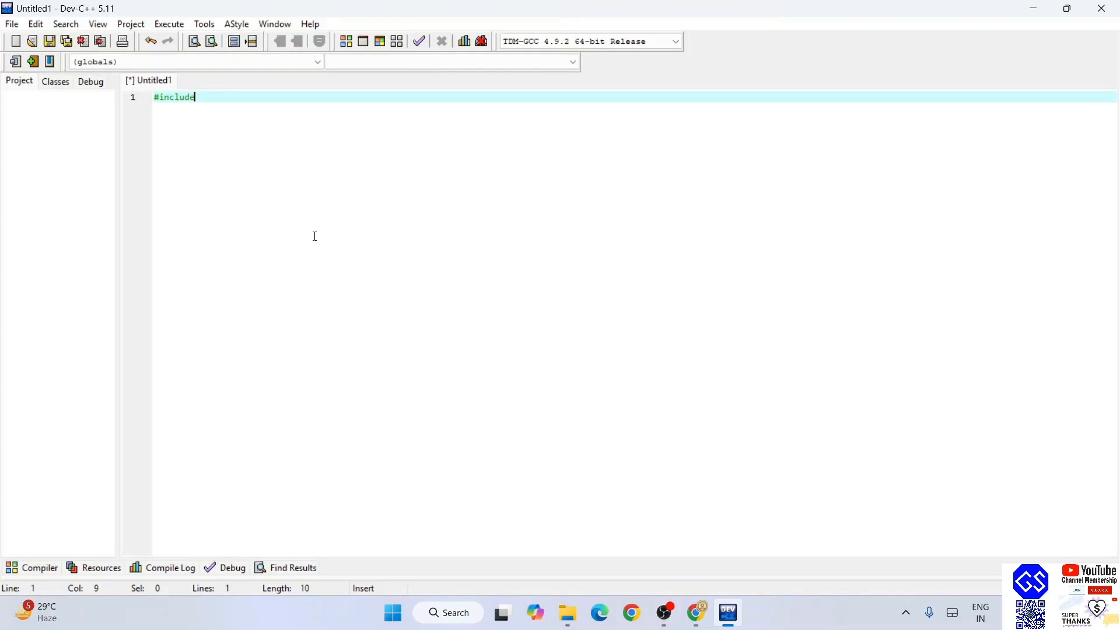
{"action": "type", "text": "<stdio.h>"}
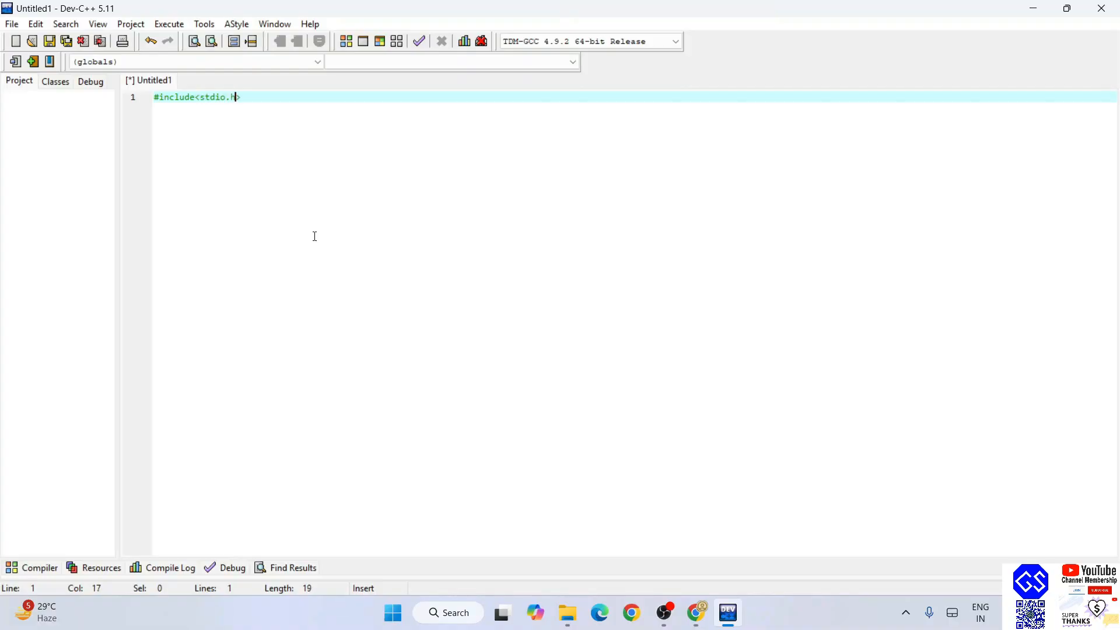
{"action": "type", "text": ">"}
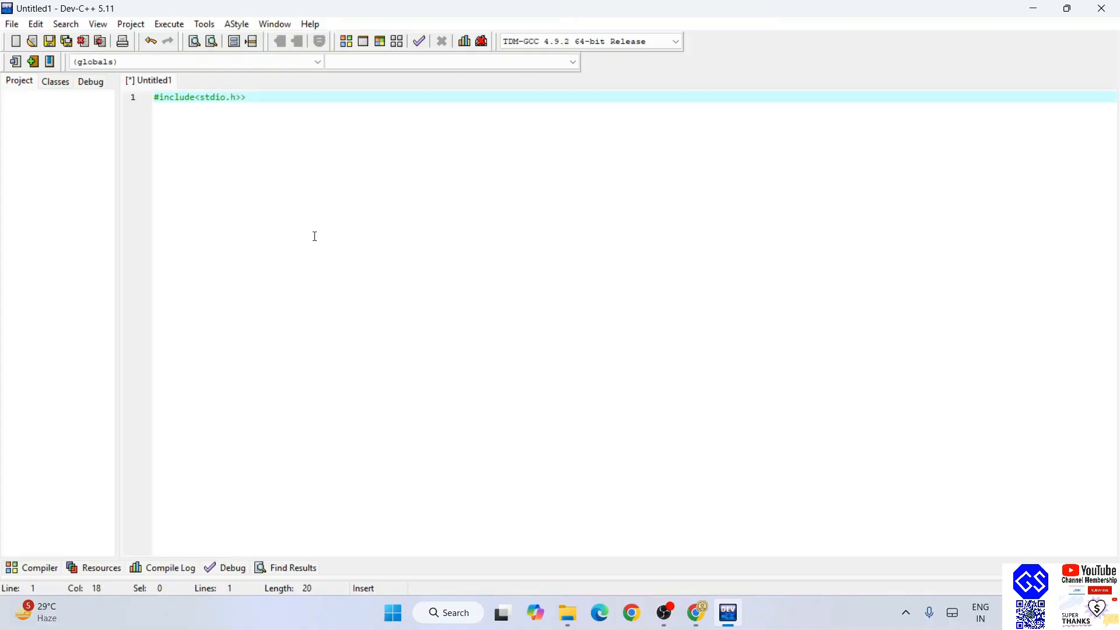
{"action": "type", "text": "int main("}
{"action": "type", "text": "{"}
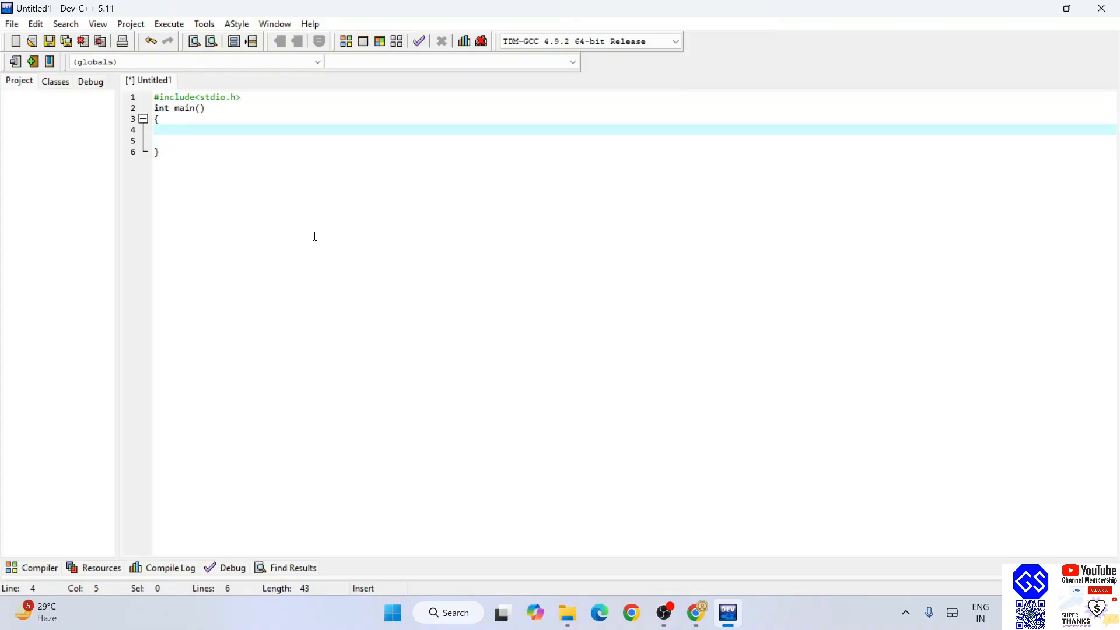
- Write printf("Hello World") and return 0;, then start saving the file under a name
{"action": "type", "text": "print"}
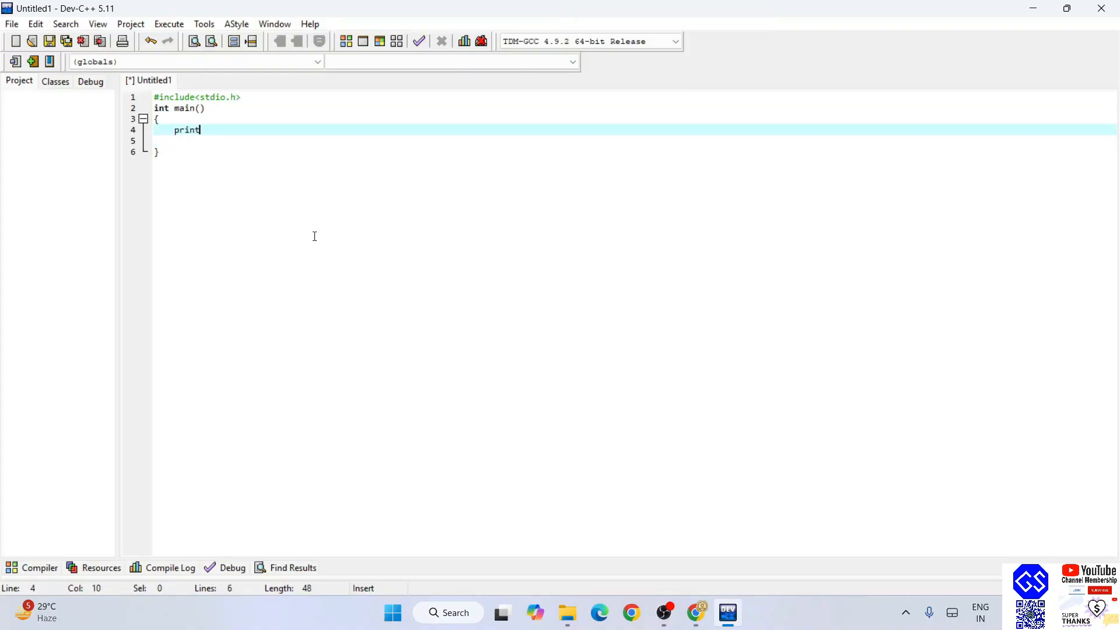
{"action": "type", "text": "f(\"\")"}
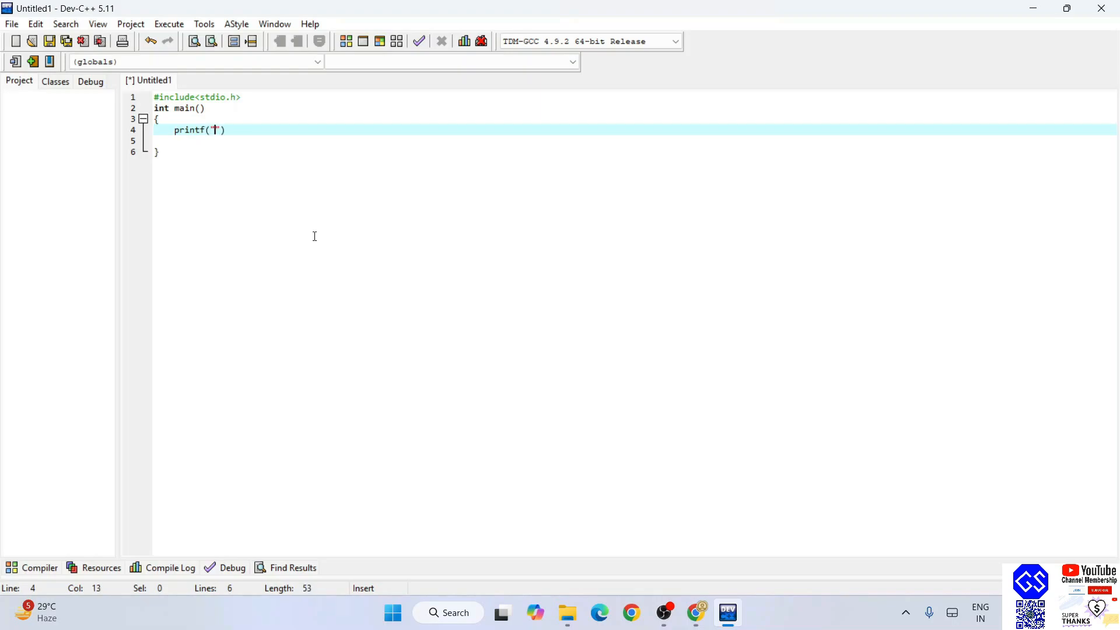
{"action": "type", "text": "Hello"}
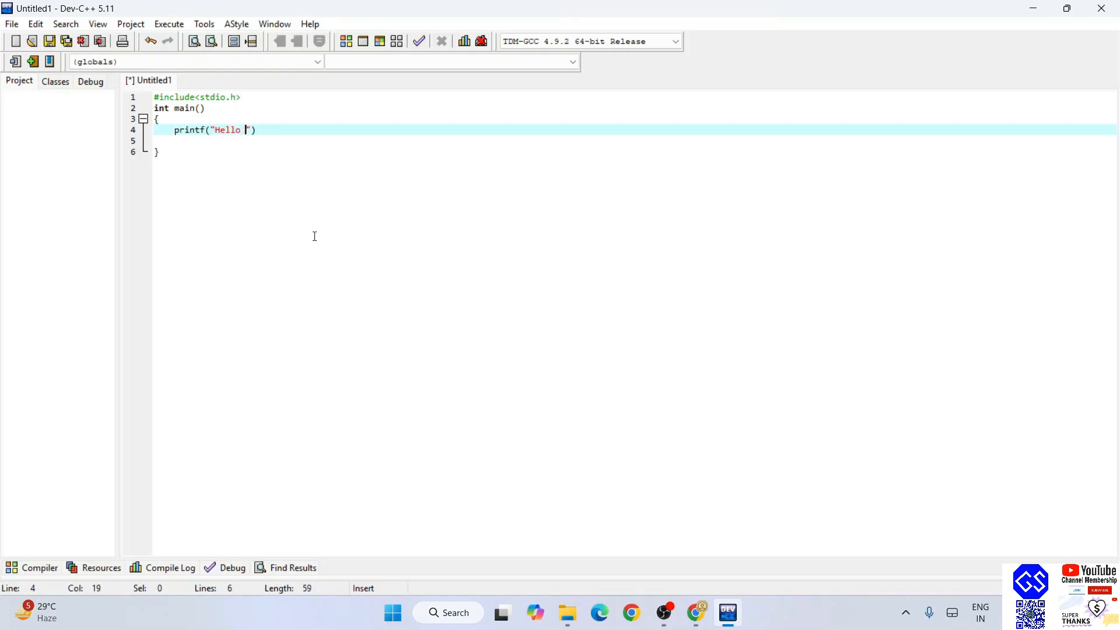
{"action": "type", "text": "World"}
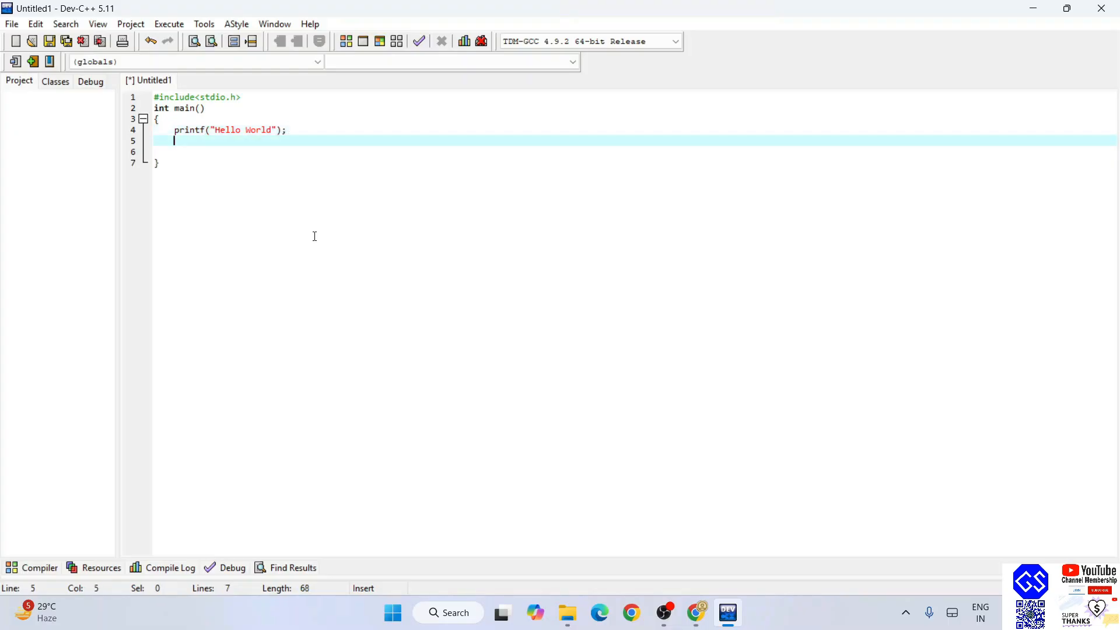
{"action": "type", "text": "return"}
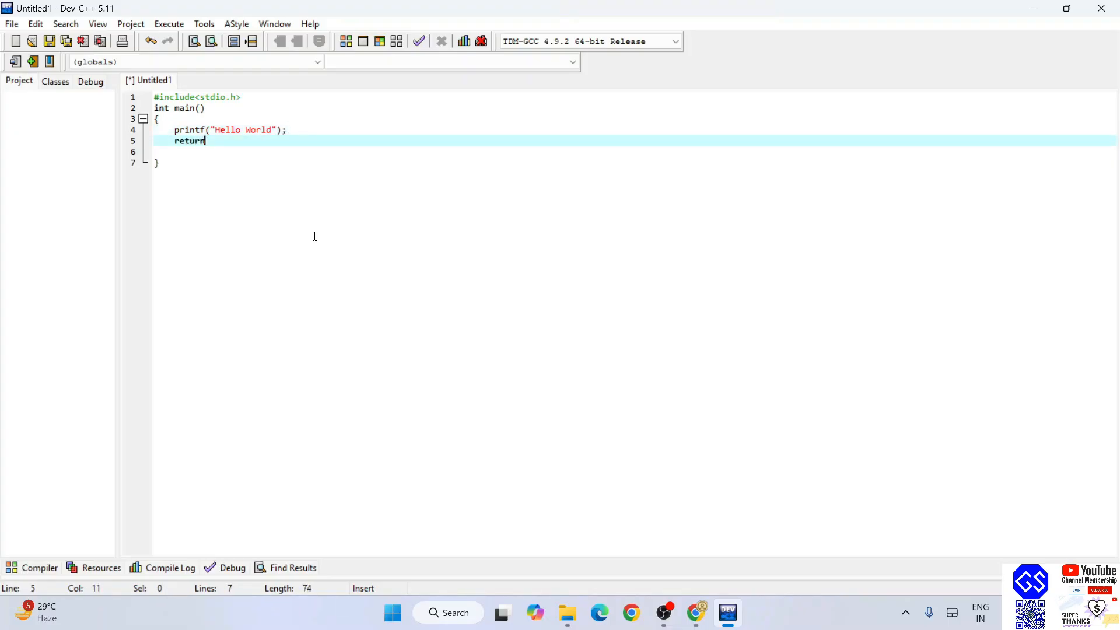
{"action": "type", "text": "0;"}
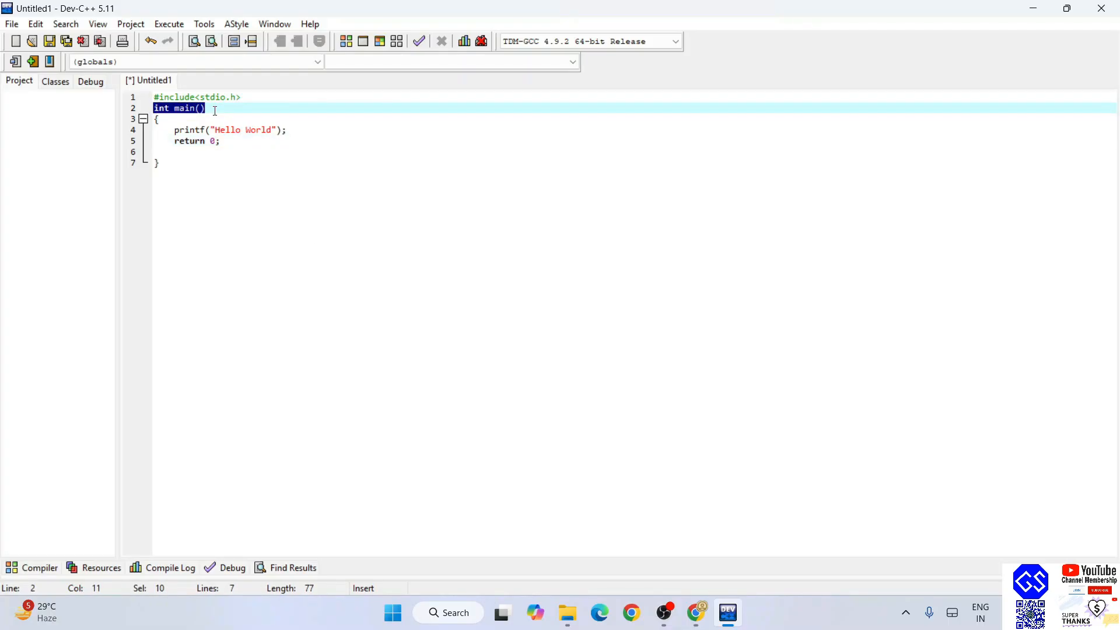
{"action": "mouse_move", "coordinate": [205, 141]}
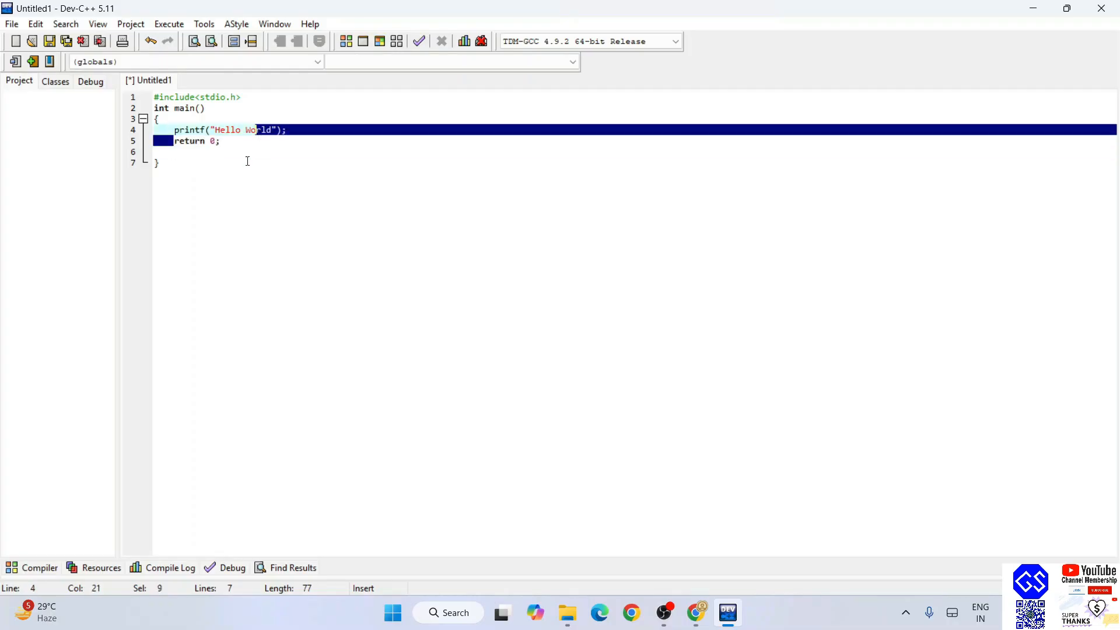
{"action": "key", "text": "ctrl+a"}
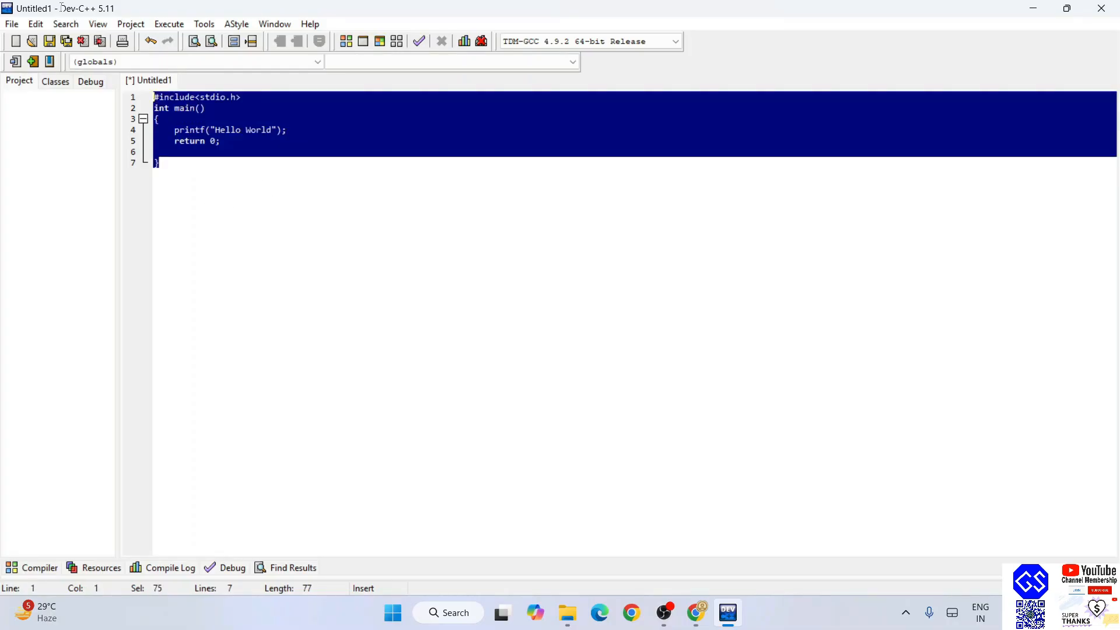
{"action": "left_click", "coordinate": [158, 162]}
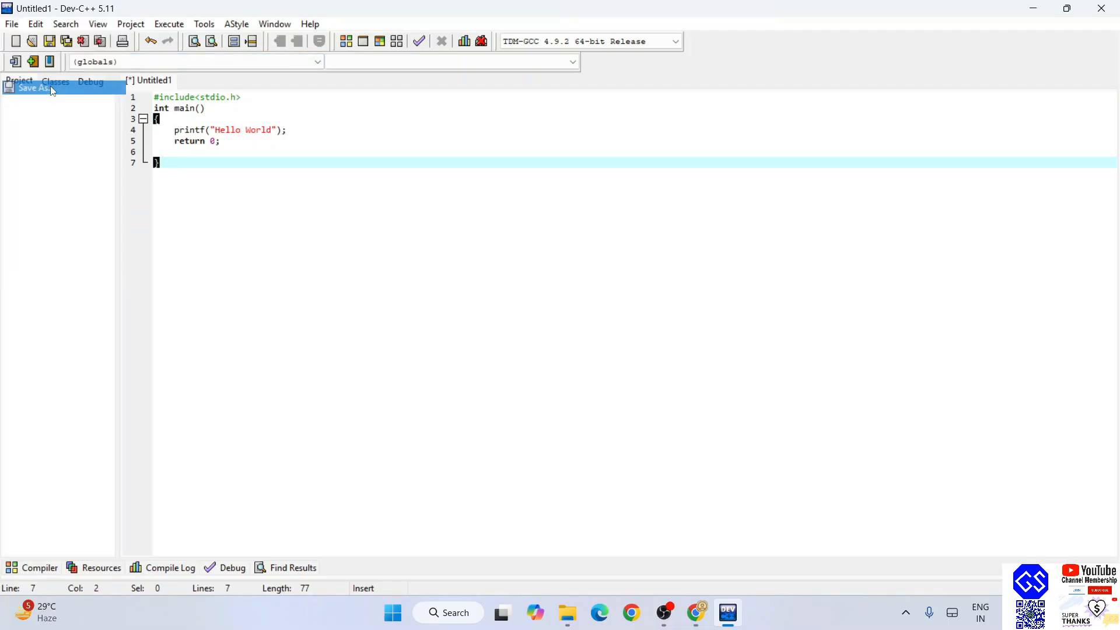
{"action": "left_click", "coordinate": [34, 88]}
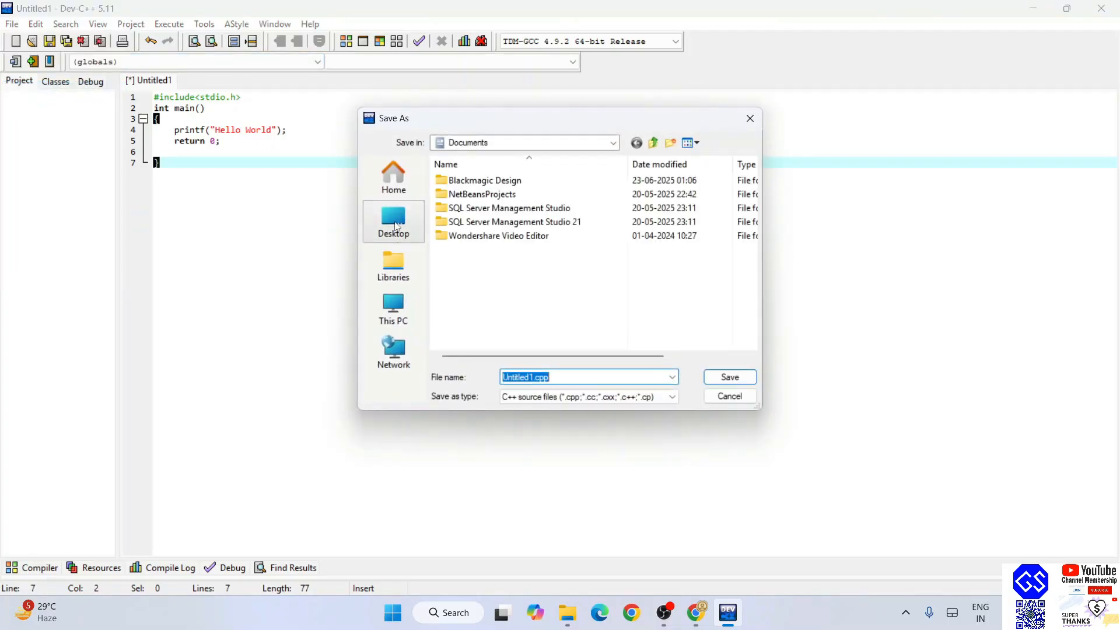
{"action": "left_click", "coordinate": [393, 222]}
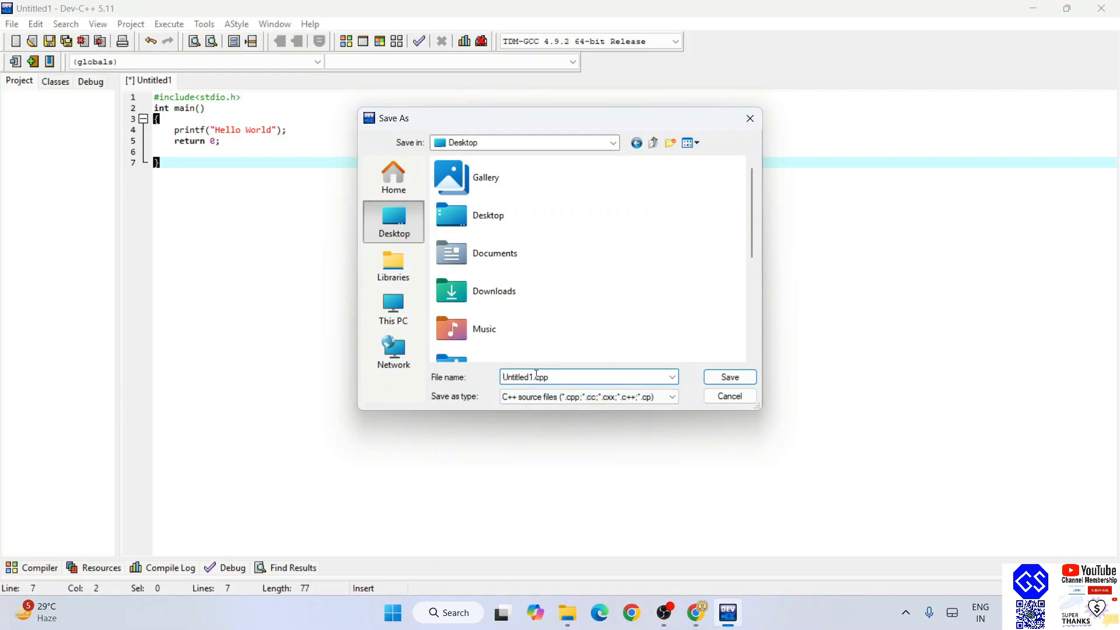
{"action": "double_click", "coordinate": [518, 377]}
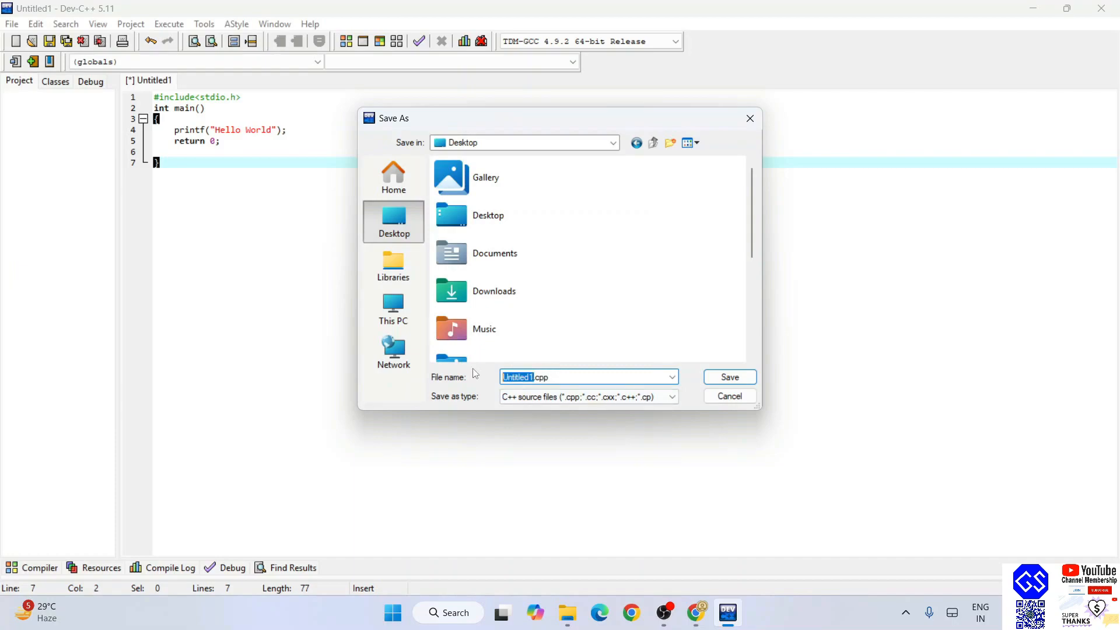
{"action": "type", "text": "HelloWorld.cpp"}
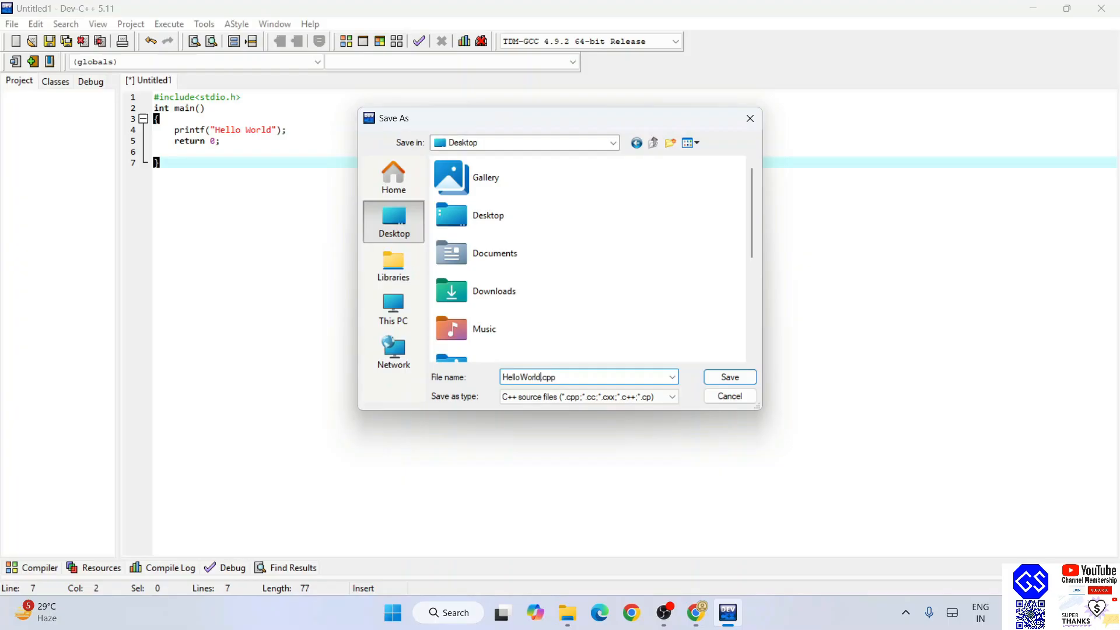
{"action": "left_click", "coordinate": [728, 376]}
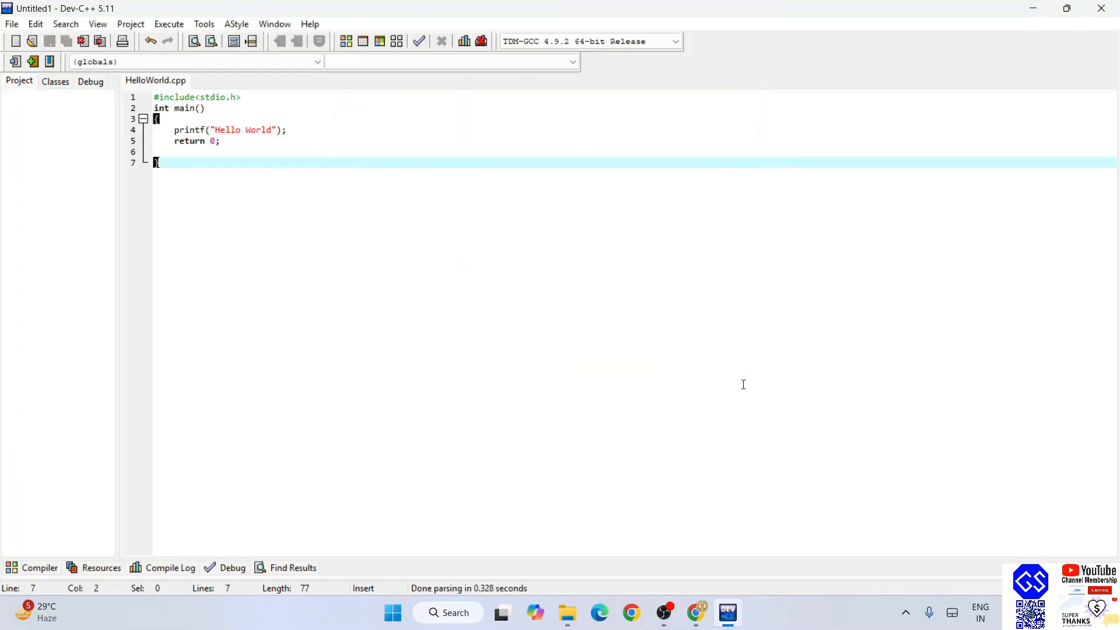
{"action": "mouse_move", "coordinate": [152, 88]}
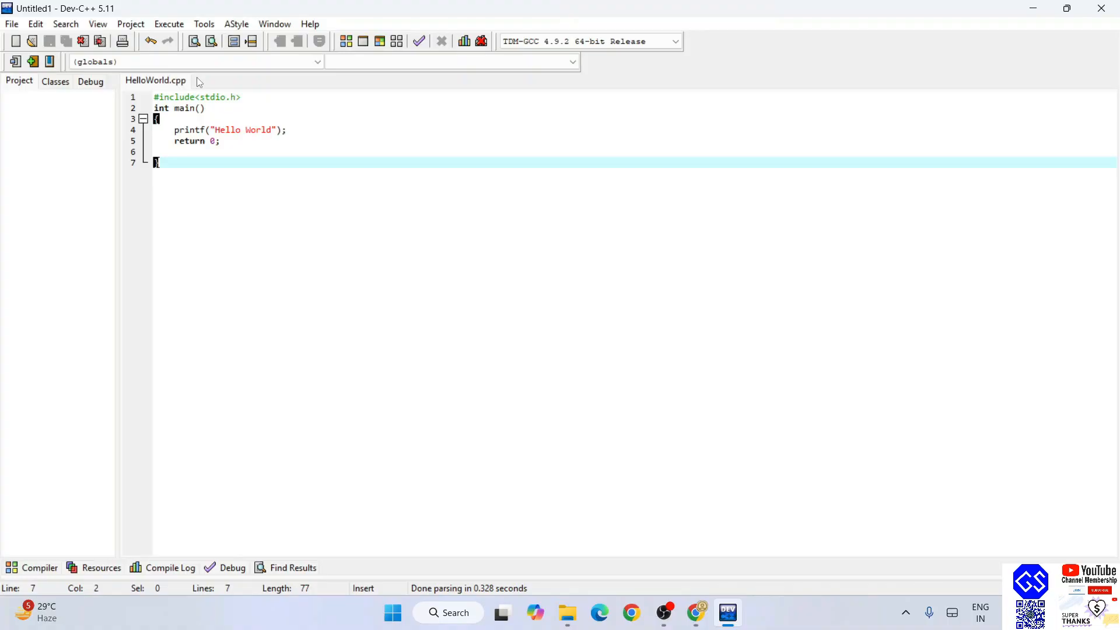
{"action": "mouse_move", "coordinate": [185, 88]}
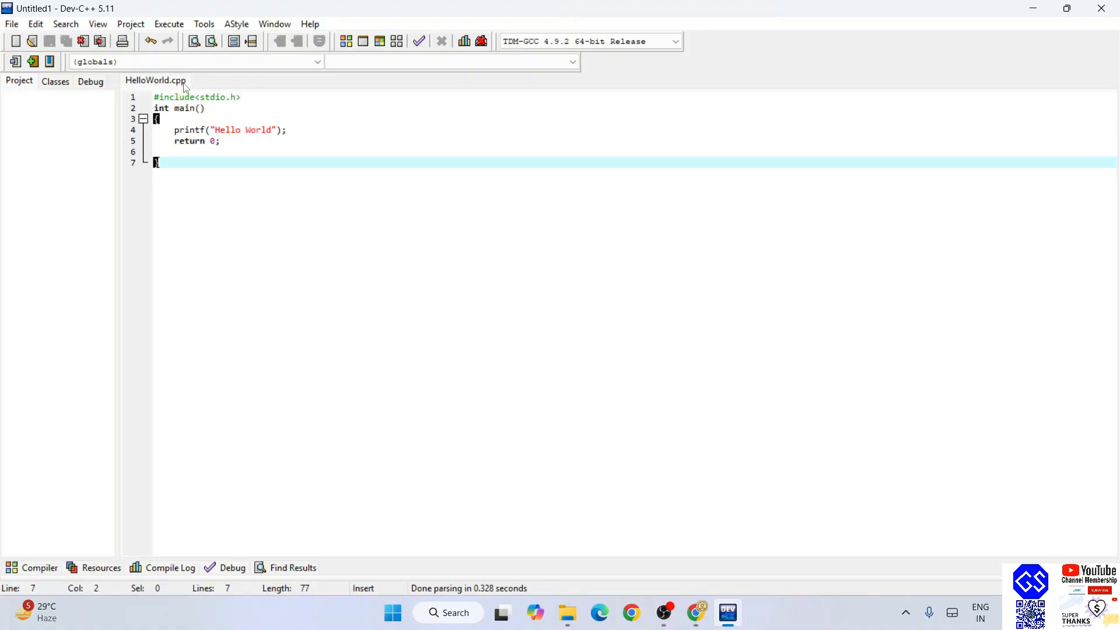
{"action": "mouse_move", "coordinate": [155, 81]}
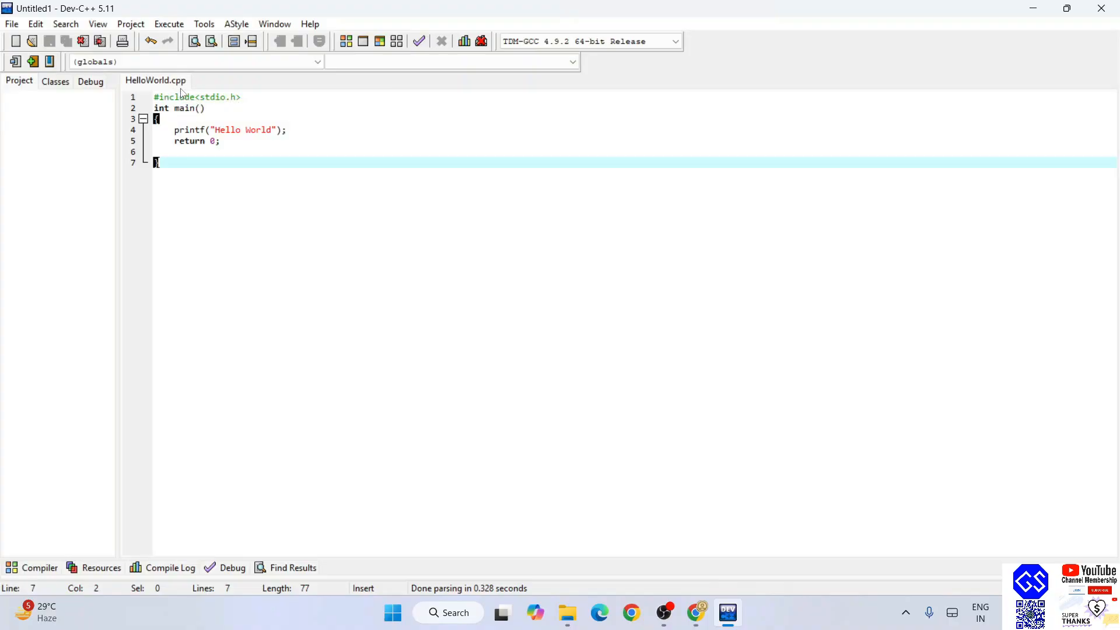
{"action": "mouse_move", "coordinate": [155, 81]}
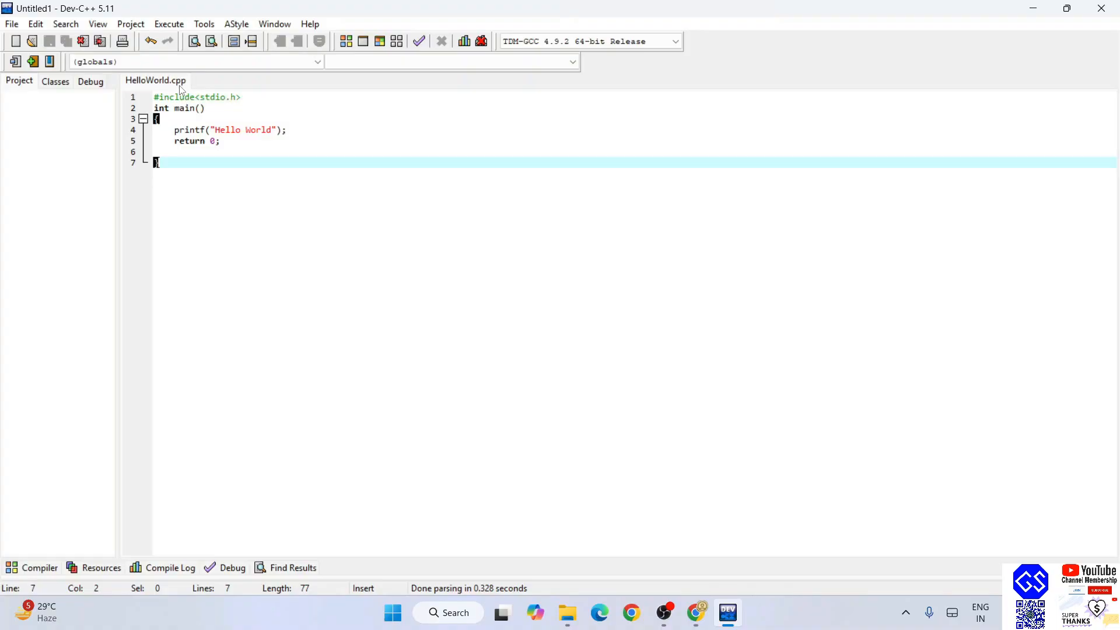
{"action": "mouse_move", "coordinate": [277, 140]}
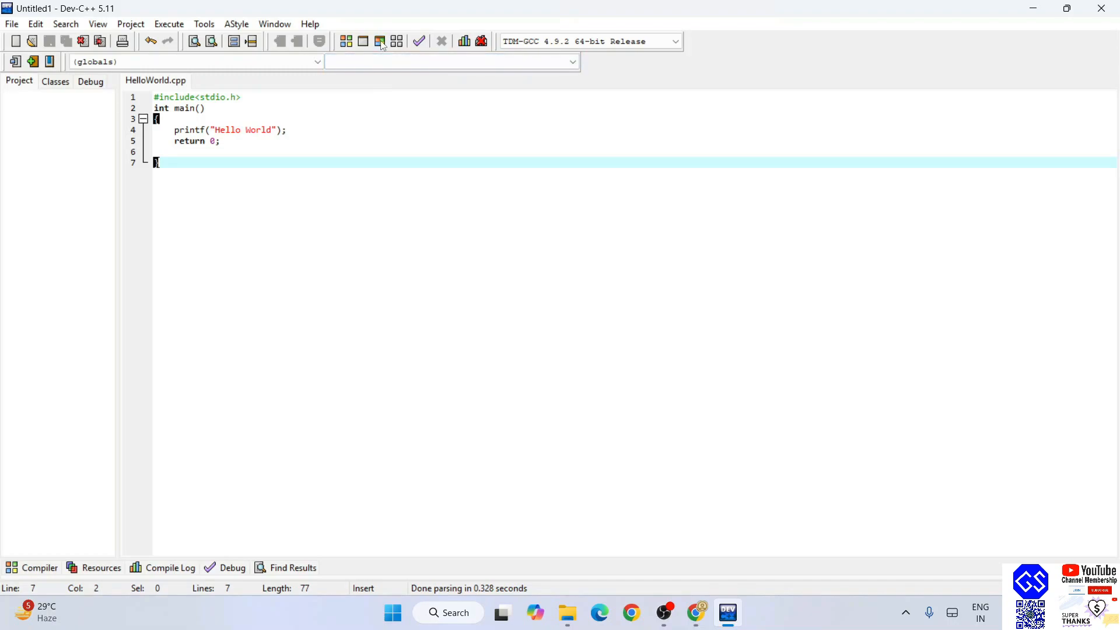
{"action": "mouse_move", "coordinate": [381, 41]}
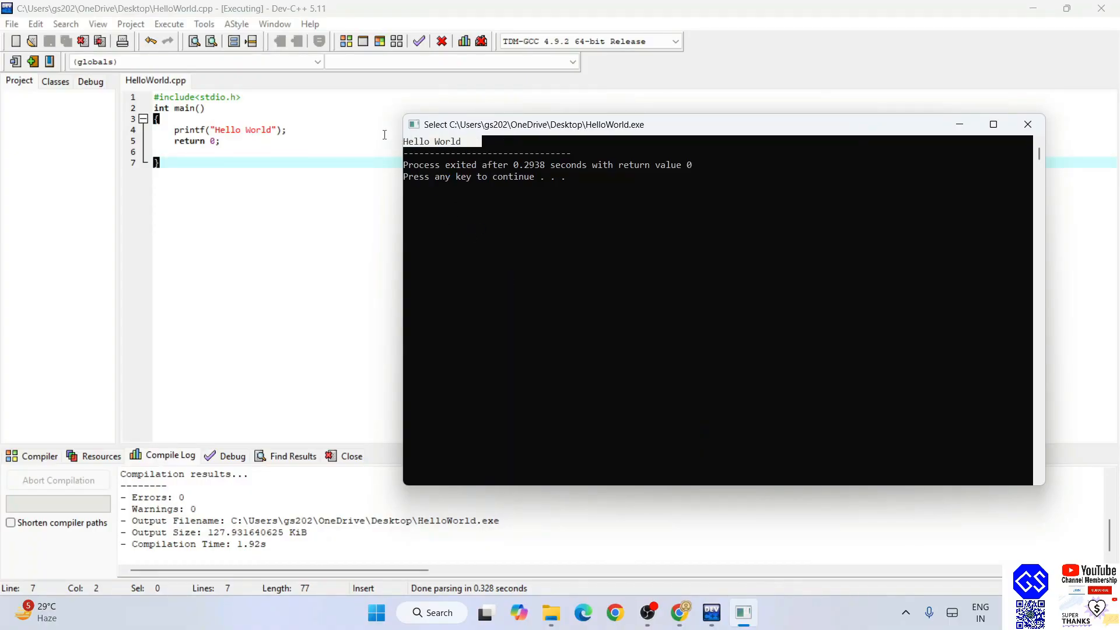
{"action": "mouse_move", "coordinate": [435, 149]}
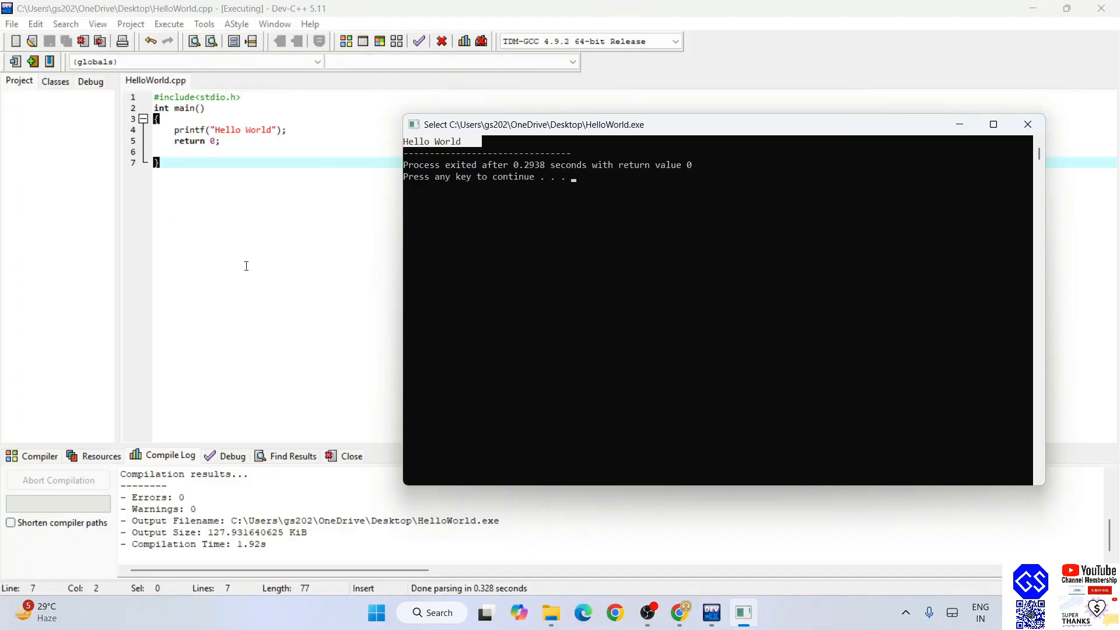
{"action": "mouse_move", "coordinate": [275, 217]}
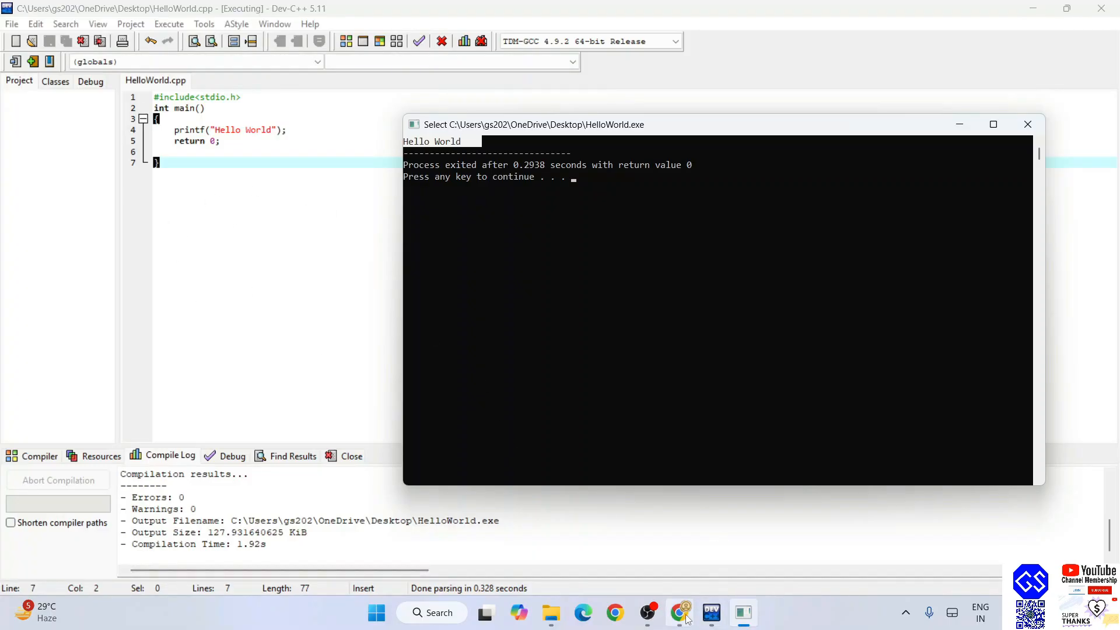
- Bring Chrome forward and glance through the Cool Python Projects playlist tab
{"action": "left_click", "coordinate": [680, 612]}
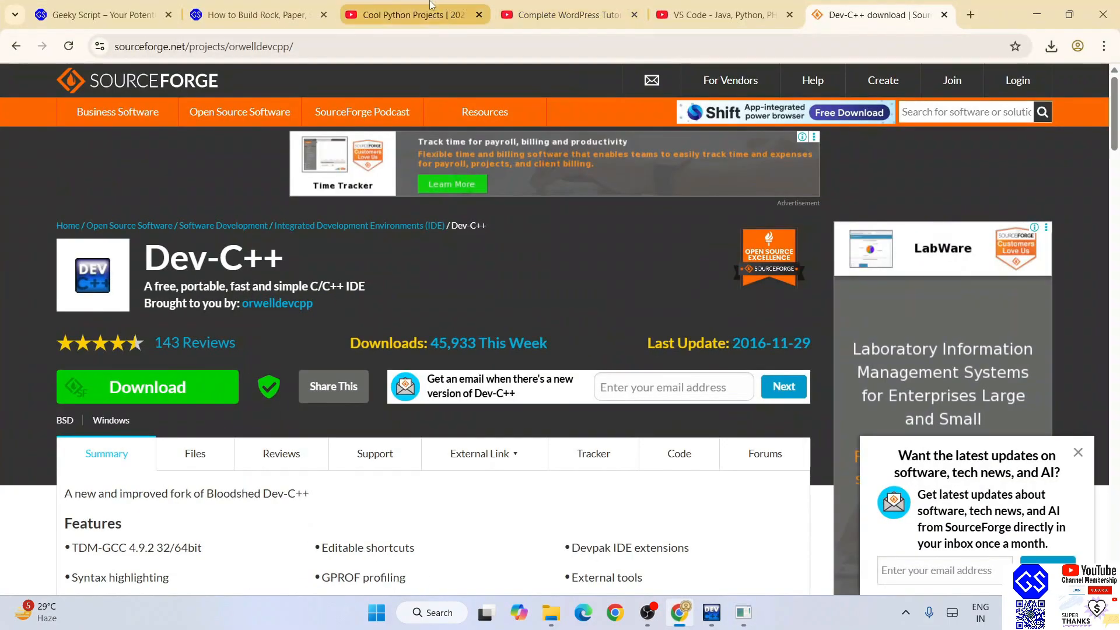
{"action": "left_click", "coordinate": [411, 14]}
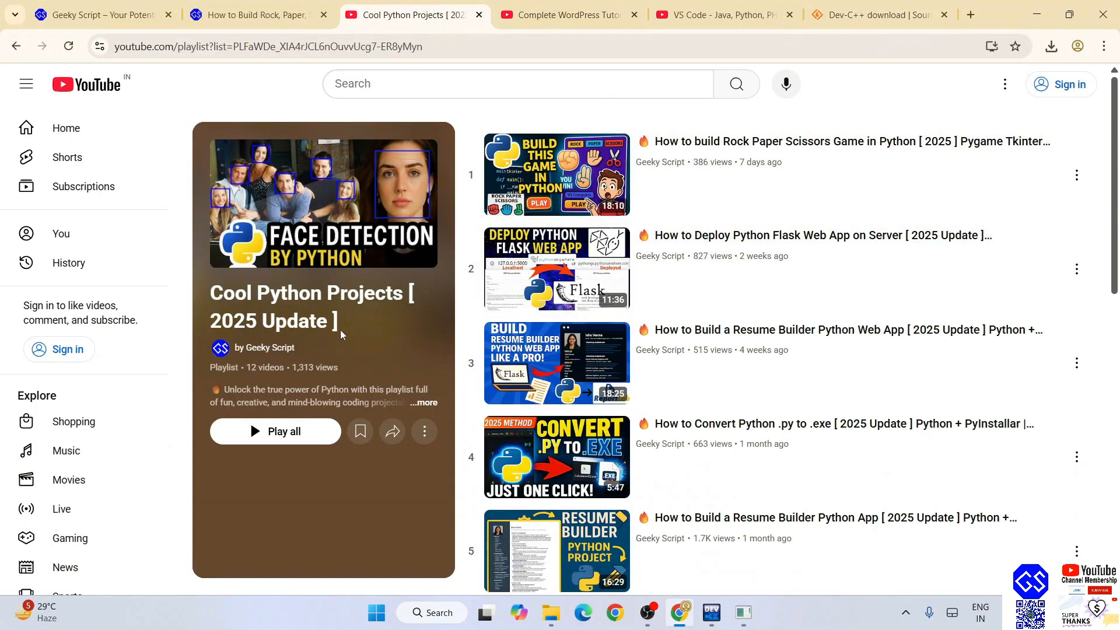
{"action": "mouse_move", "coordinate": [383, 343]}
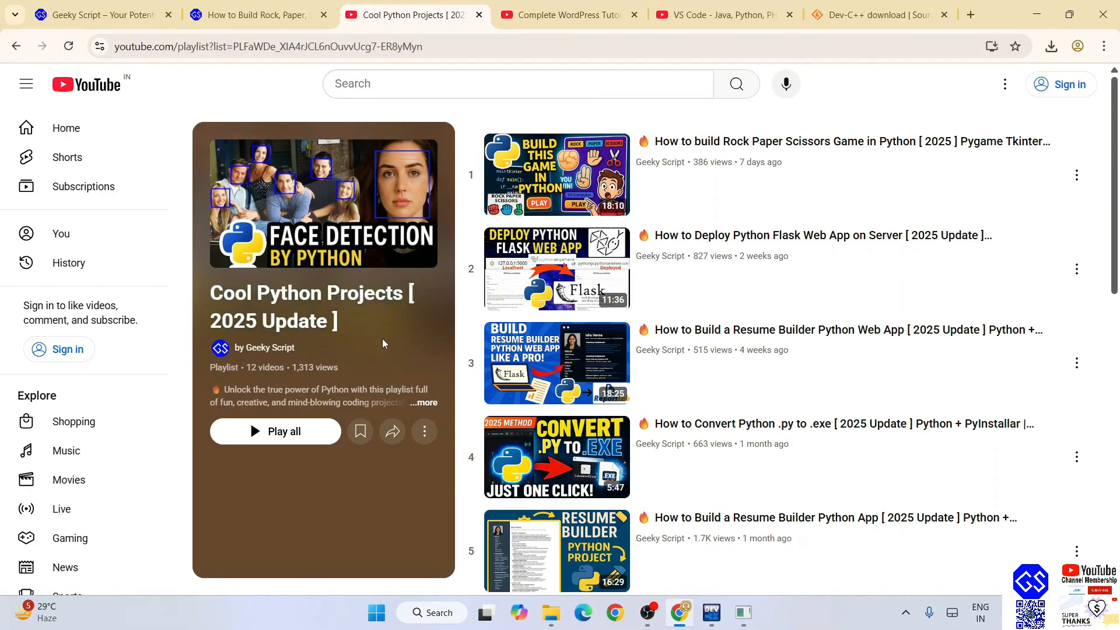
{"action": "scroll", "scroll_direction": "down", "scroll_amount": 3}
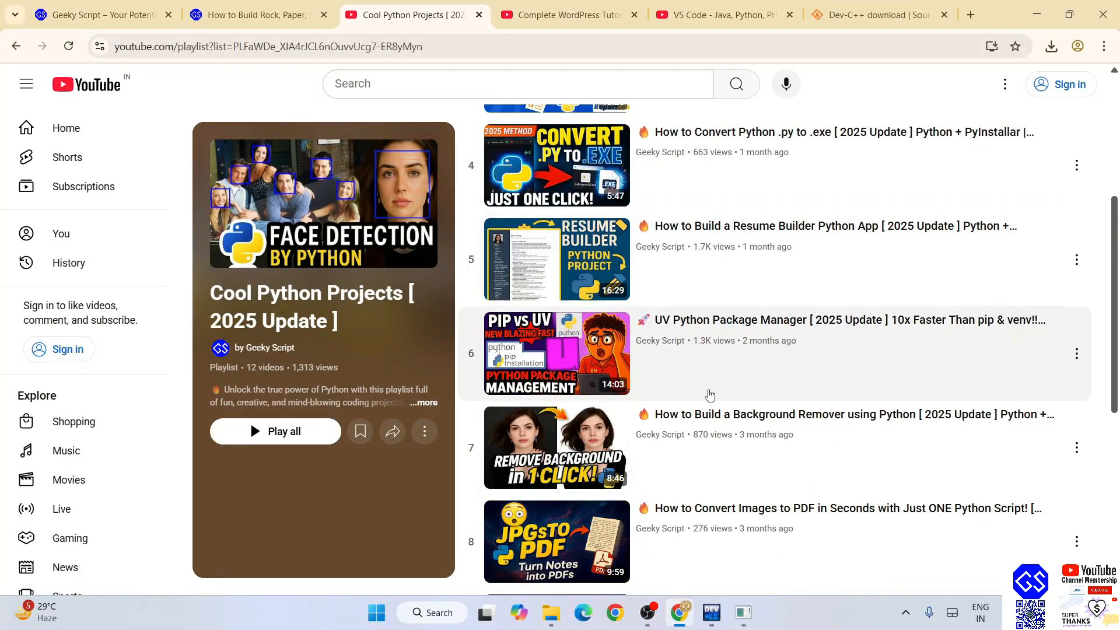
- Switch to the Rock, Paper, Scissors tutorial article and scroll through its code
{"action": "left_click", "coordinate": [253, 14]}
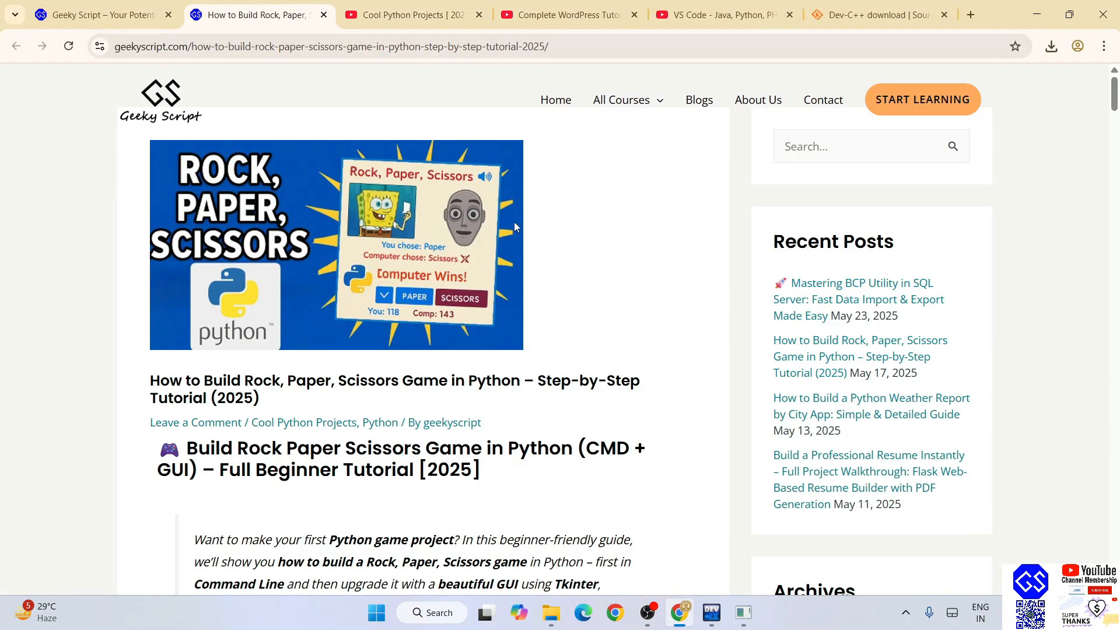
{"action": "scroll", "scroll_direction": "down", "scroll_amount": 3}
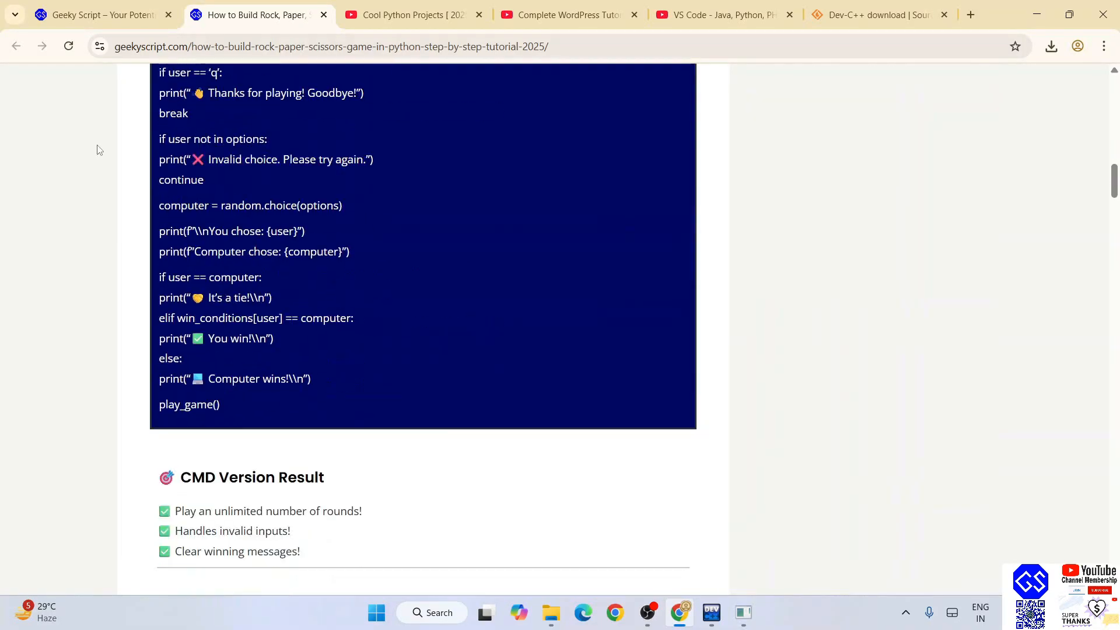
{"action": "scroll", "scroll_direction": "down", "scroll_amount": 3}
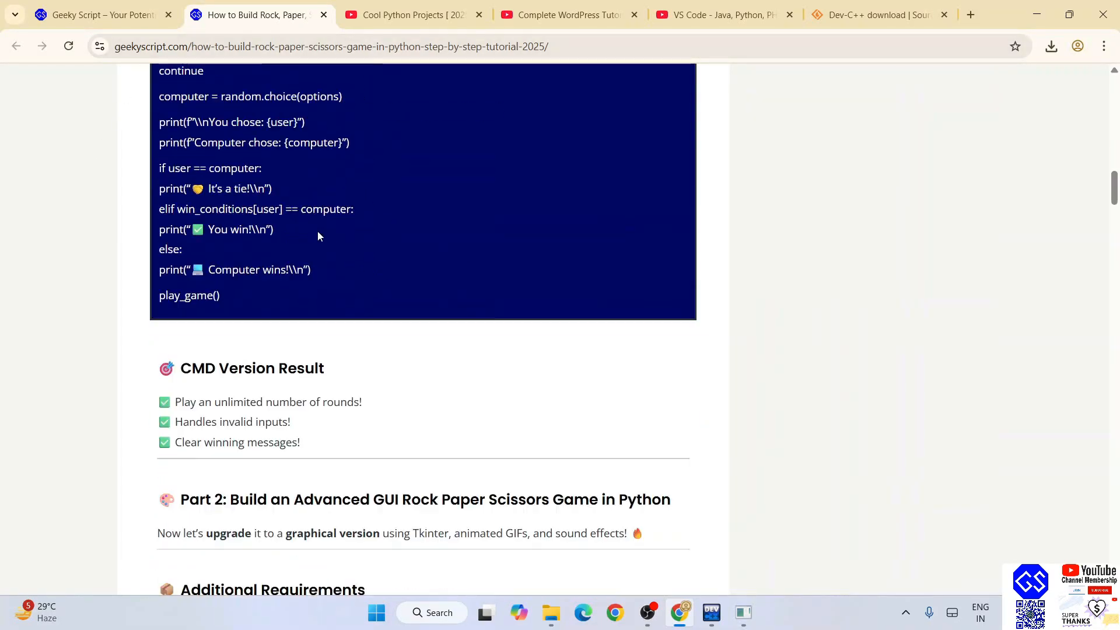
{"action": "scroll", "scroll_direction": "down", "scroll_amount": 3}
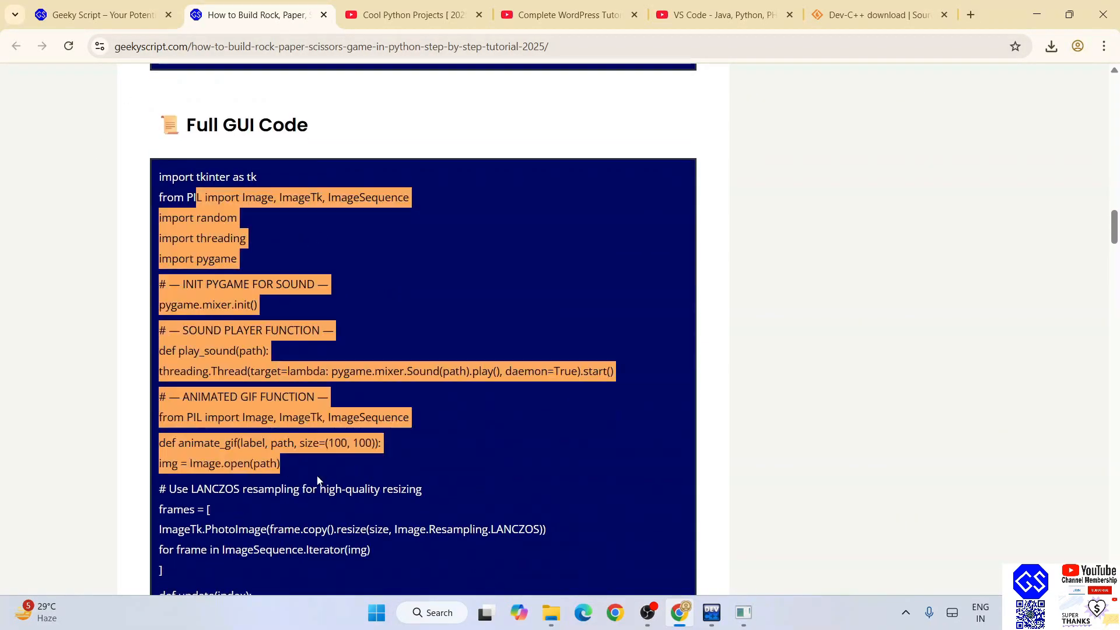
{"action": "scroll", "scroll_direction": "down", "scroll_amount": 3}
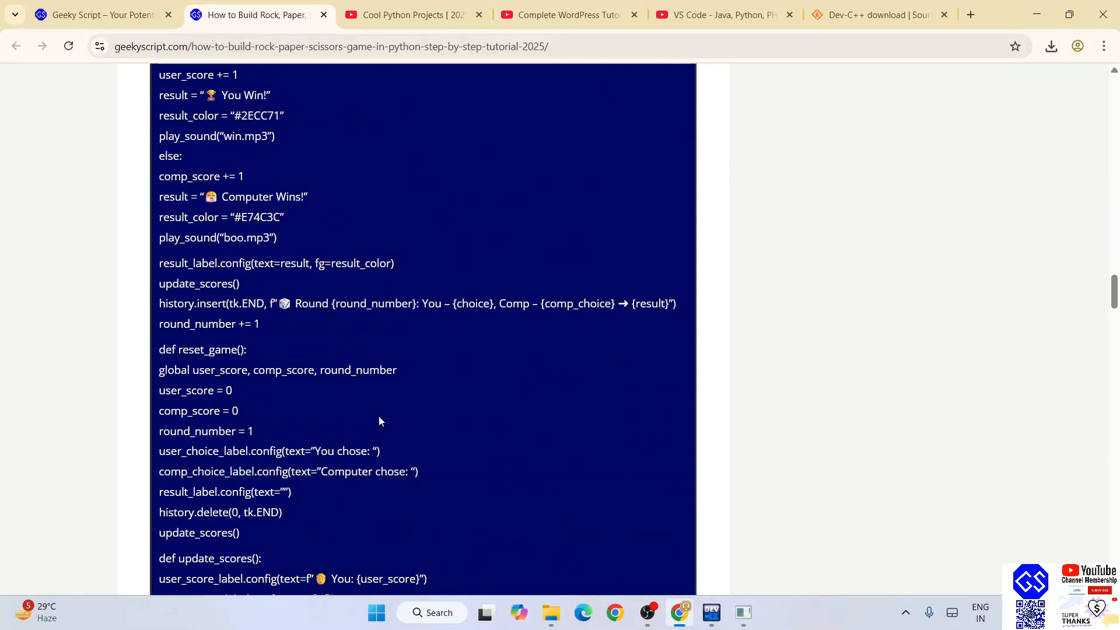
{"action": "scroll", "scroll_direction": "down", "scroll_amount": 3}
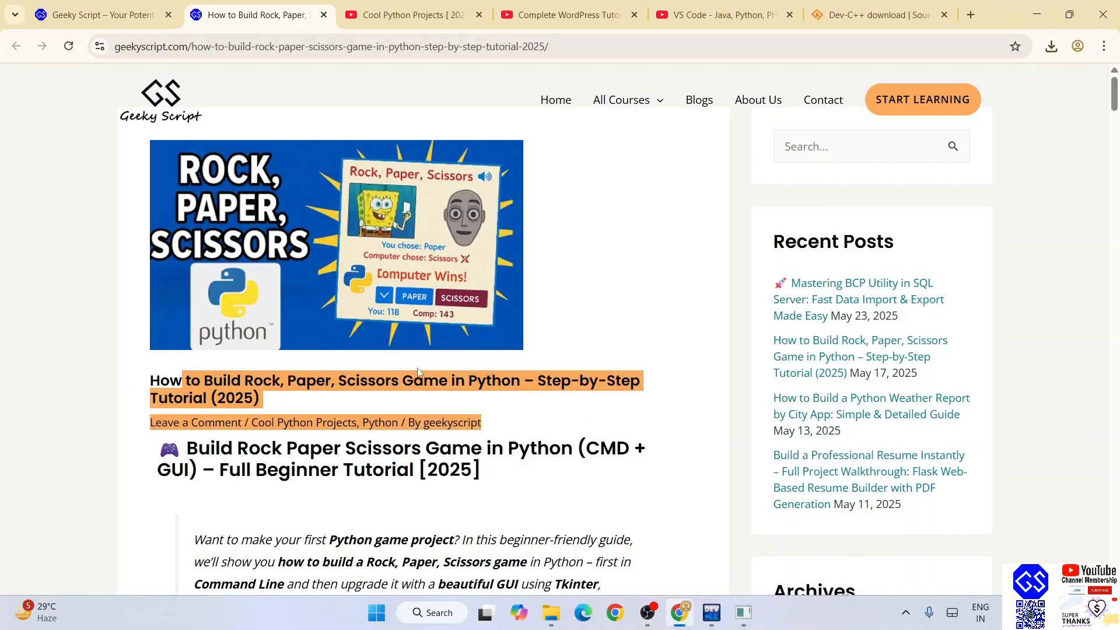
- Scroll through the Cool Python Projects playlist, then switch to the Complete WordPress Tutorial playlist
{"action": "left_click", "coordinate": [405, 14]}
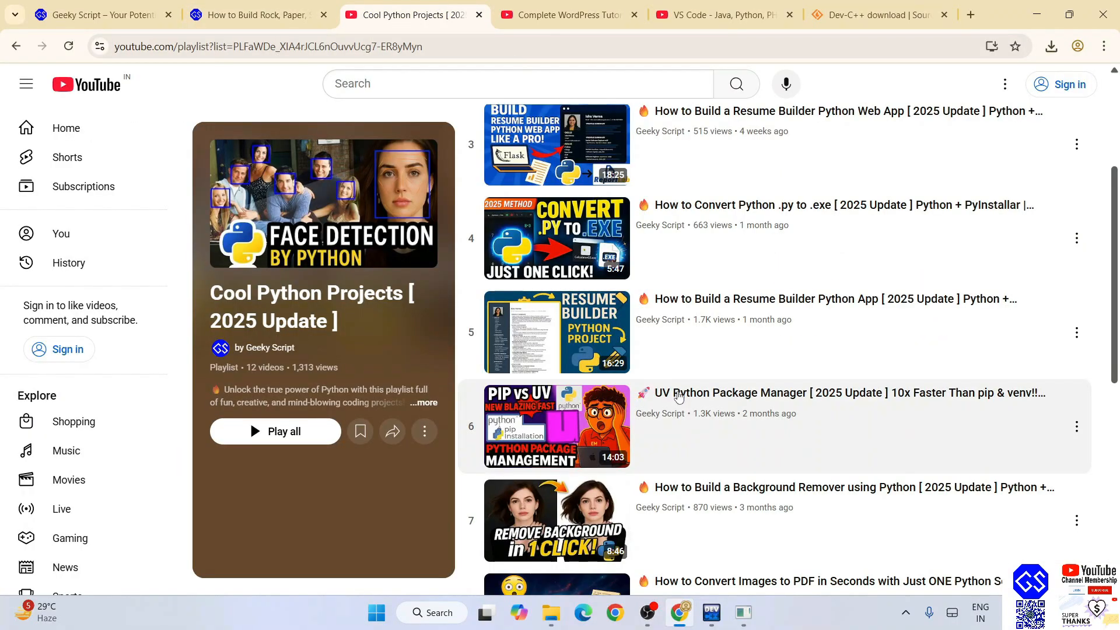
{"action": "scroll", "scroll_direction": "down", "scroll_amount": 3}
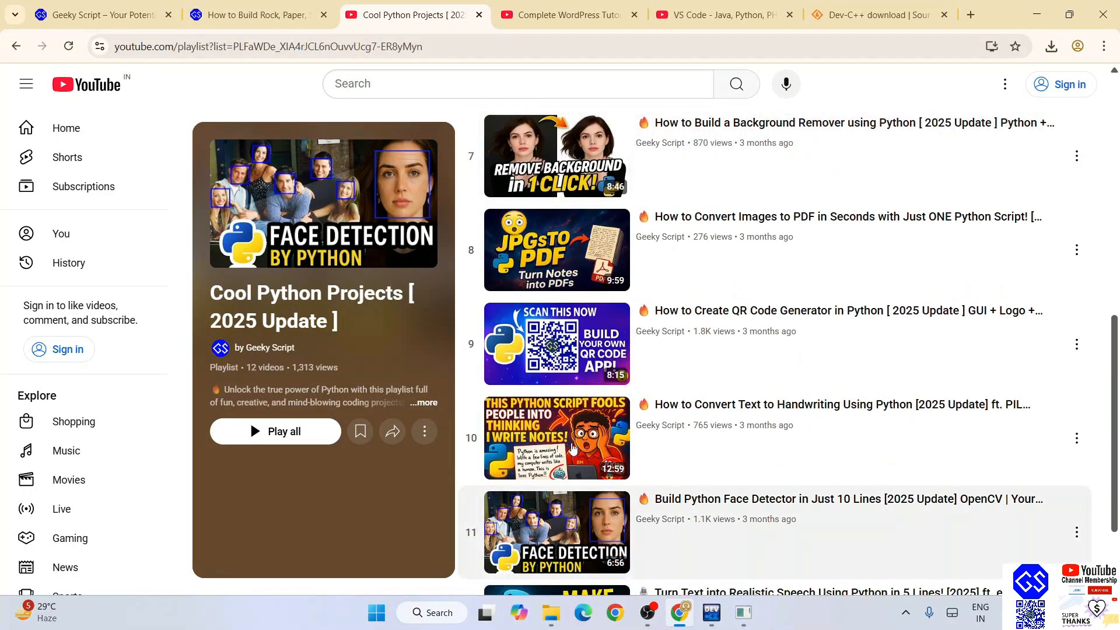
{"action": "scroll", "scroll_direction": "down", "scroll_amount": 3}
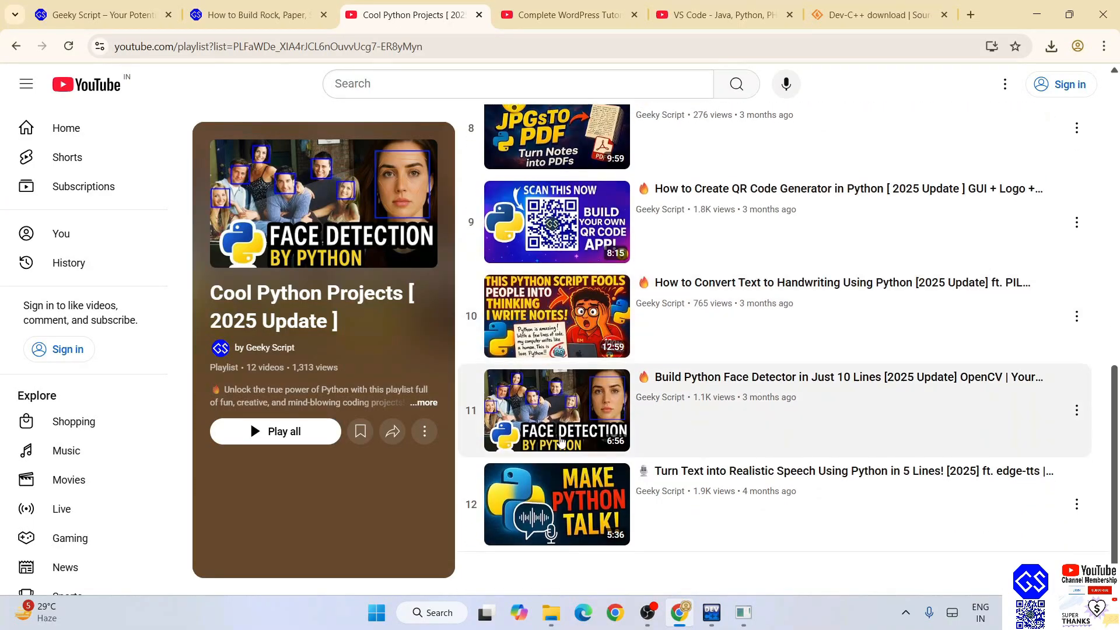
{"action": "mouse_move", "coordinate": [890, 377]}
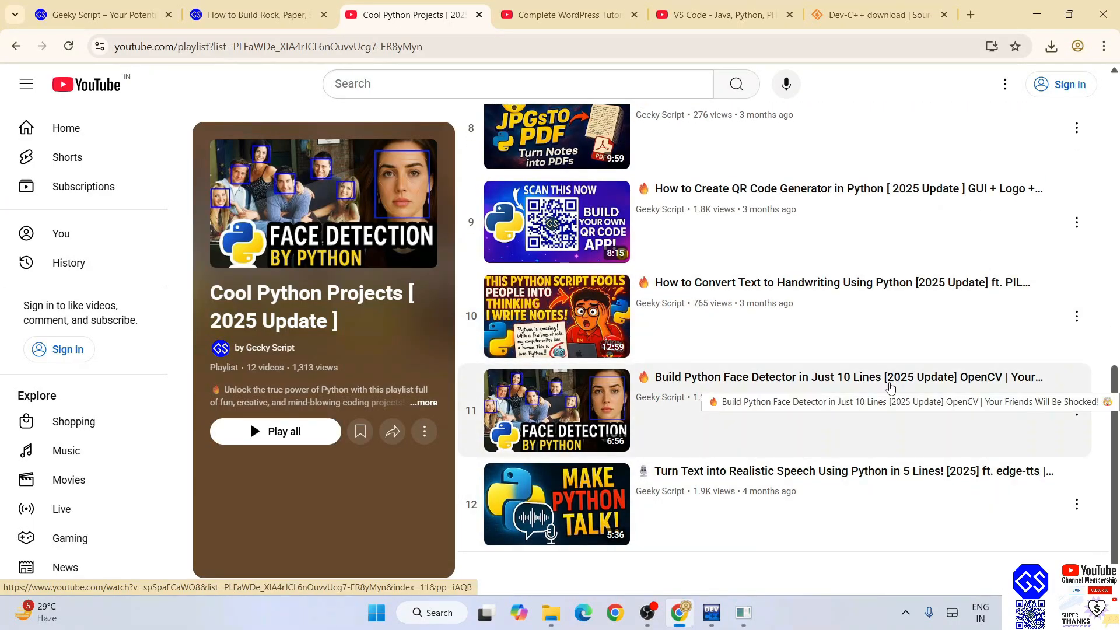
{"action": "mouse_move", "coordinate": [569, 513]}
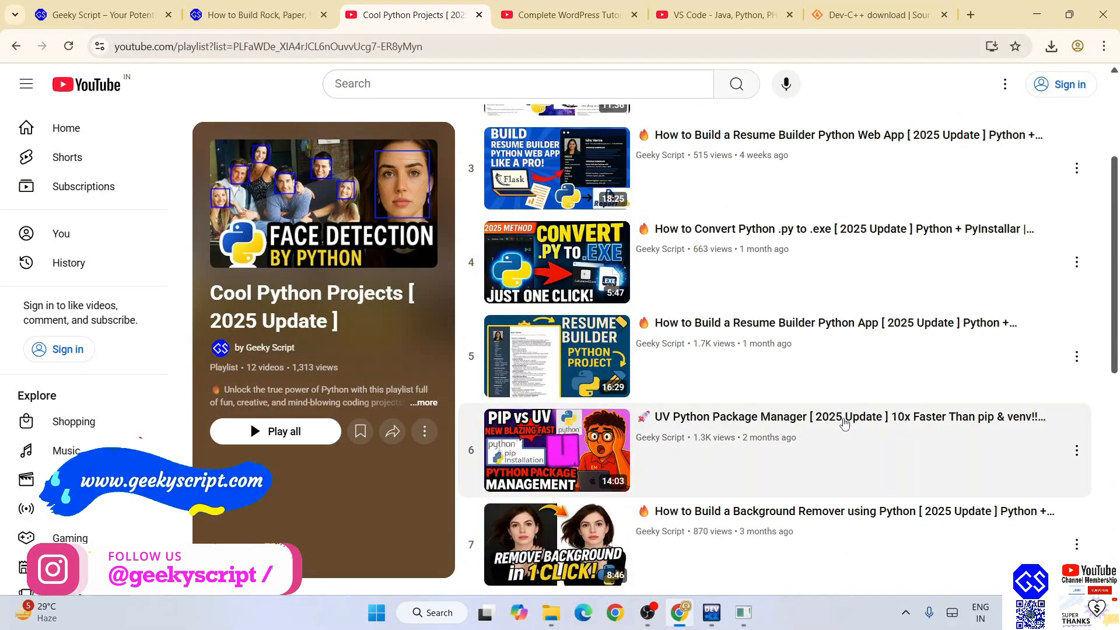
{"action": "mouse_move", "coordinate": [843, 421]}
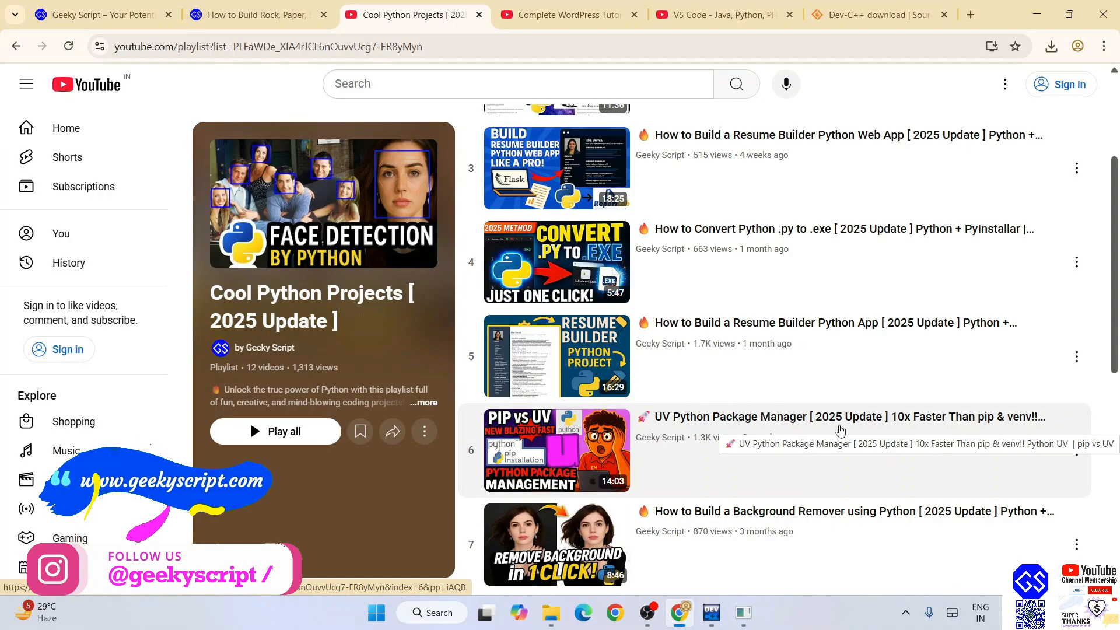
{"action": "left_click", "coordinate": [565, 14]}
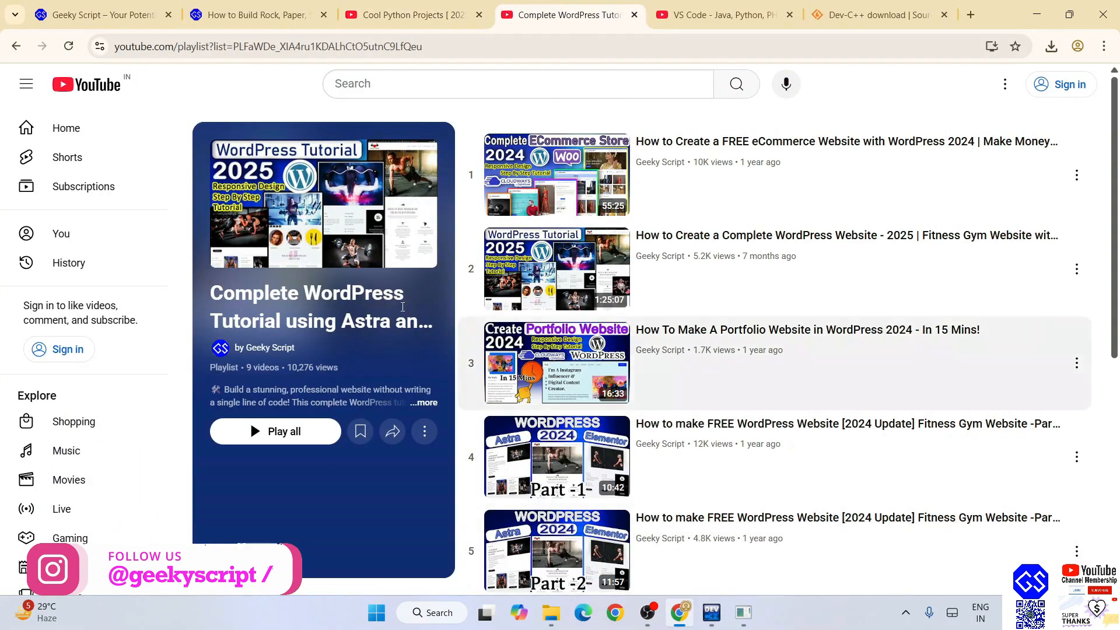